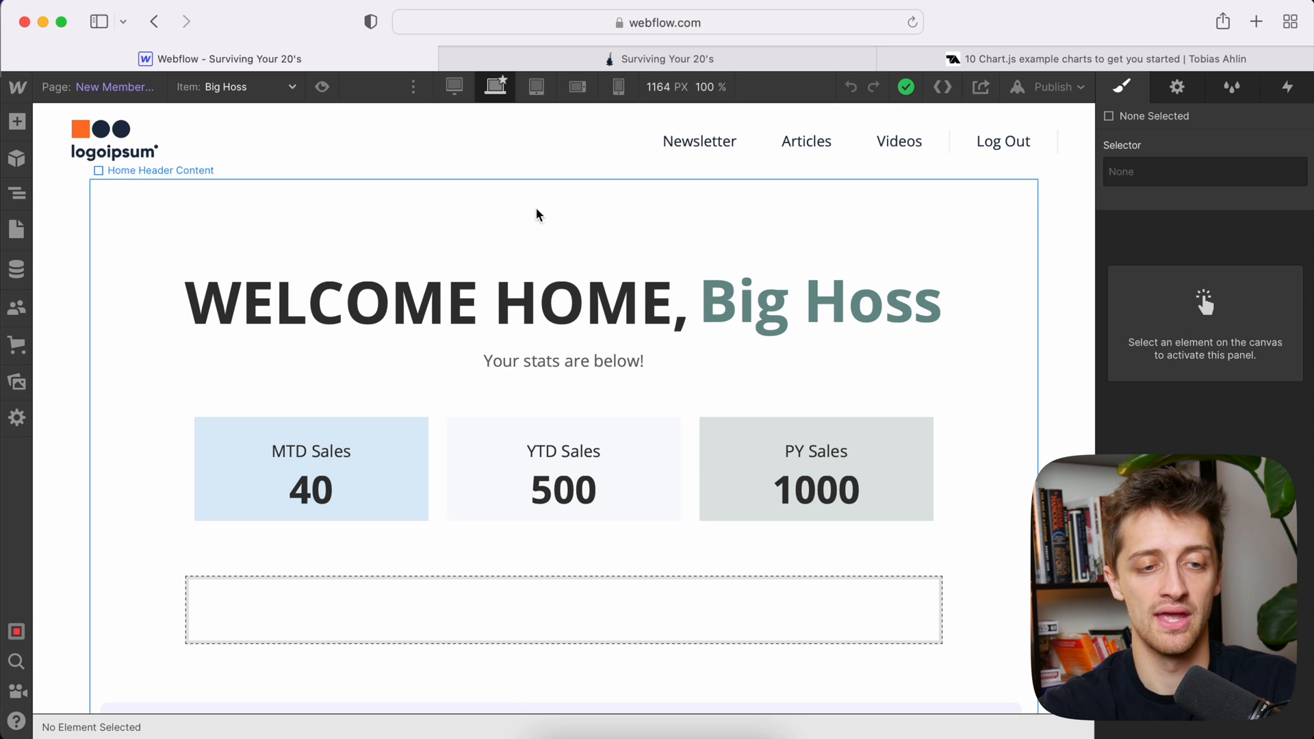
# Step: Check the MTD, YTD and PY Sales field bindings, review Big Hoss's CMS item, then close it
pyautogui.click(16, 228)
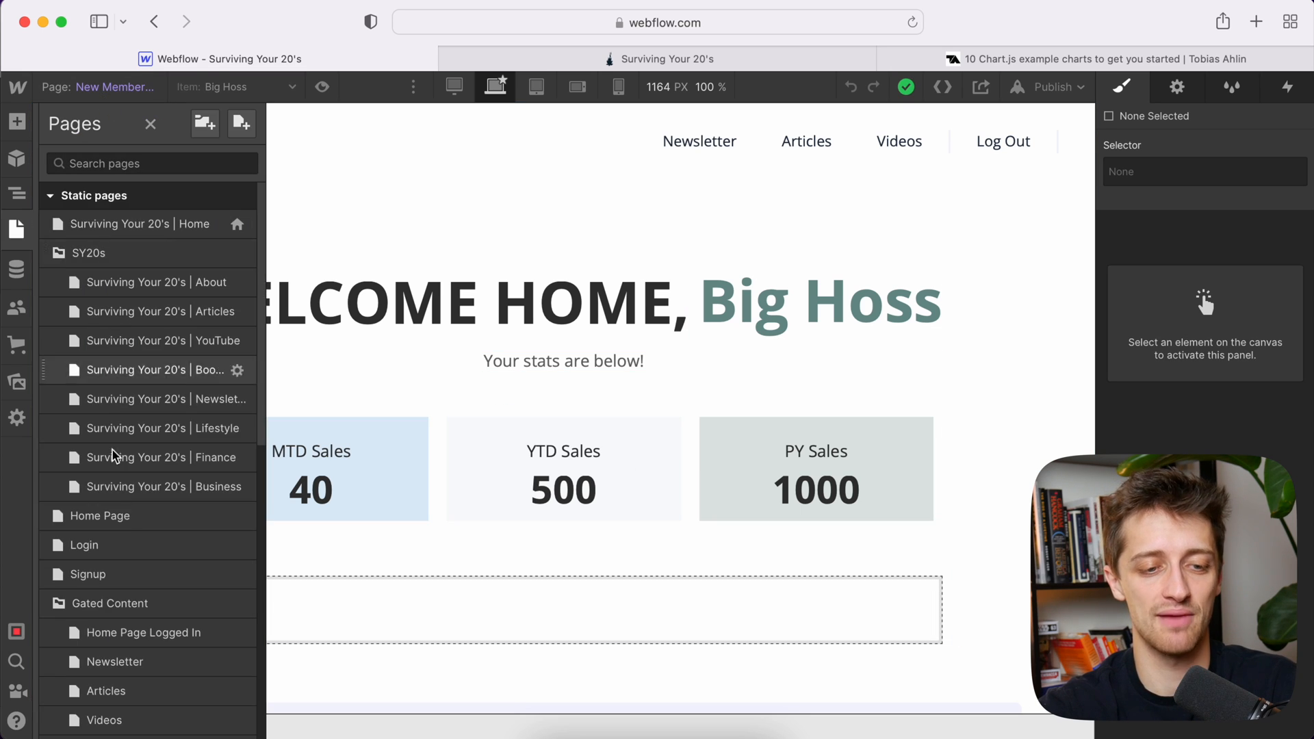
pyautogui.scroll(-3)
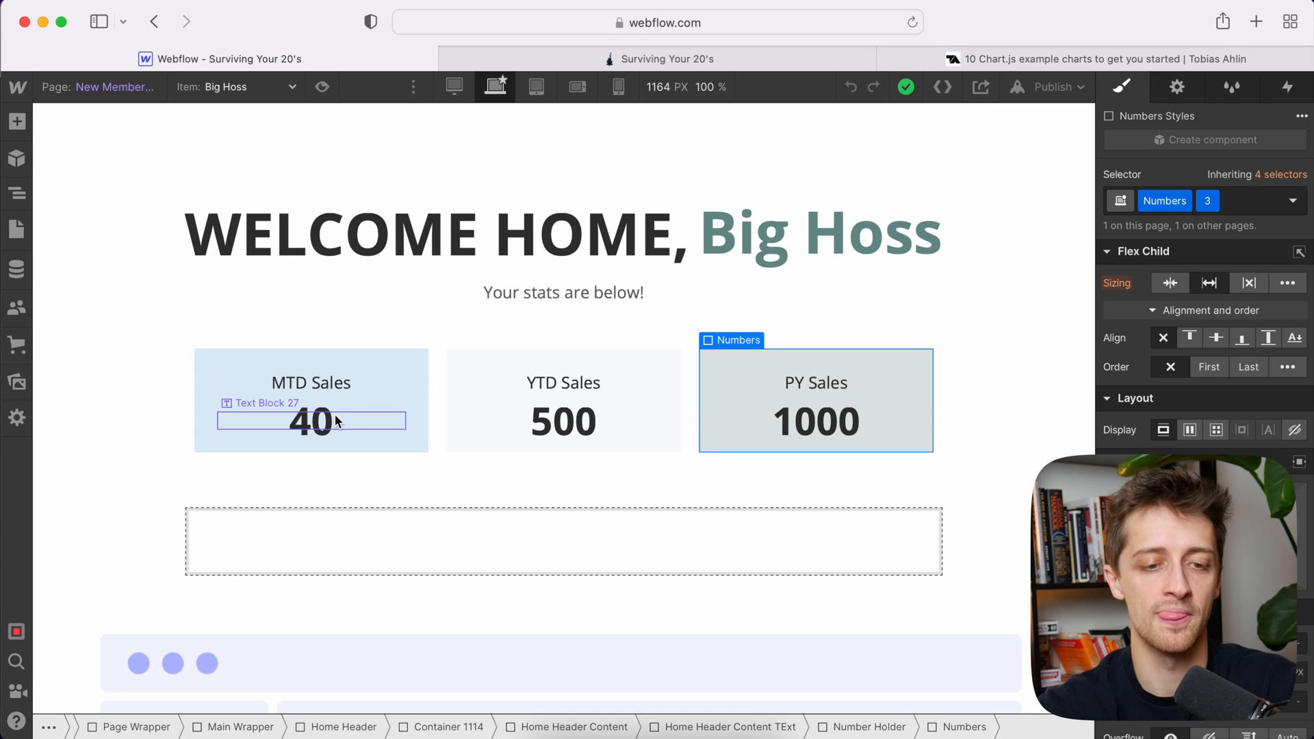
pyautogui.click(313, 403)
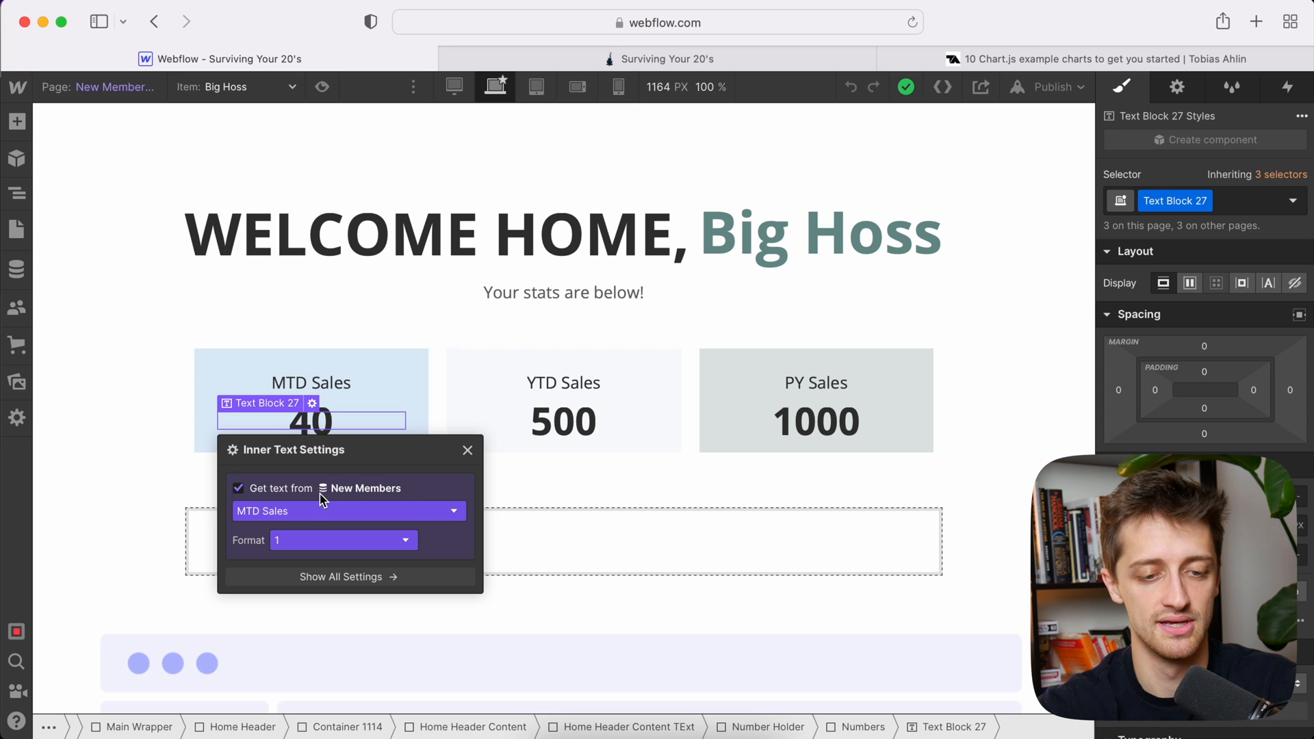
pyautogui.click(348, 511)
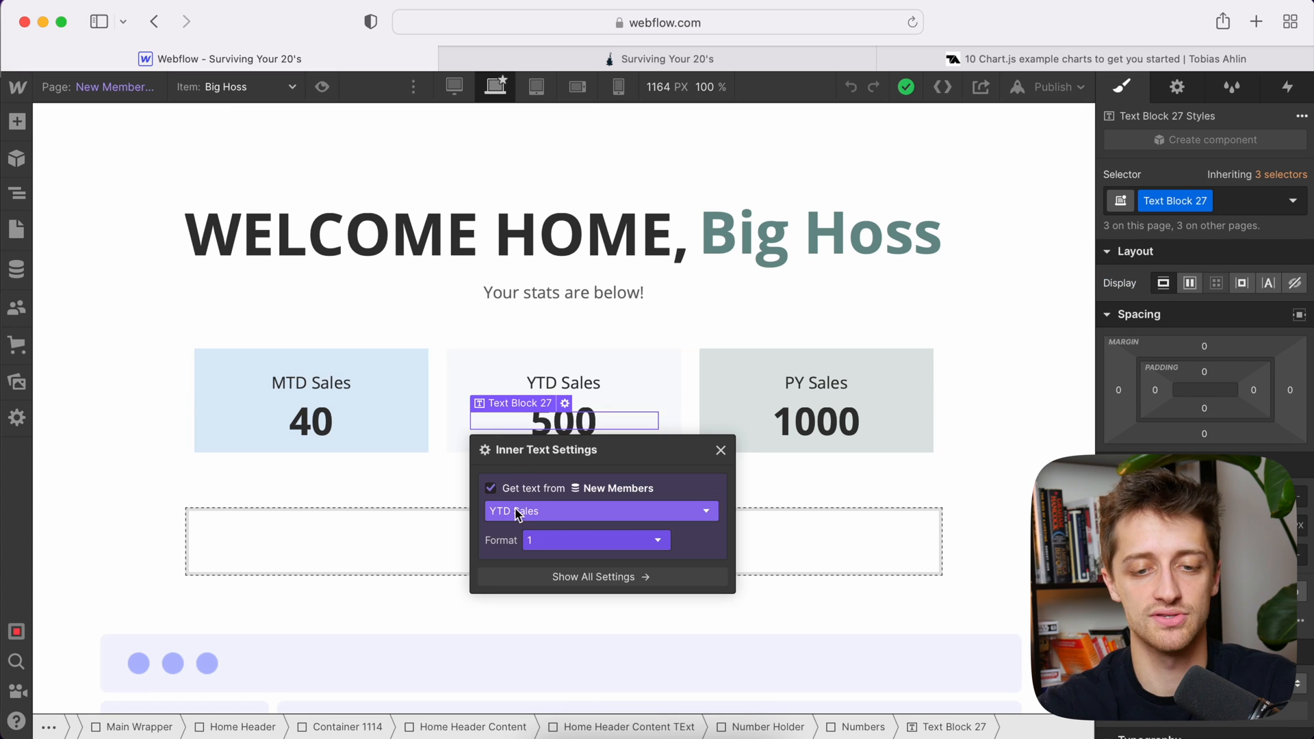
pyautogui.click(813, 421)
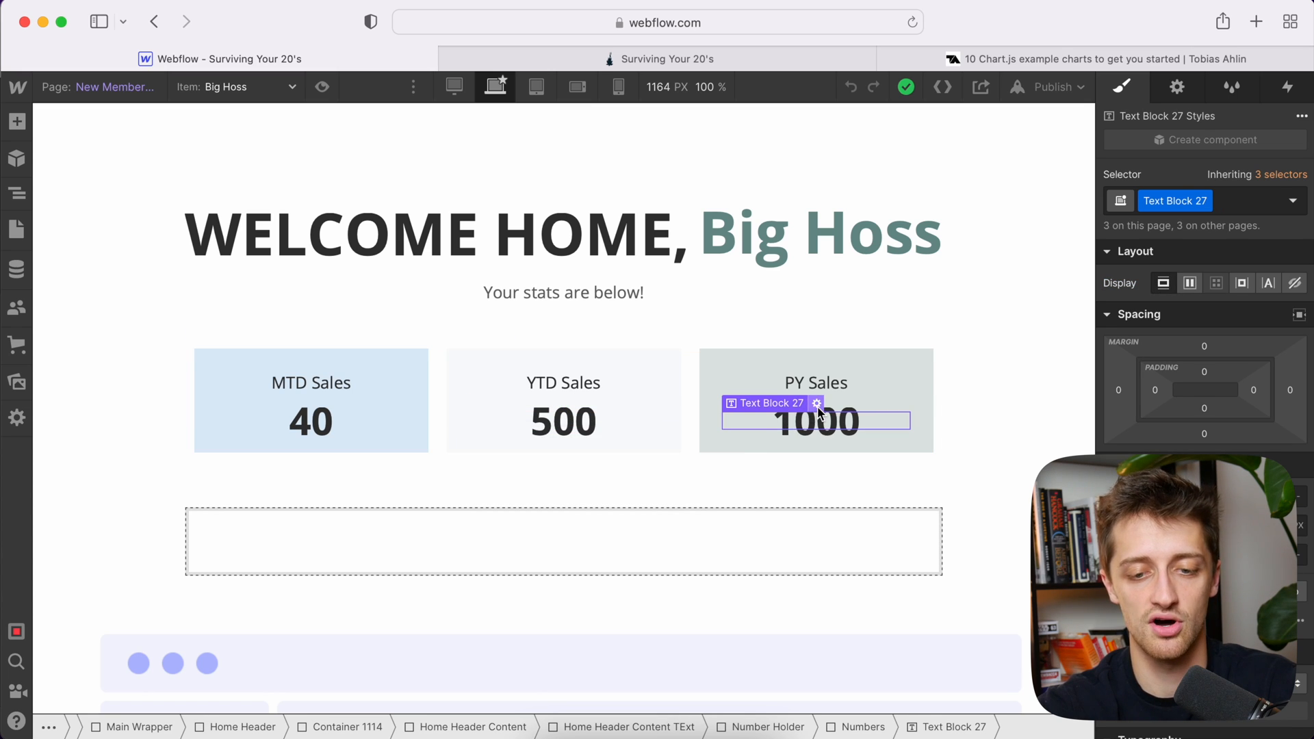
pyautogui.click(814, 403)
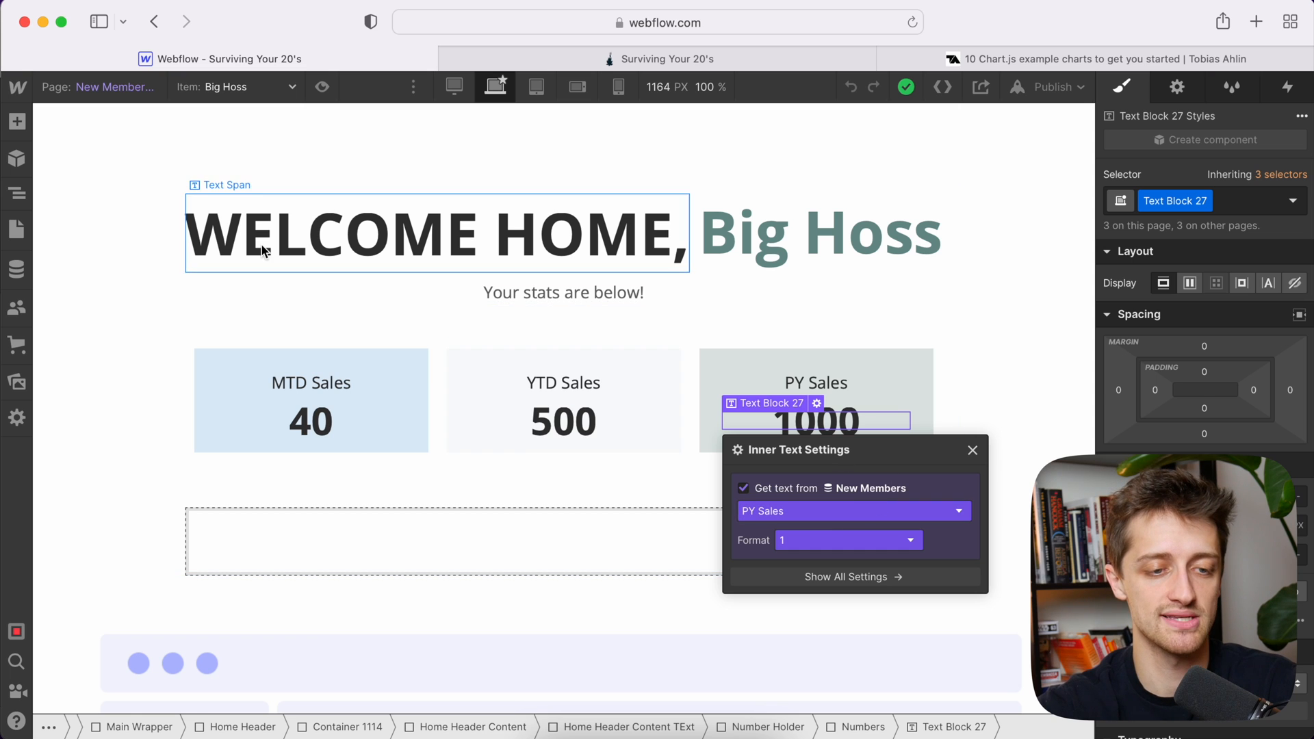
pyautogui.click(16, 269)
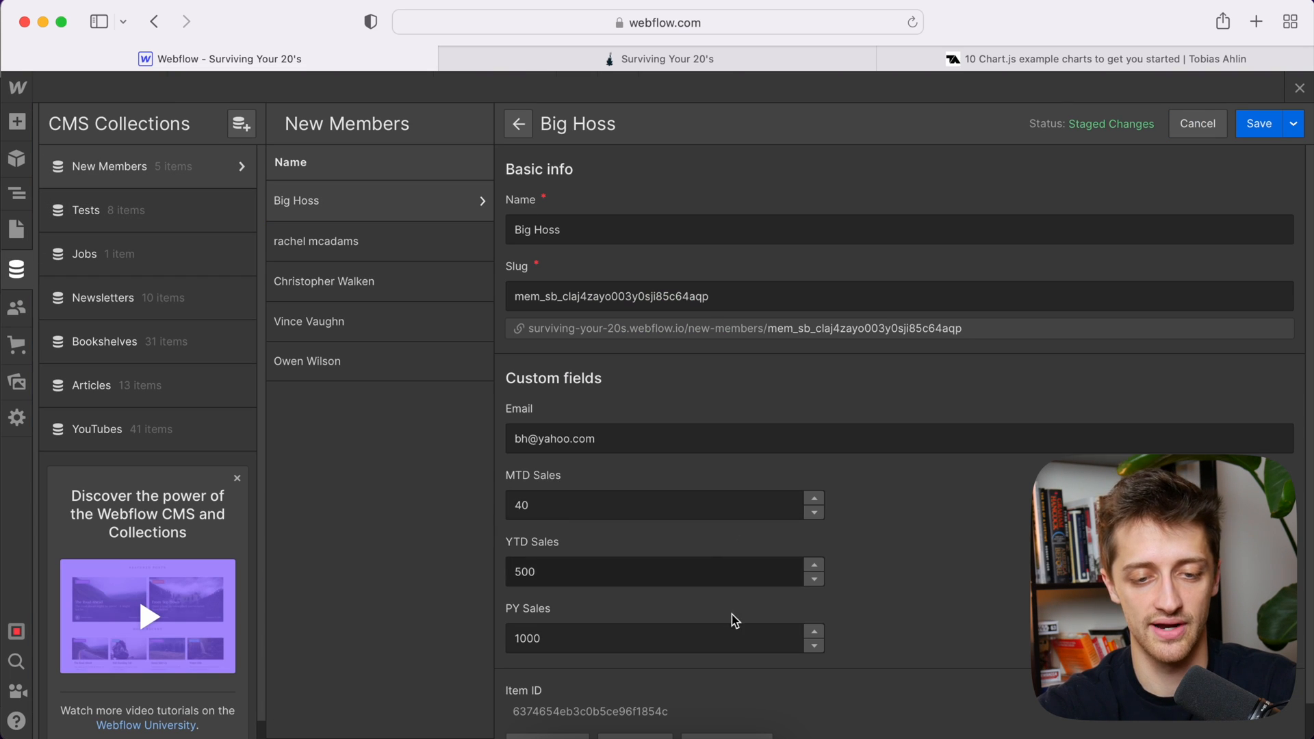
pyautogui.moveTo(570, 474)
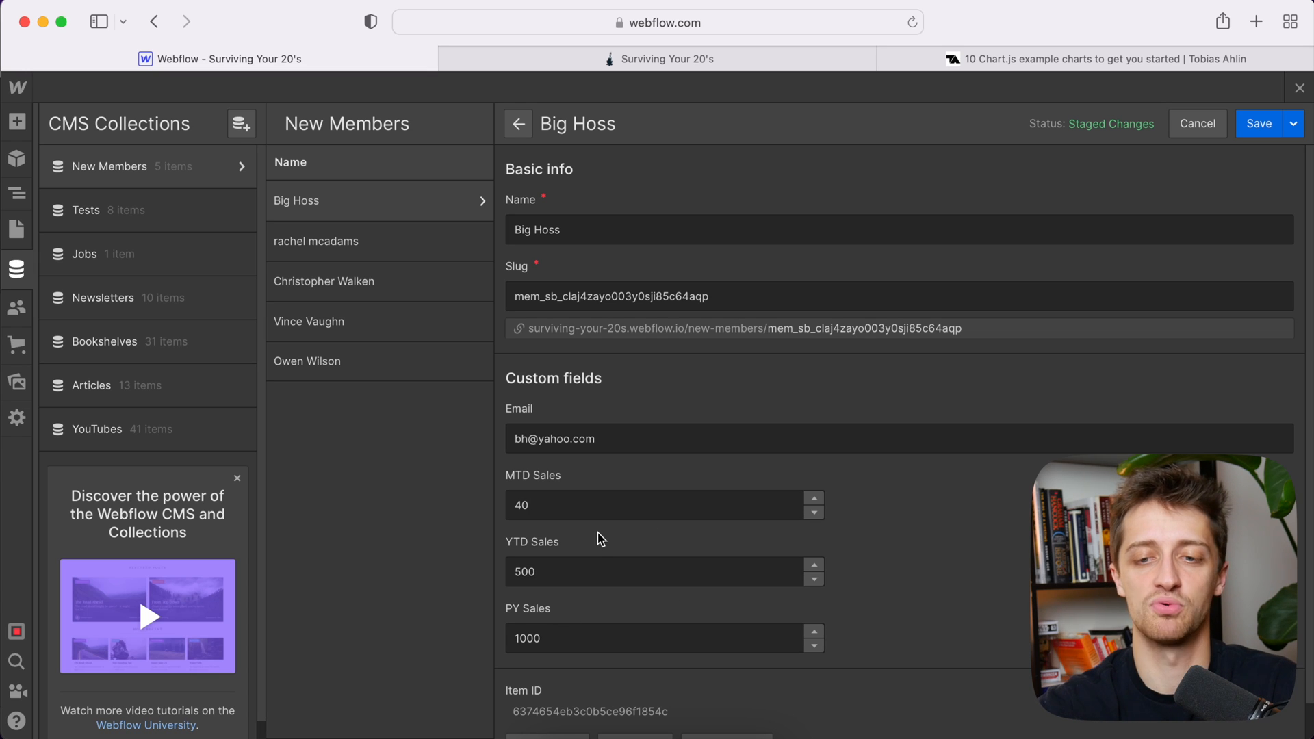
pyautogui.click(518, 124)
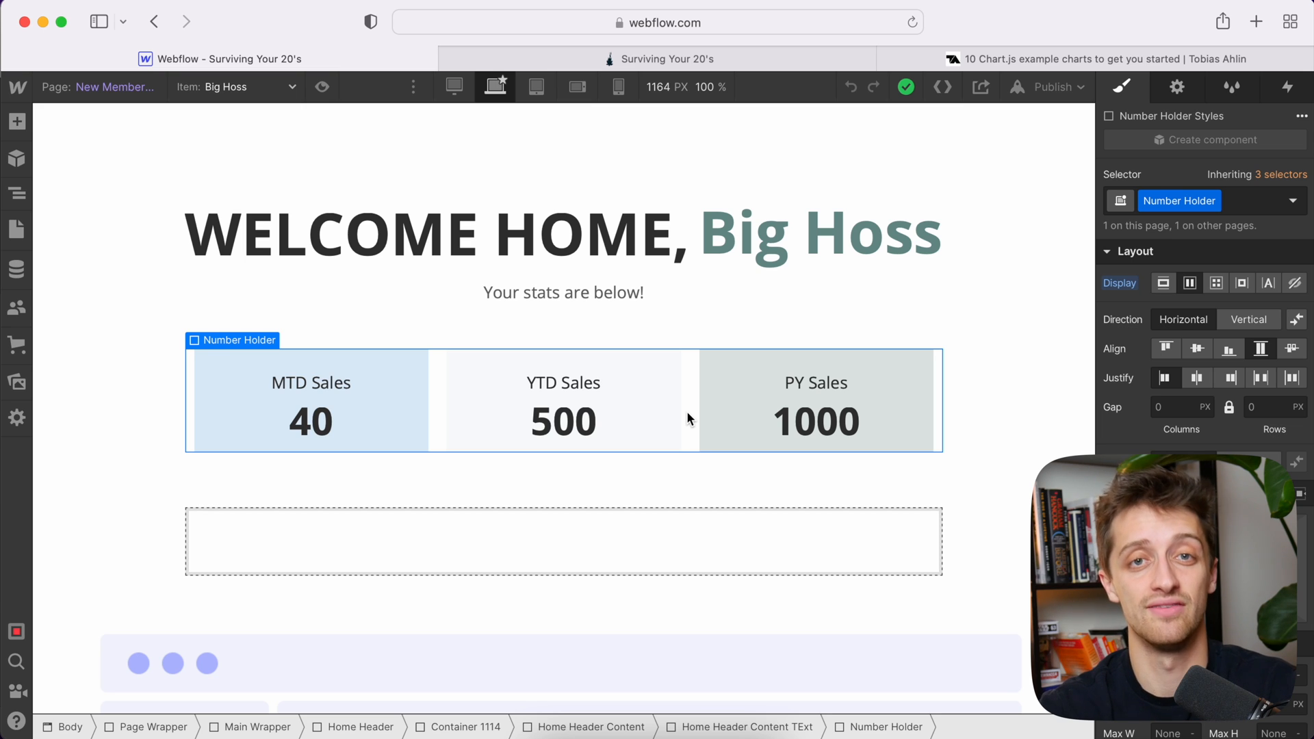
pyautogui.click(436, 234)
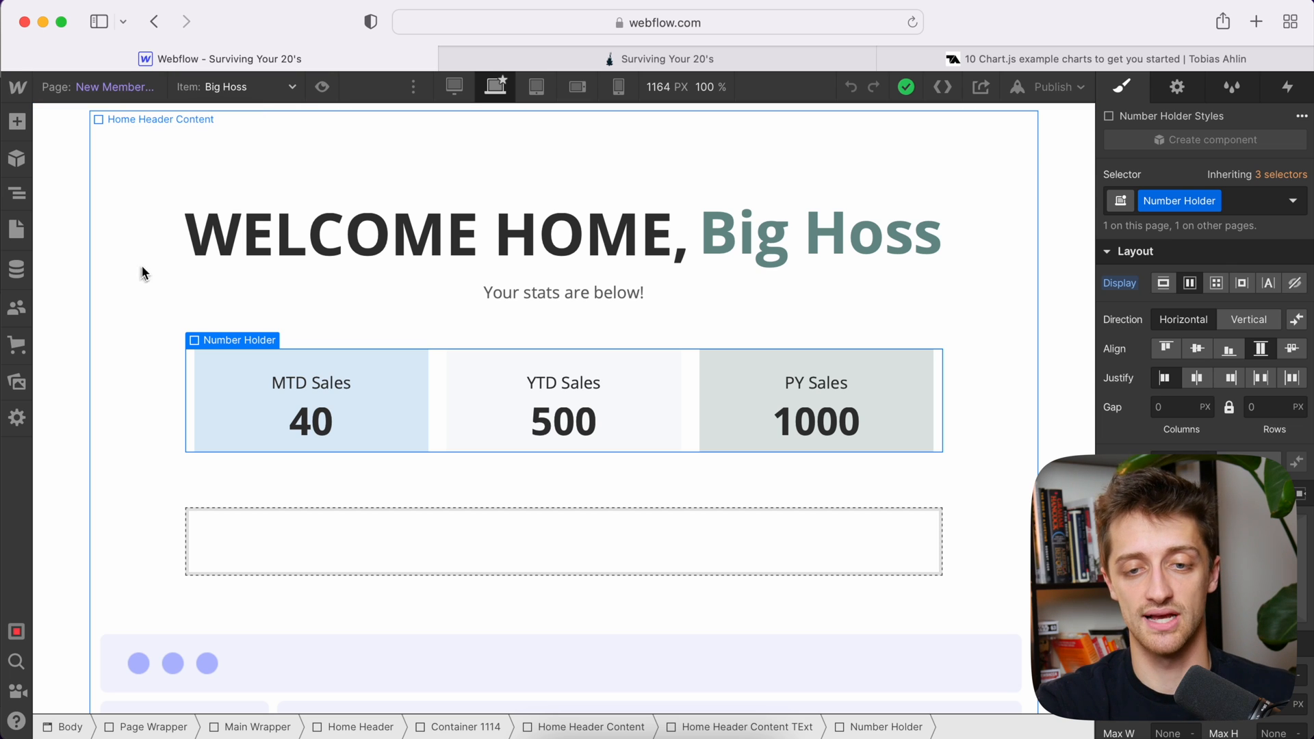
pyautogui.click(668, 59)
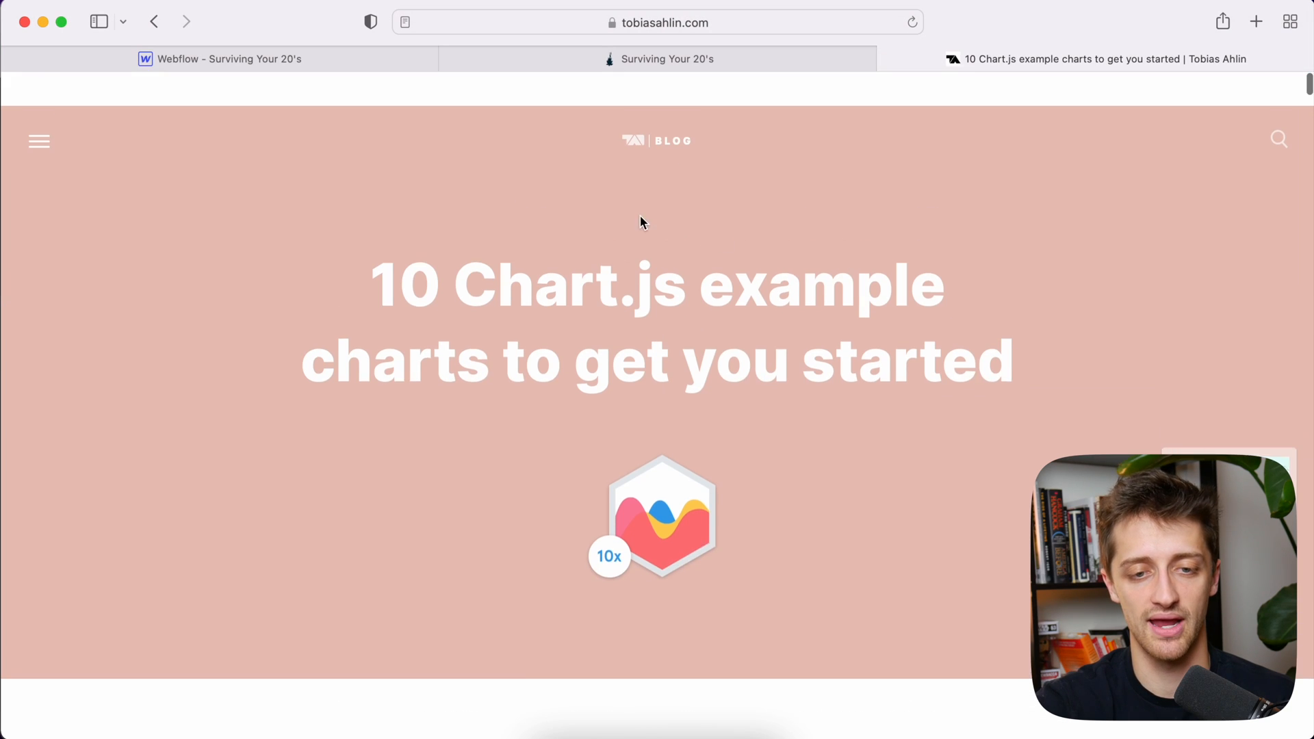
# Step: Scroll the Tobias Ahlin Chart.js article down to its script include snippet
pyautogui.scroll(-3)
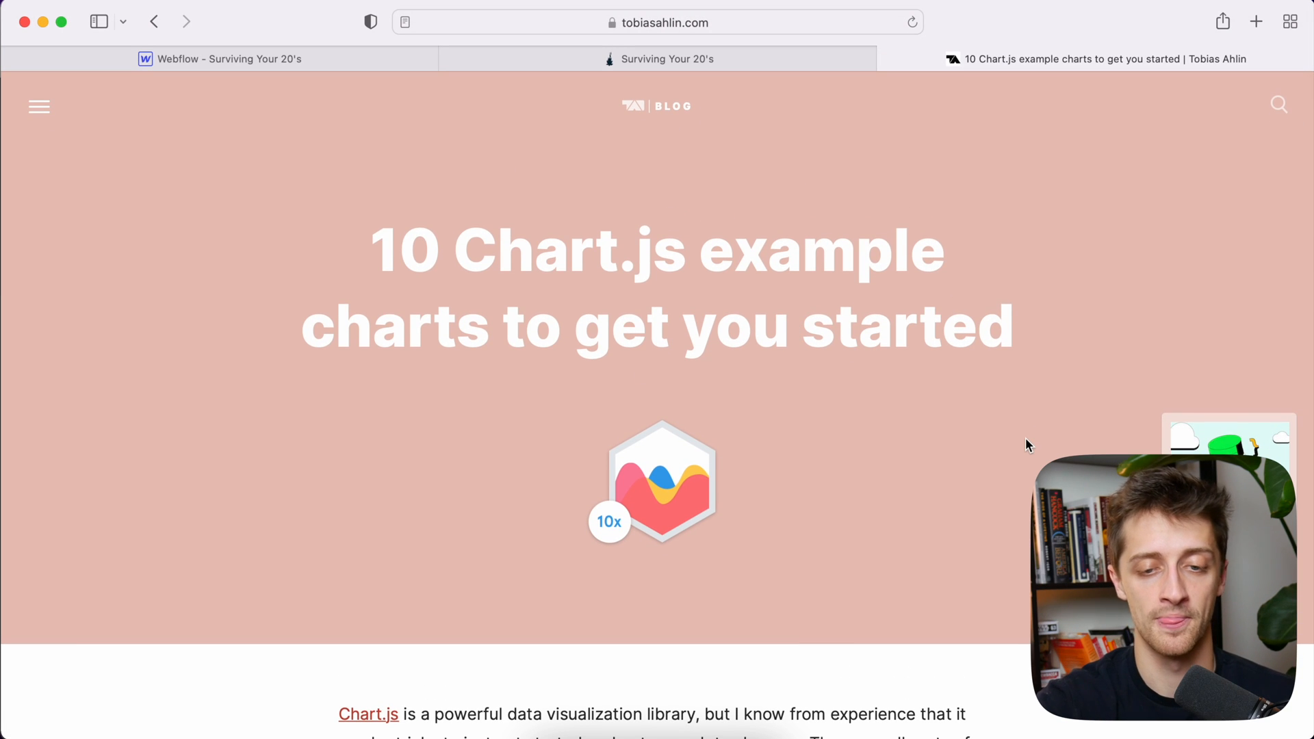
pyautogui.scroll(-3)
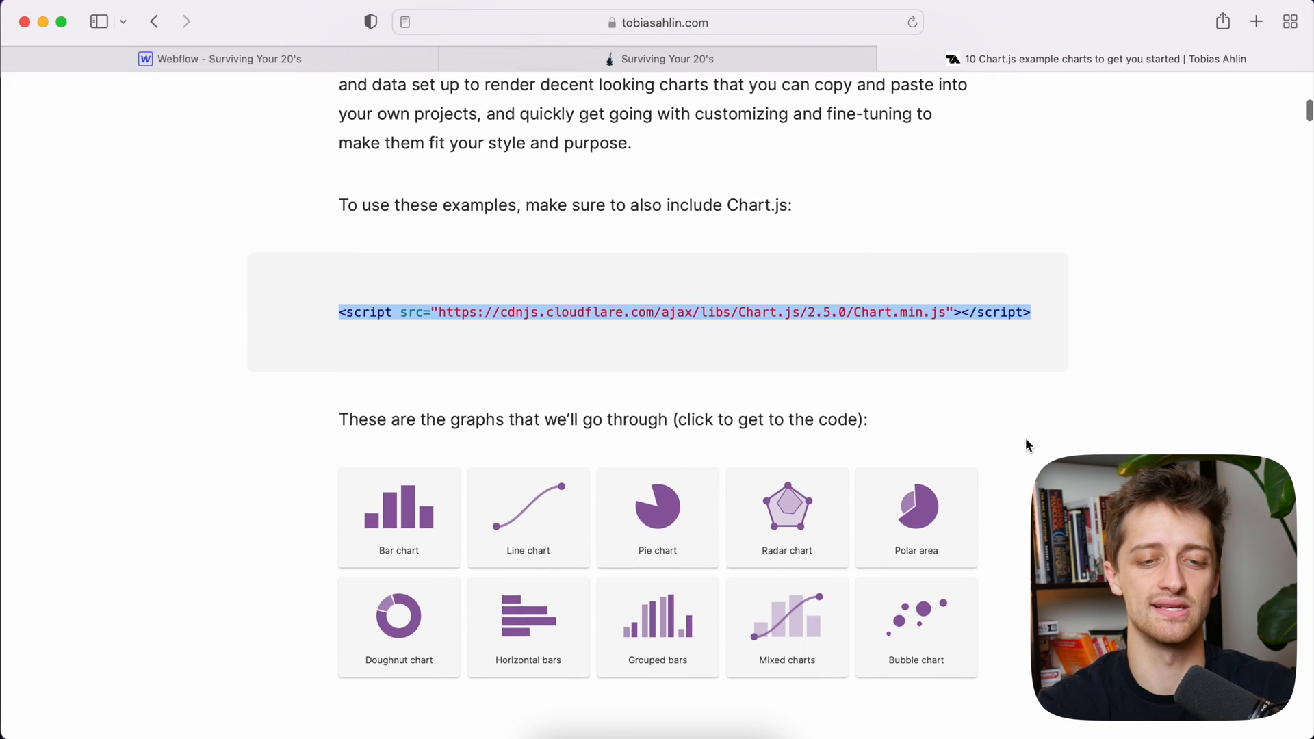
pyautogui.scroll(-3)
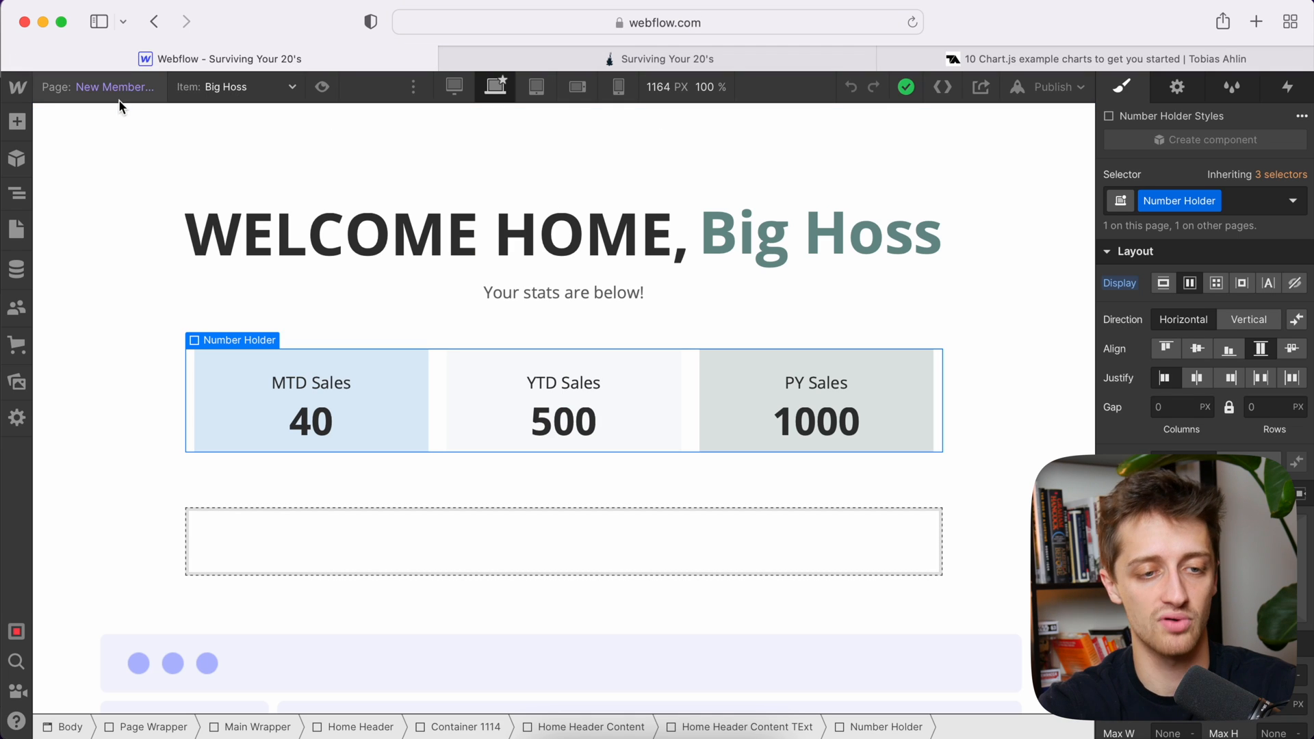
# Step: Paste the Chart.js 2.5.0 script tag into the Project Settings Custom Code head section
pyautogui.click(16, 87)
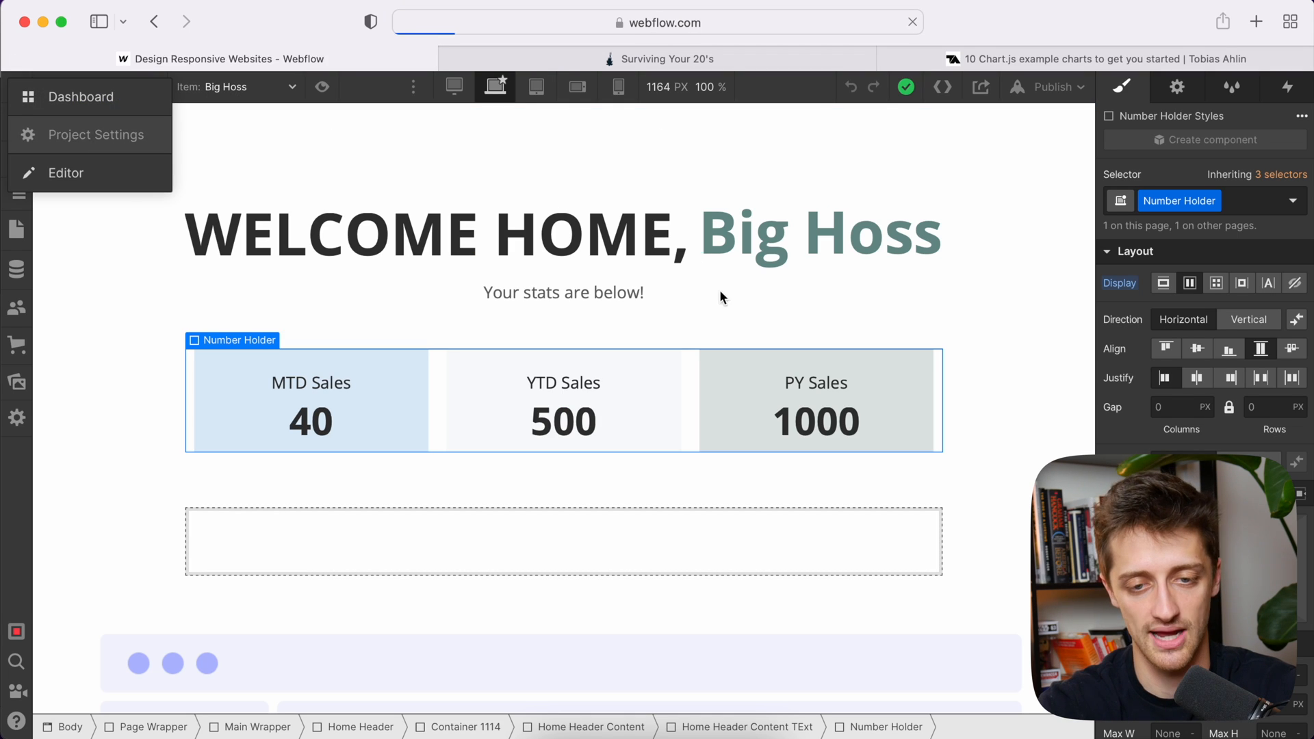
pyautogui.click(81, 97)
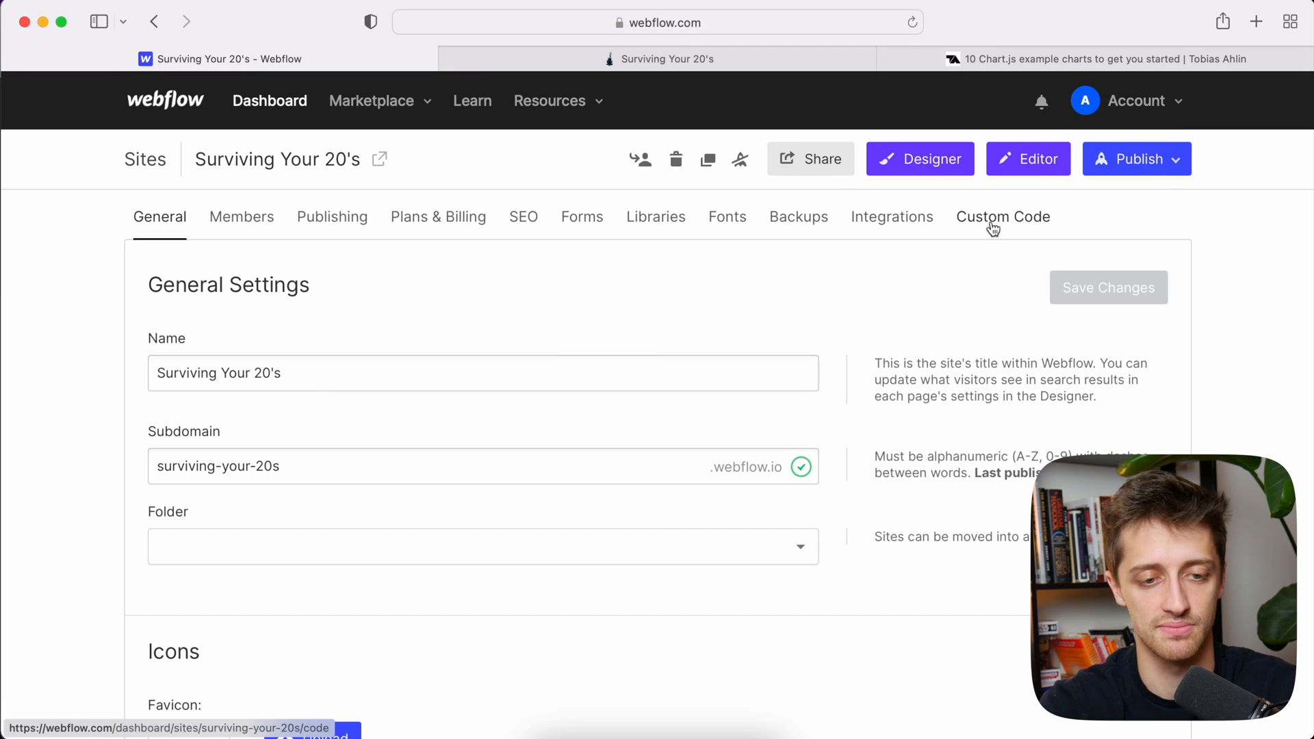
pyautogui.click(1002, 216)
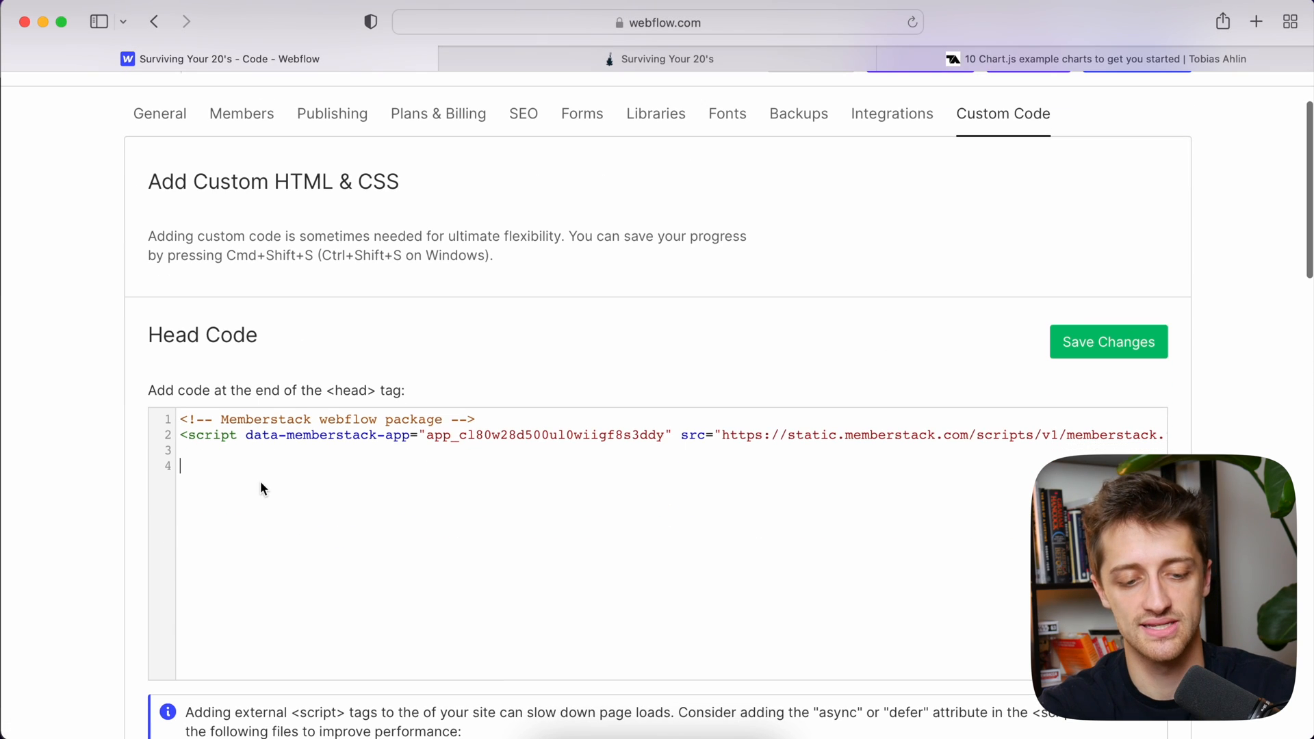
pyautogui.write('<script src="https://cdnjs.cloudflare.com/ajax/libs/Chart.js/2.5.0/Chart.min.js"></script>')
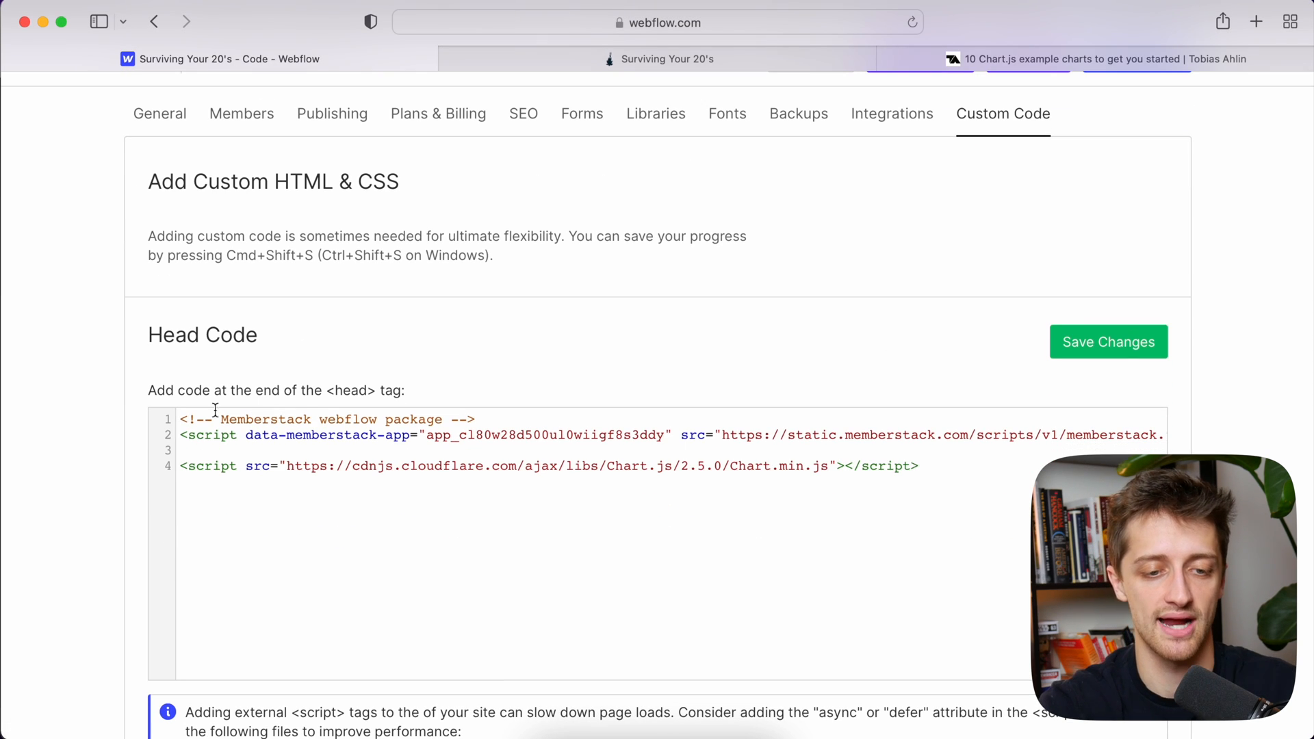
pyautogui.moveTo(381, 414)
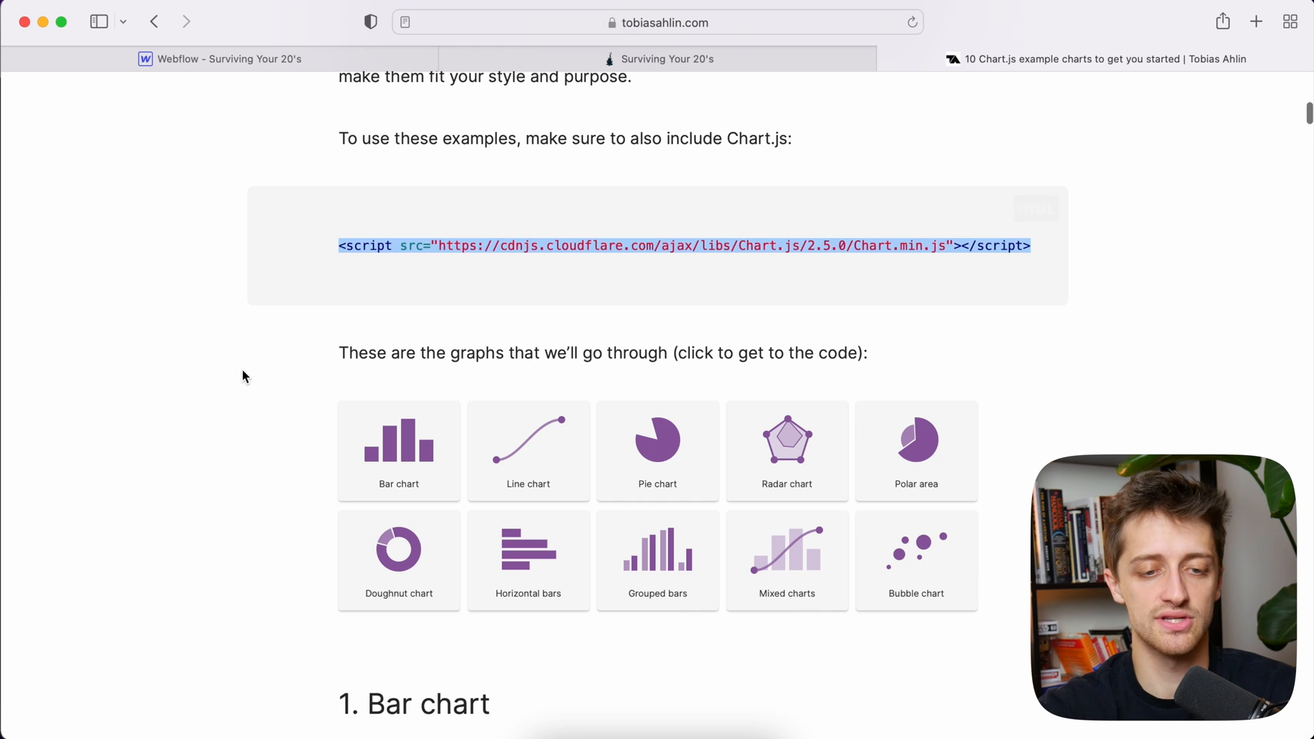
# Step: Scroll the Chart.js article to the Bar chart section's HTML and JavaScript code
pyautogui.scroll(-3)
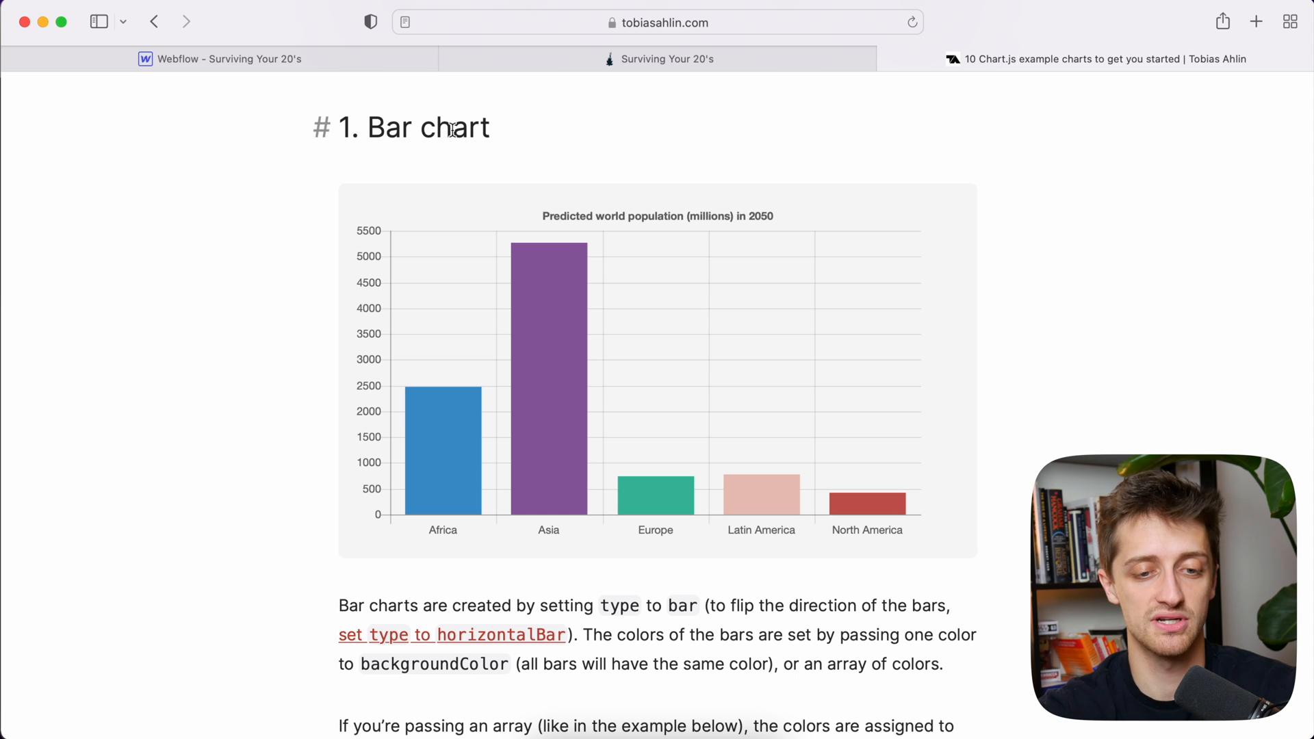
pyautogui.scroll(-3)
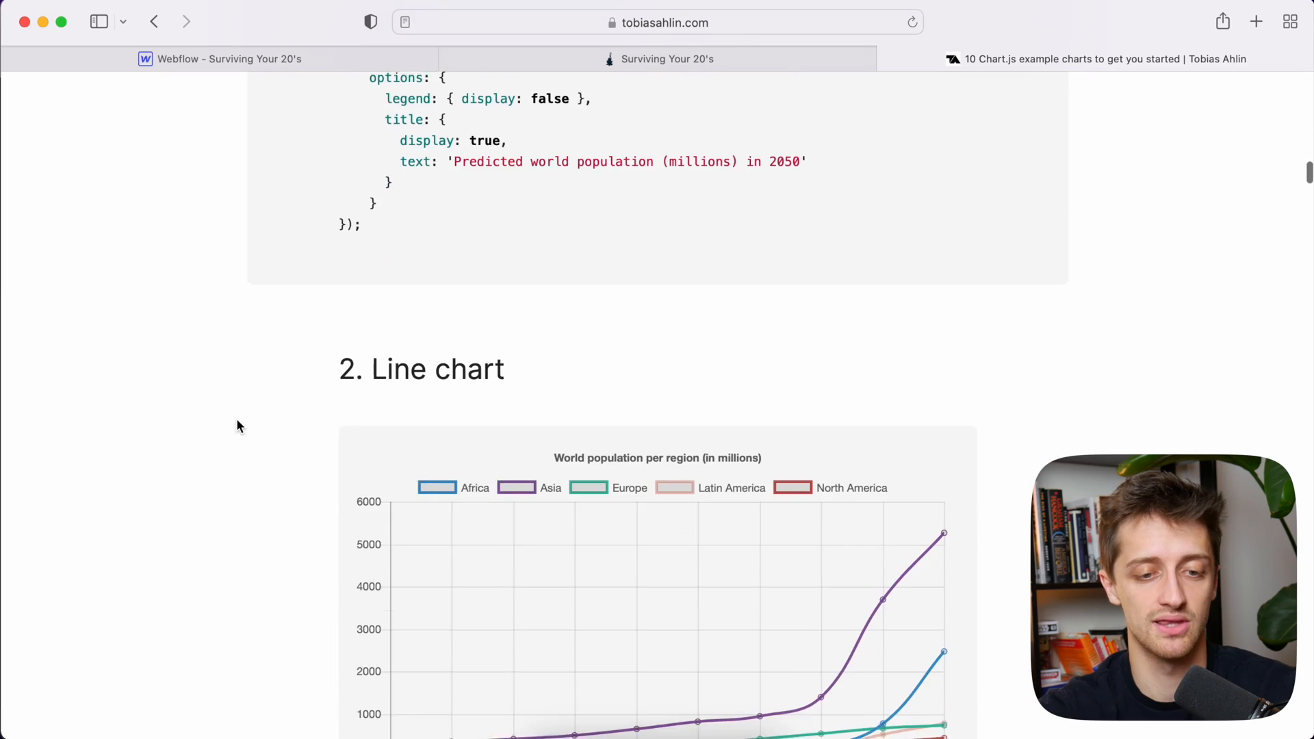
pyautogui.scroll(-3)
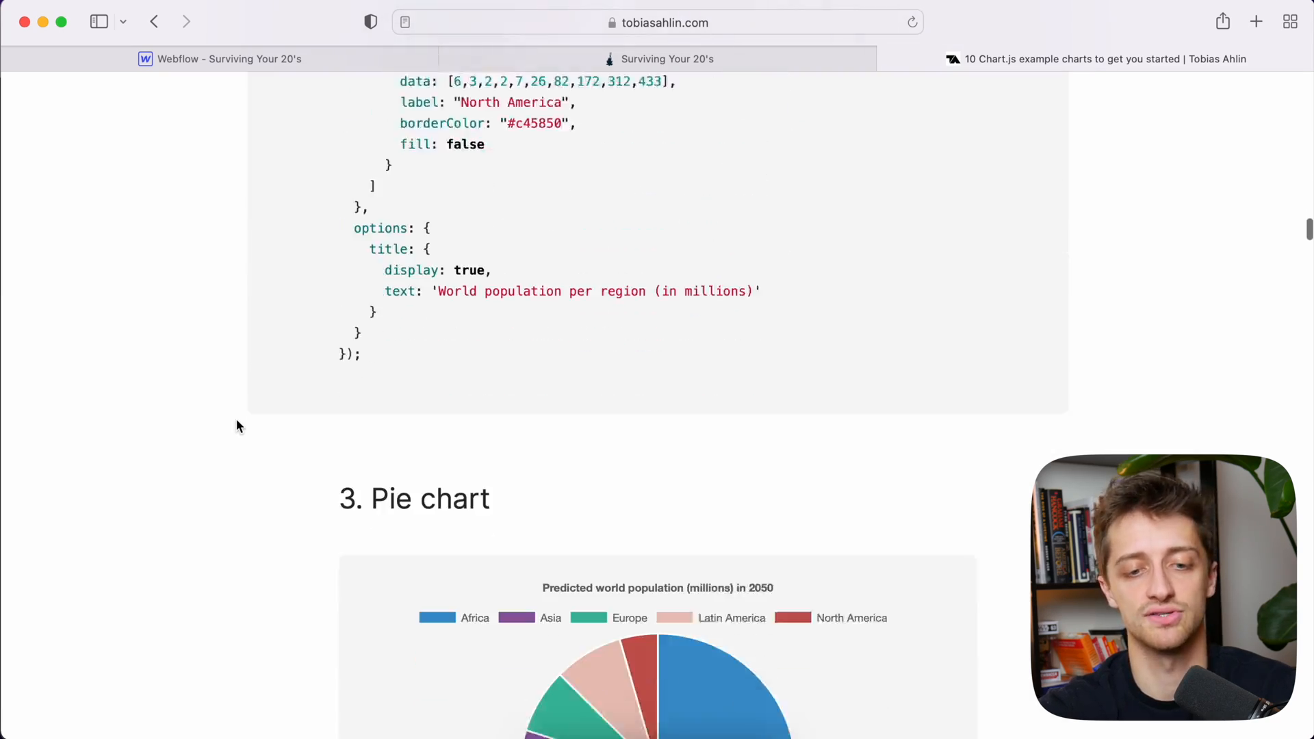
pyautogui.scroll(3)
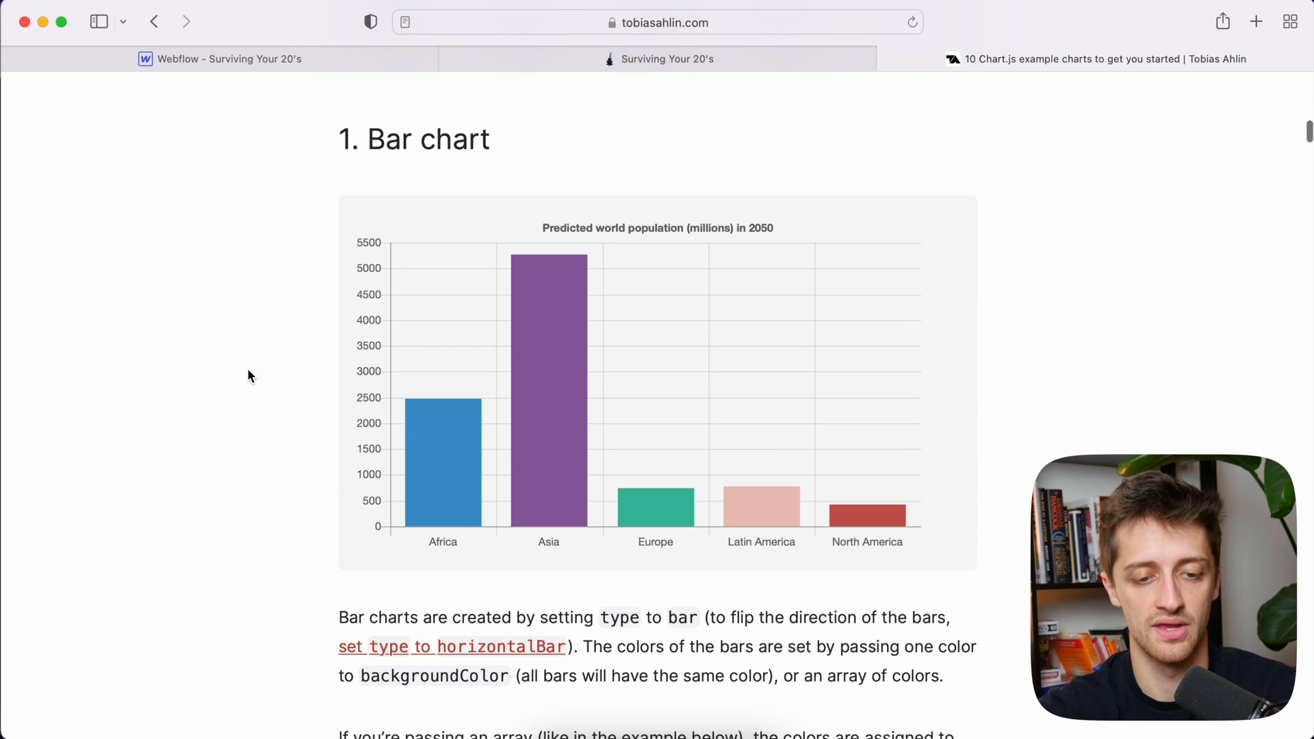
pyautogui.scroll(-3)
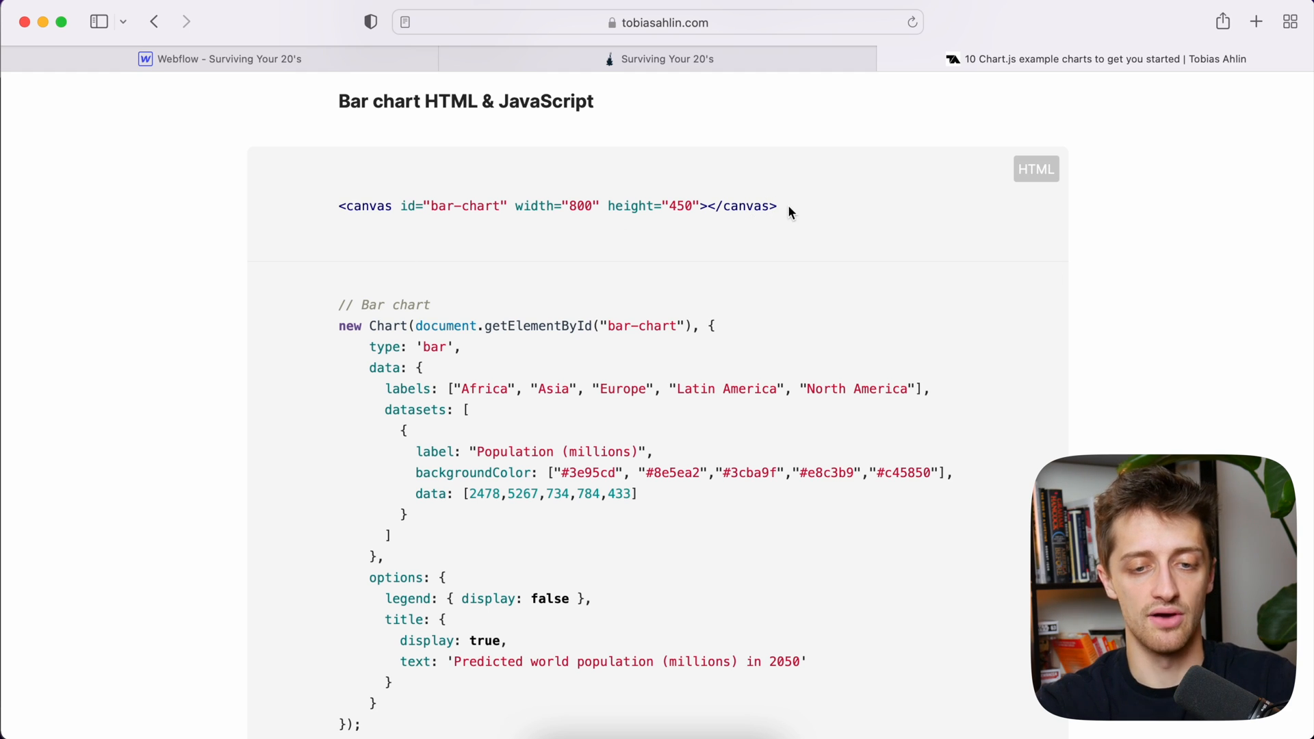
pyautogui.click(219, 59)
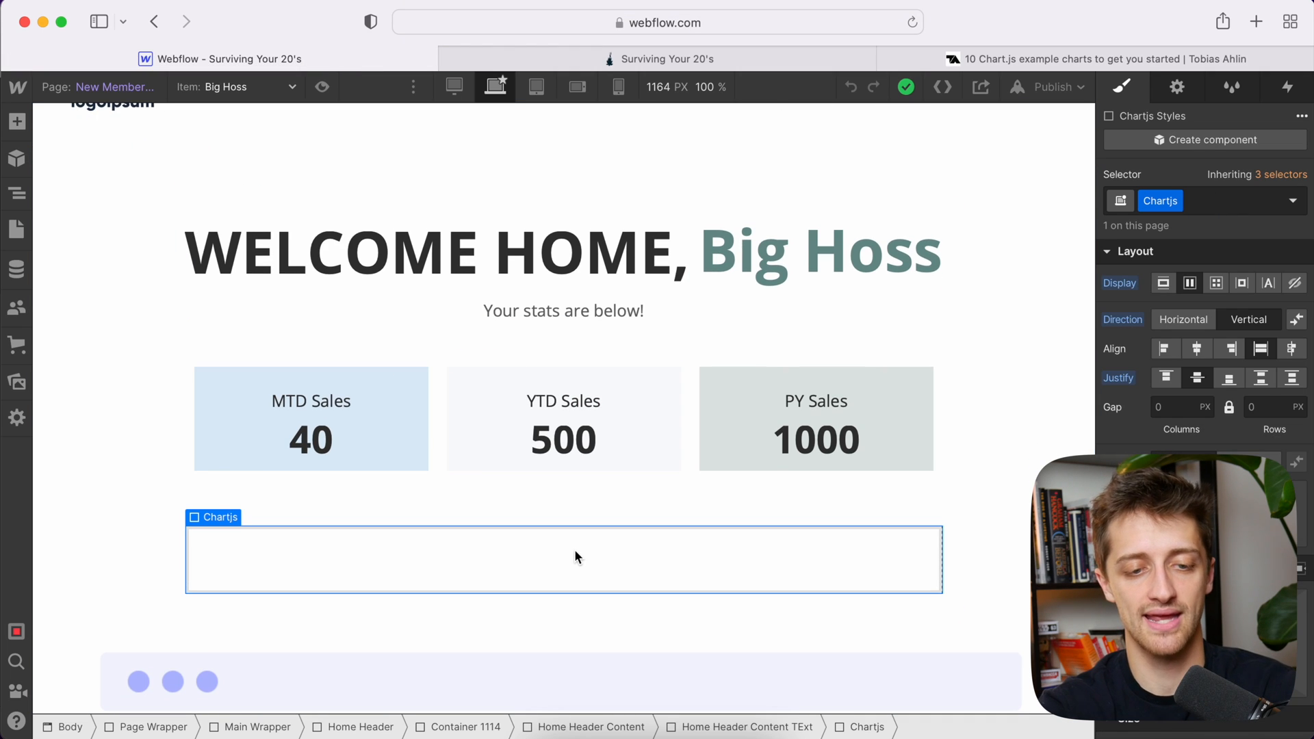
# Step: Search Quick Find for 'embed' and add an Embed element inside the Chartjs div
pyautogui.write('embed')
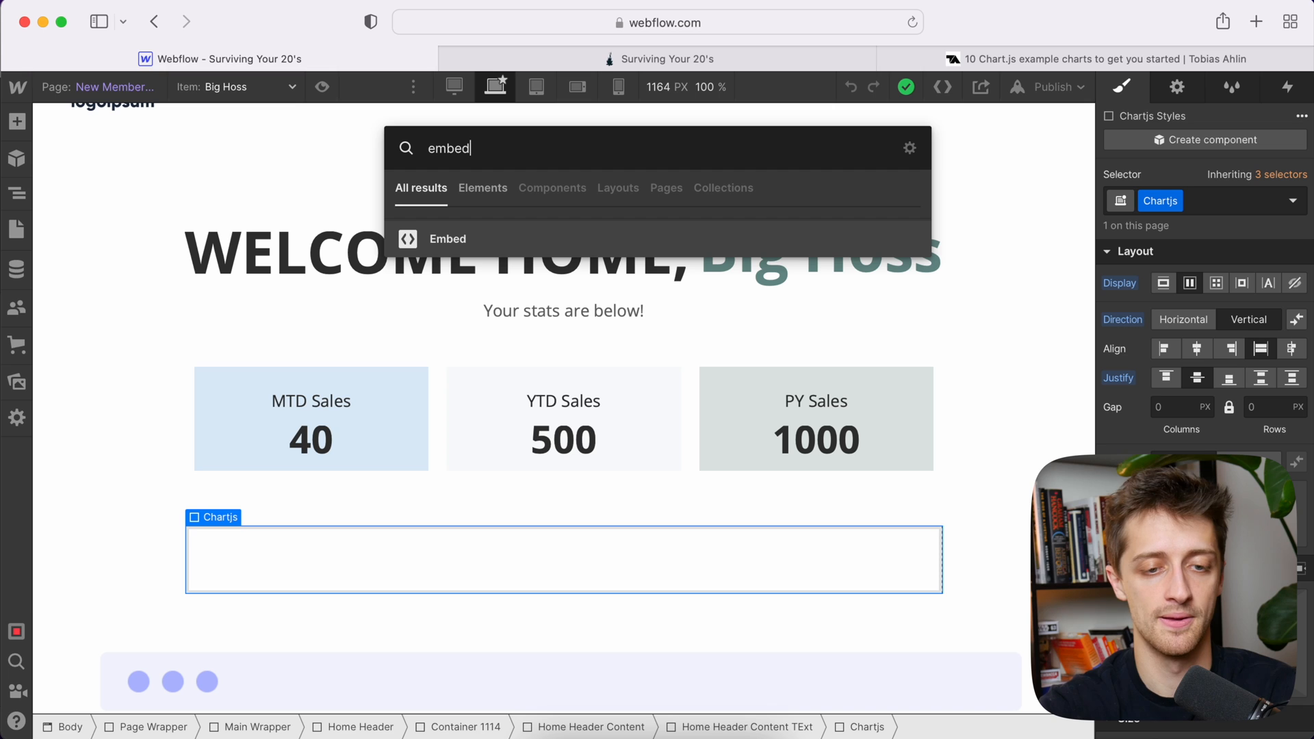
pyautogui.click(448, 239)
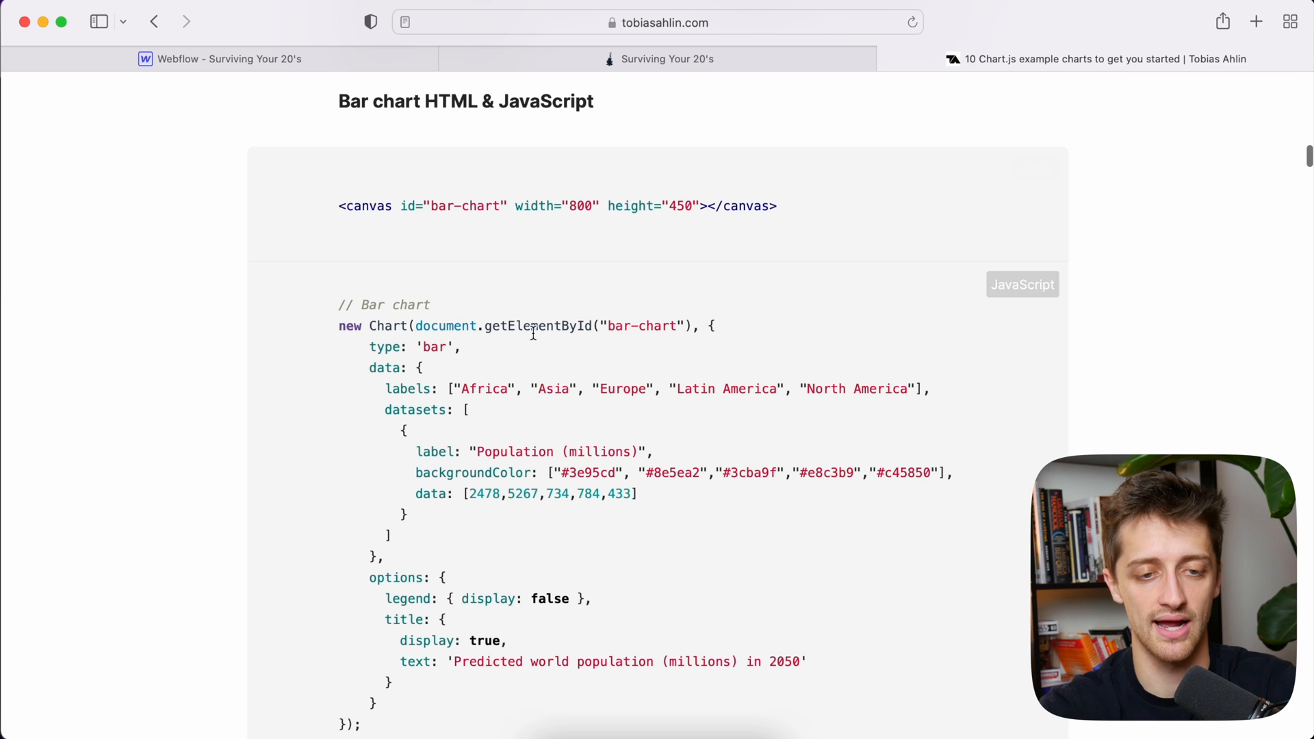
# Step: Copy the bar chart JavaScript example and return to the Webflow designer tab
pyautogui.scroll(-3)
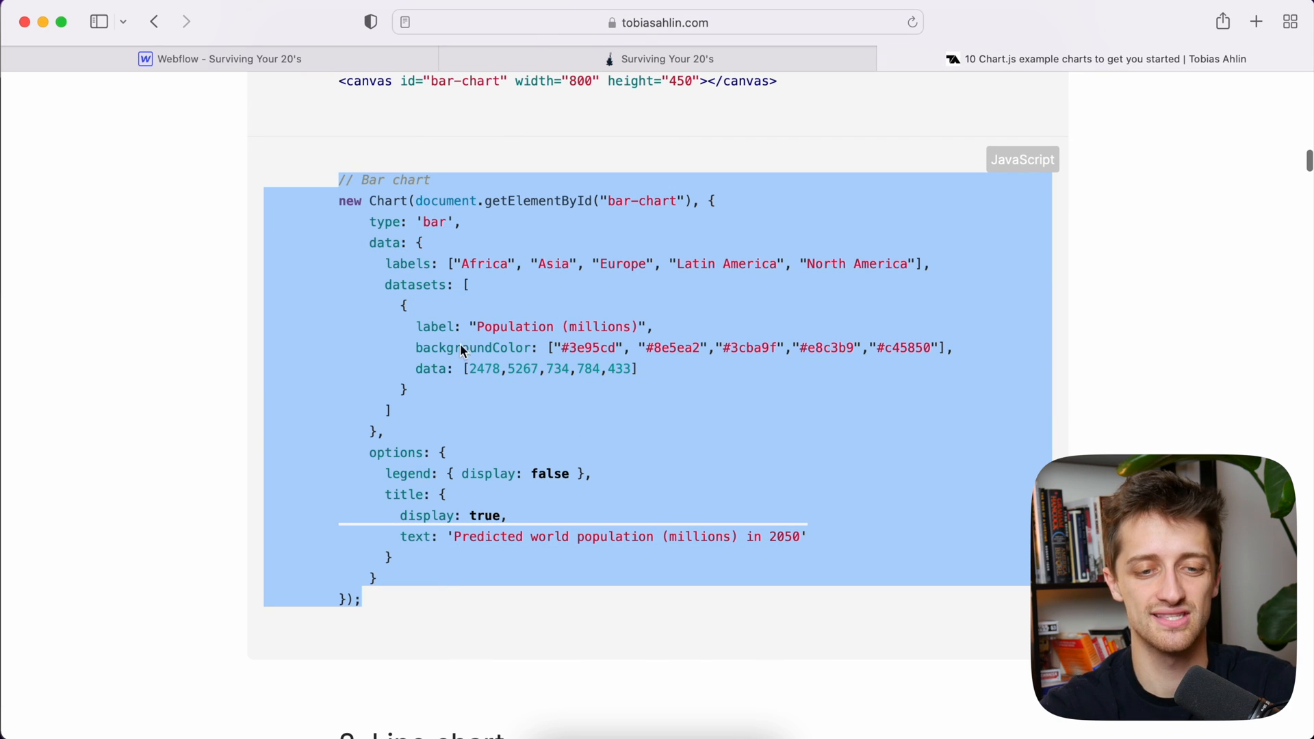
pyautogui.moveTo(591, 412)
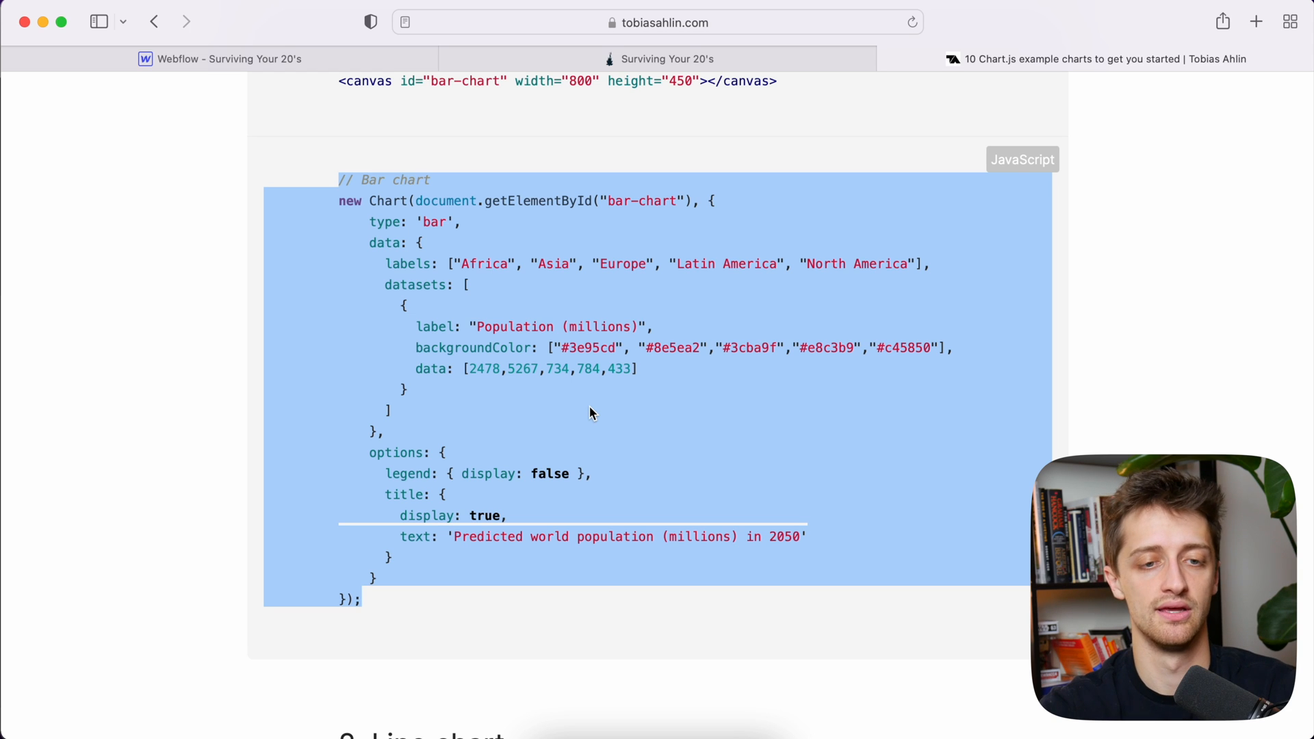
pyautogui.click(223, 59)
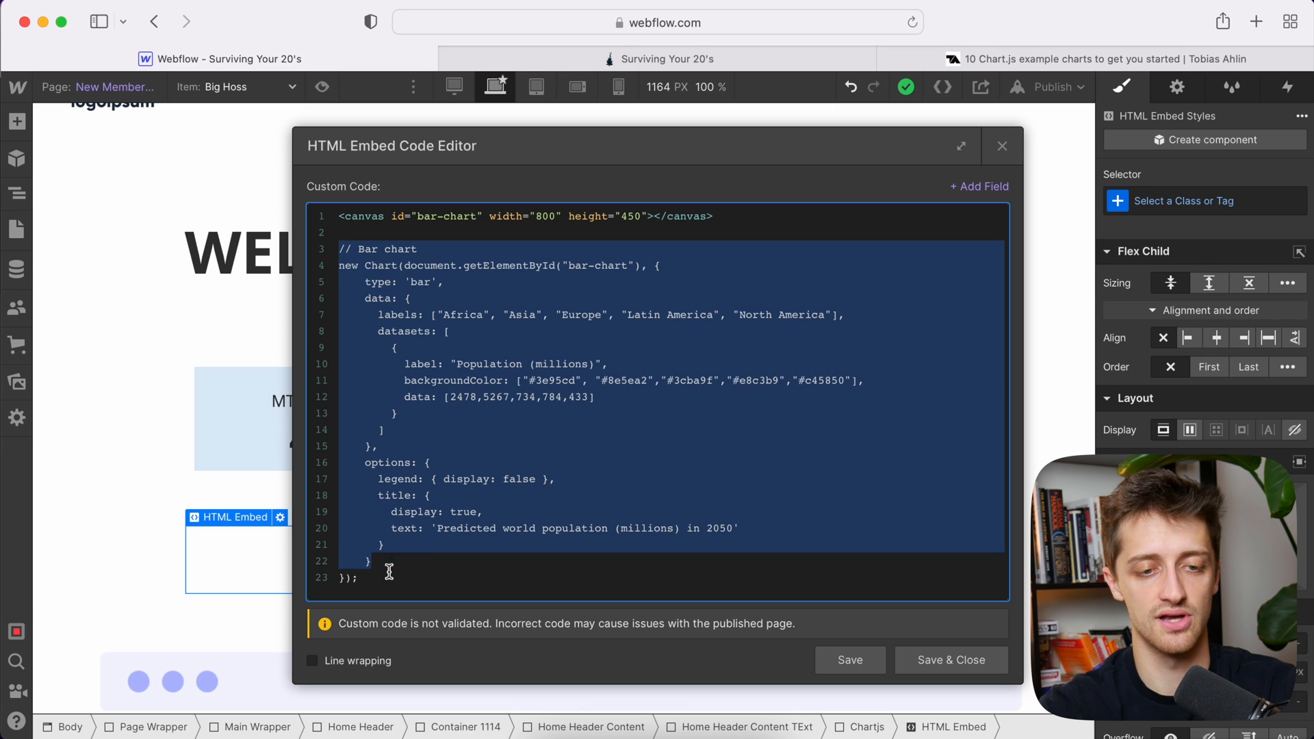
# Step: Add an opening <script> tag above the bar chart code and a closing </script> after it
pyautogui.click(341, 255)
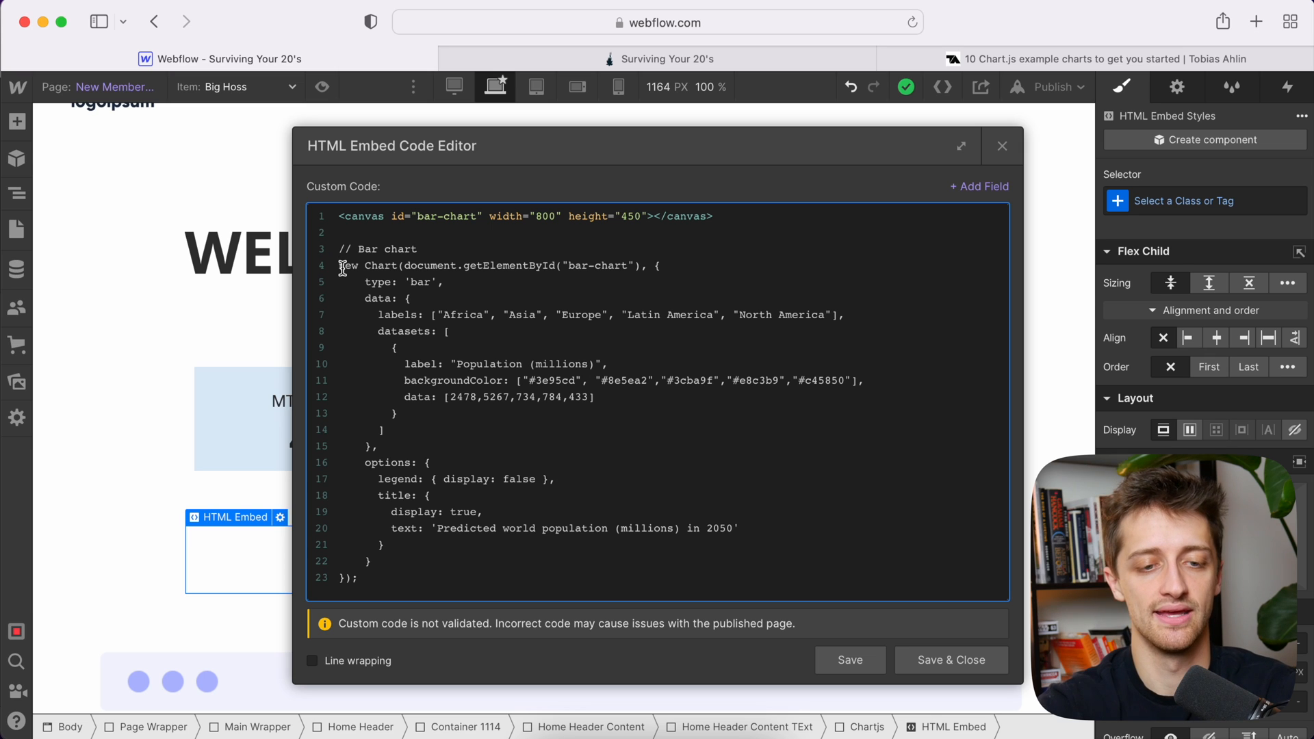
pyautogui.write('<script>')
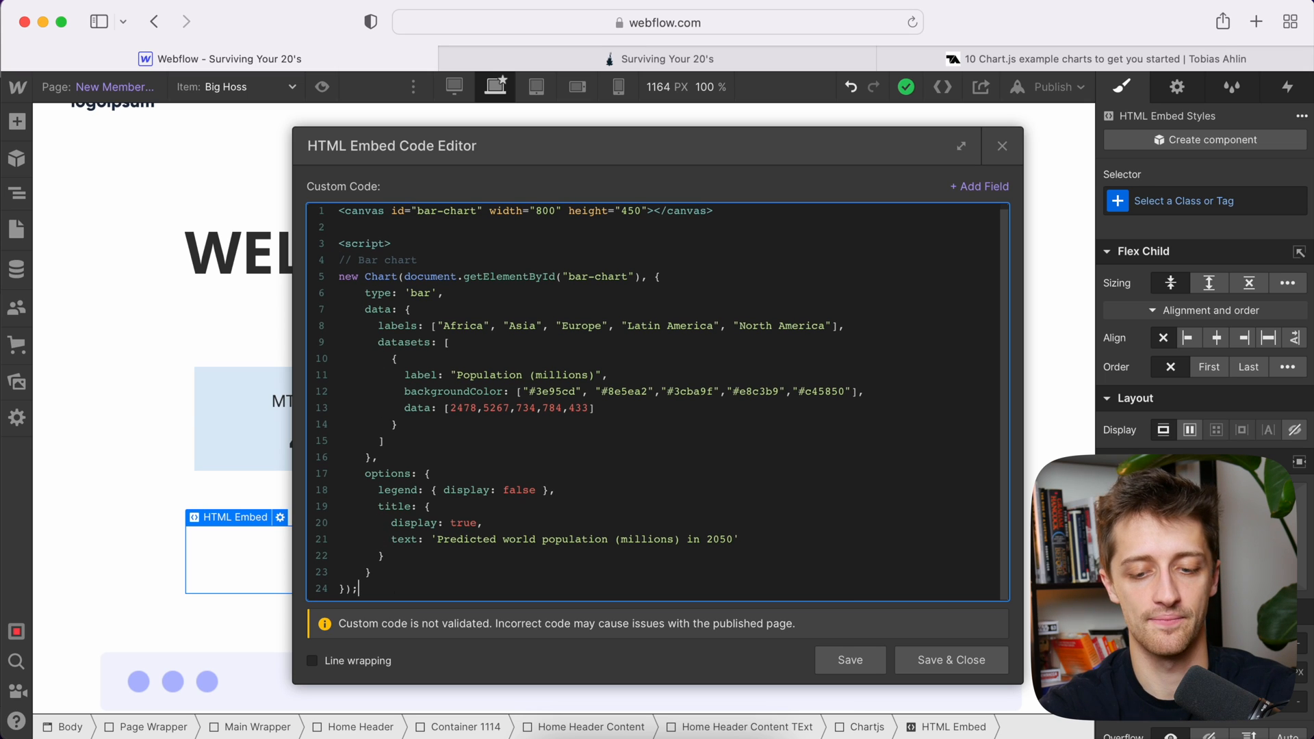
pyautogui.write('</sc')
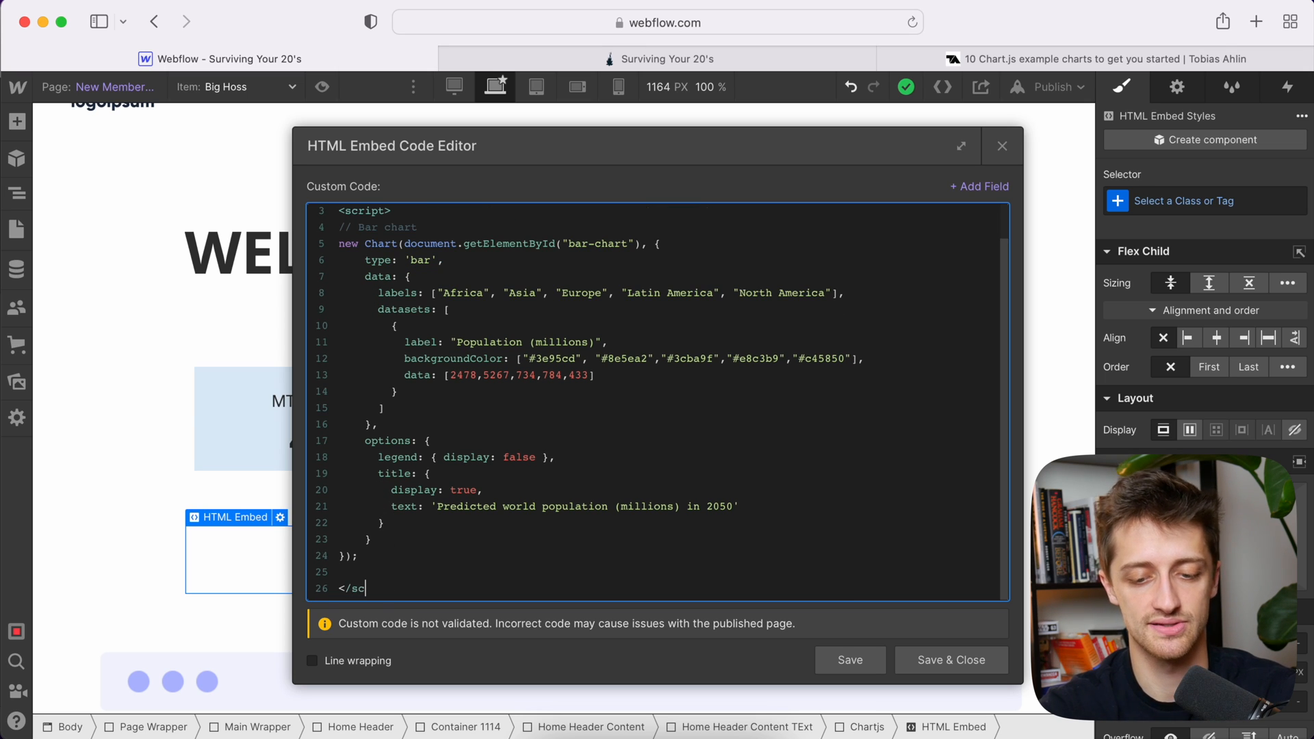
pyautogui.write('ript>')
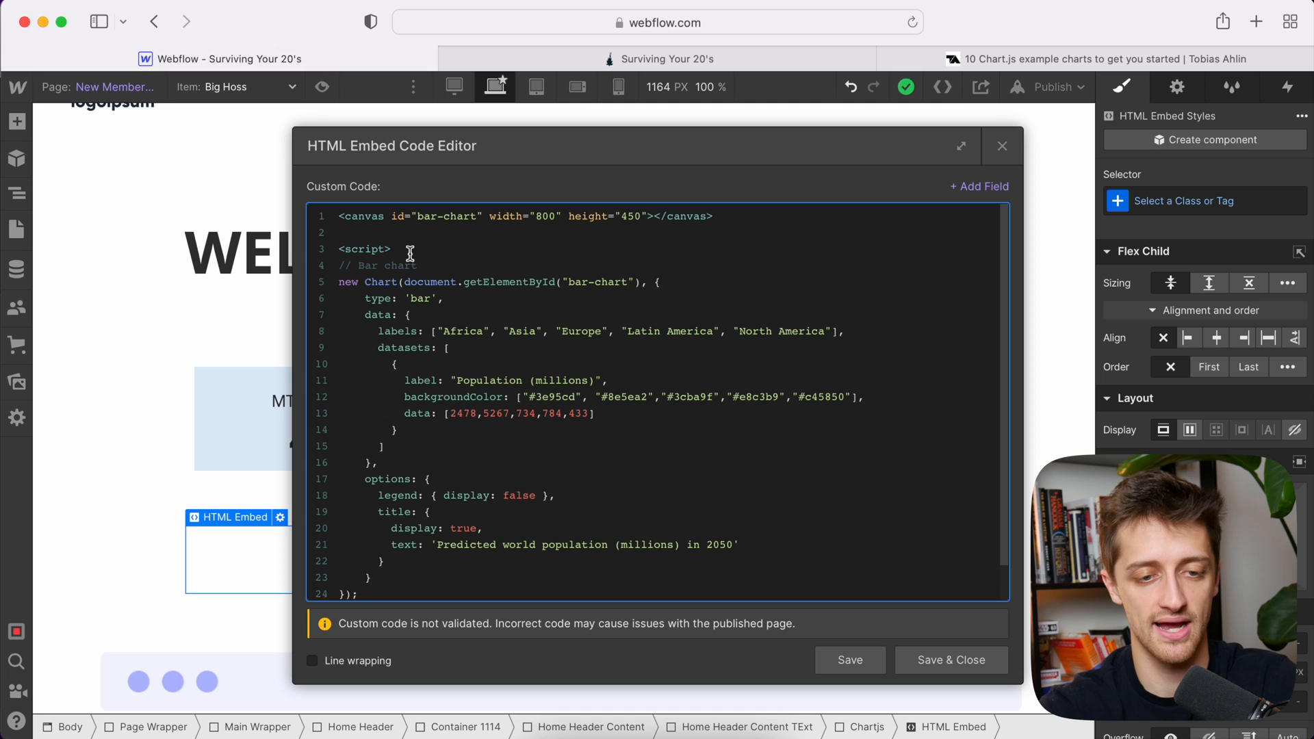
pyautogui.scroll(-3)
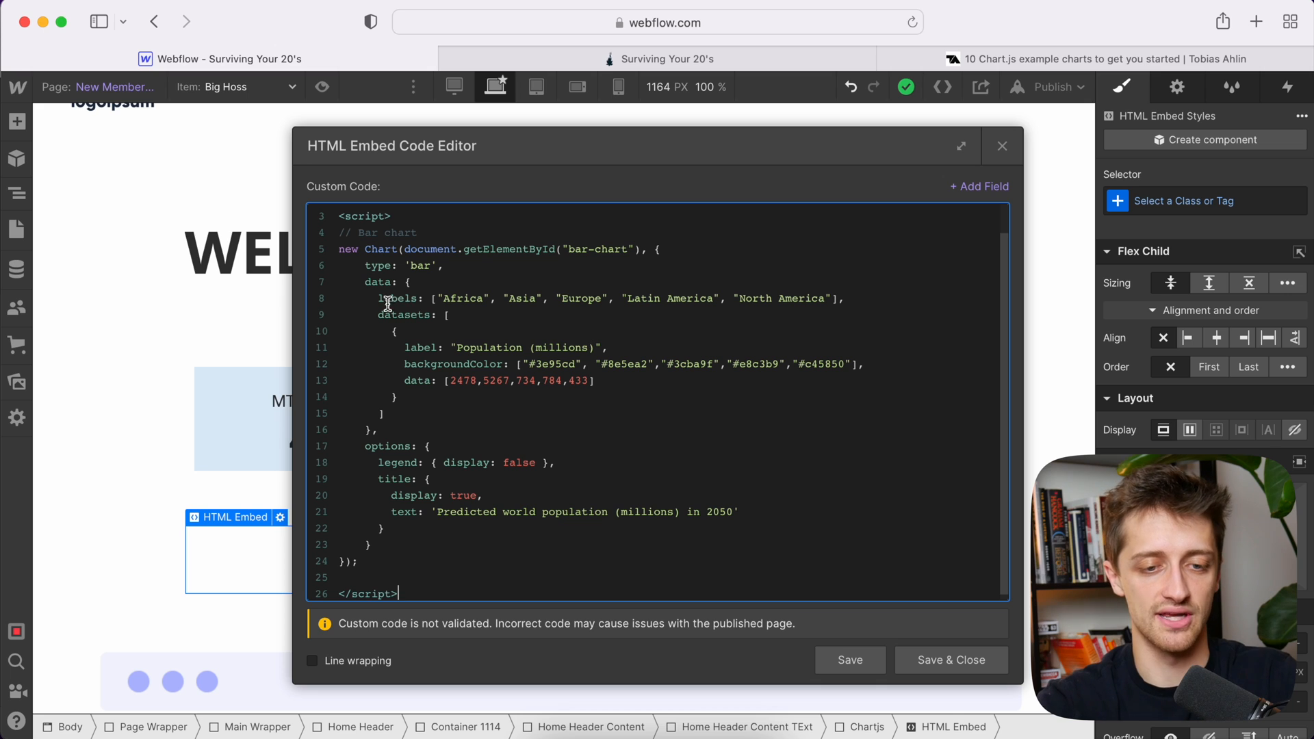
pyautogui.moveTo(388, 298); pyautogui.dragTo(784, 298)
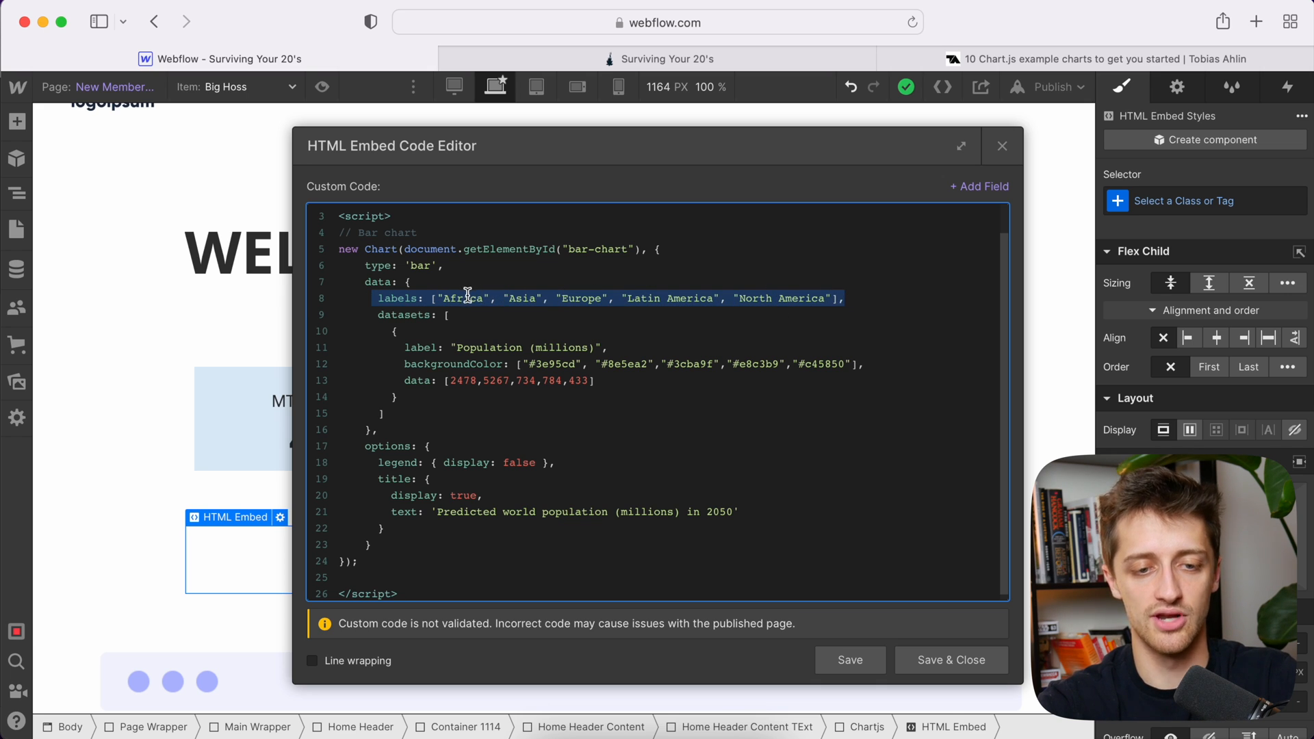
pyautogui.click(661, 298)
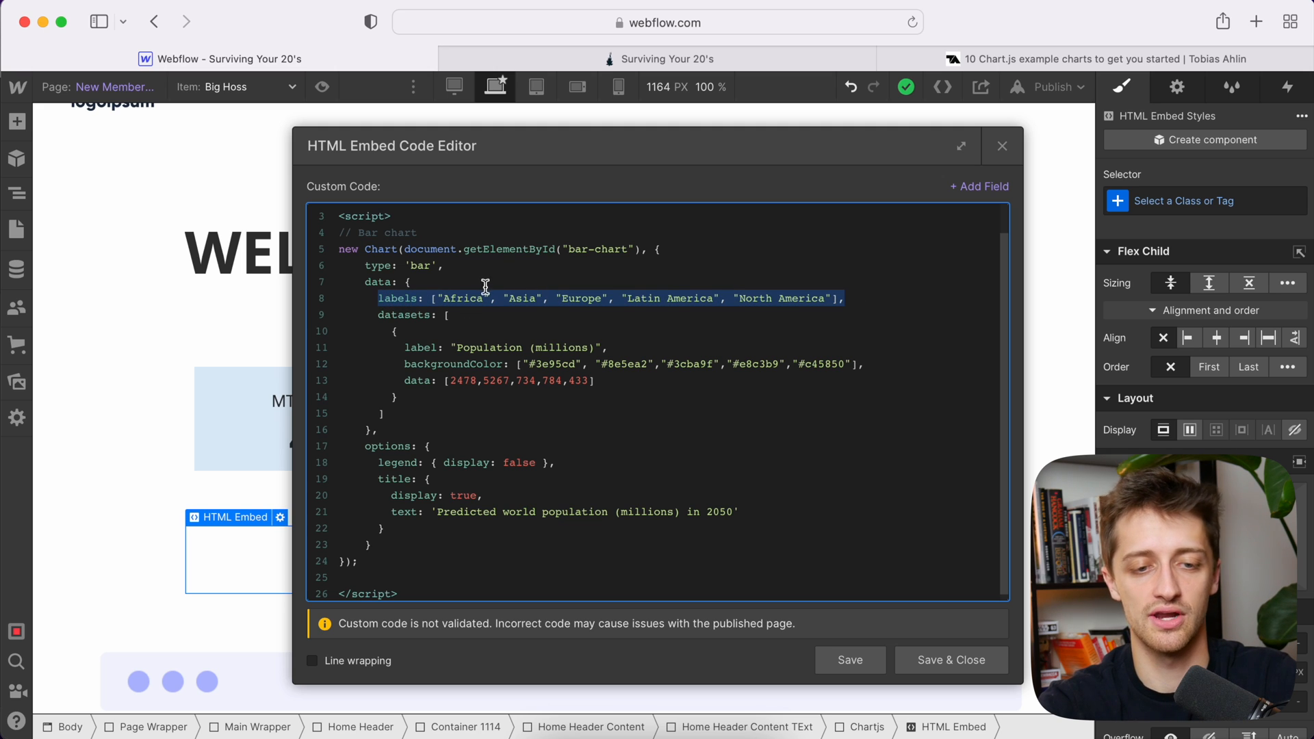
pyautogui.moveTo(522, 293)
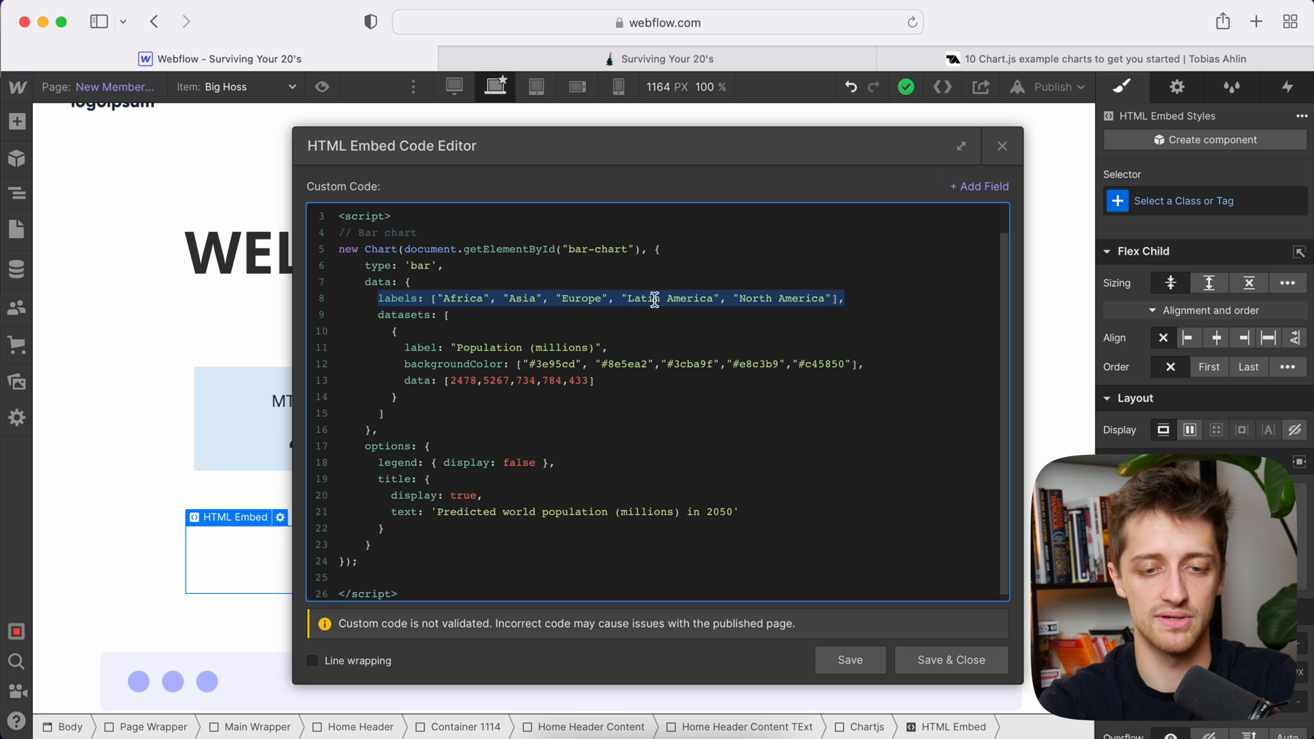
pyautogui.moveTo(620, 336)
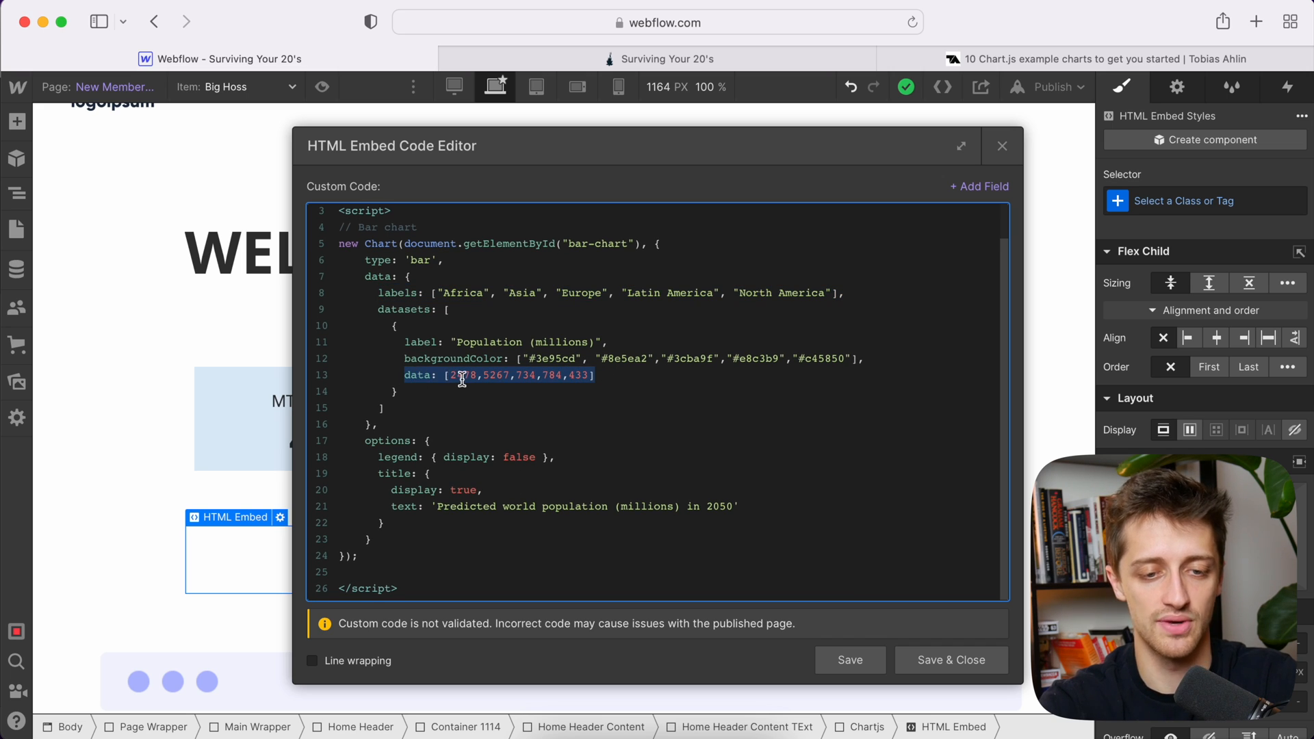
pyautogui.click(494, 376)
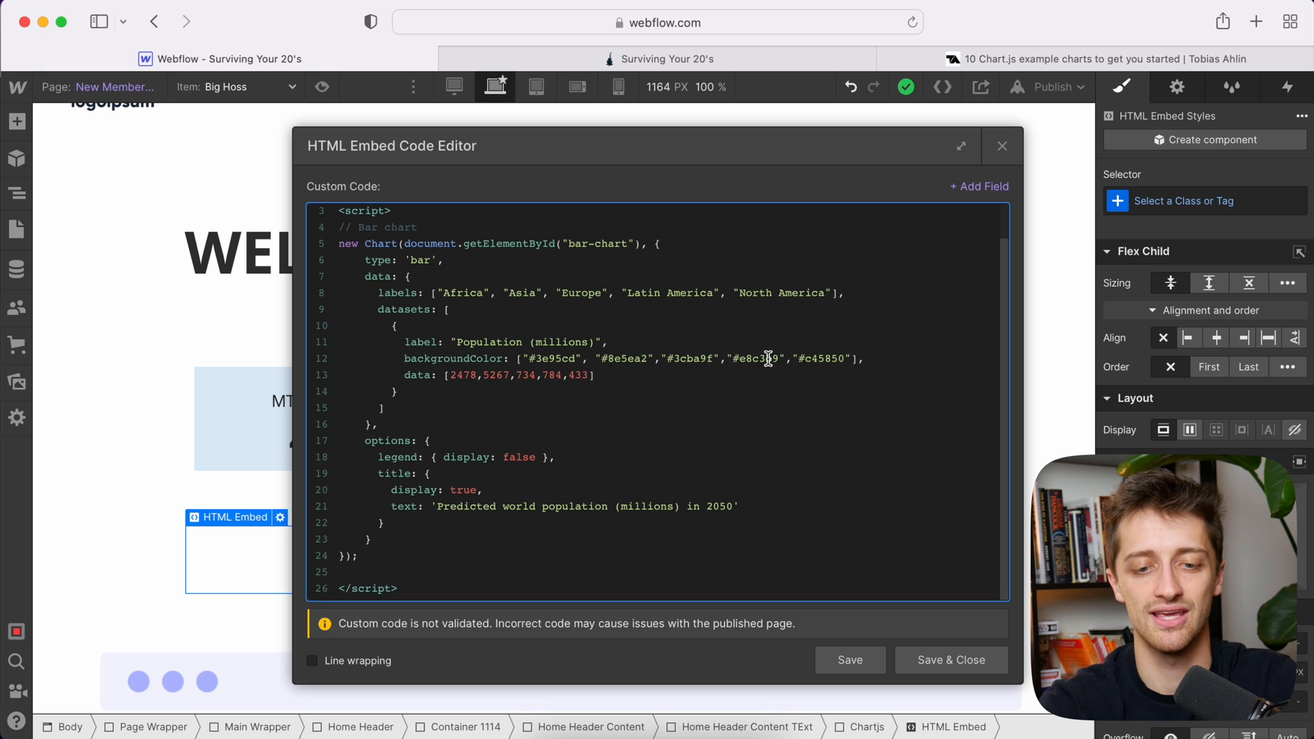
pyautogui.moveTo(817, 358)
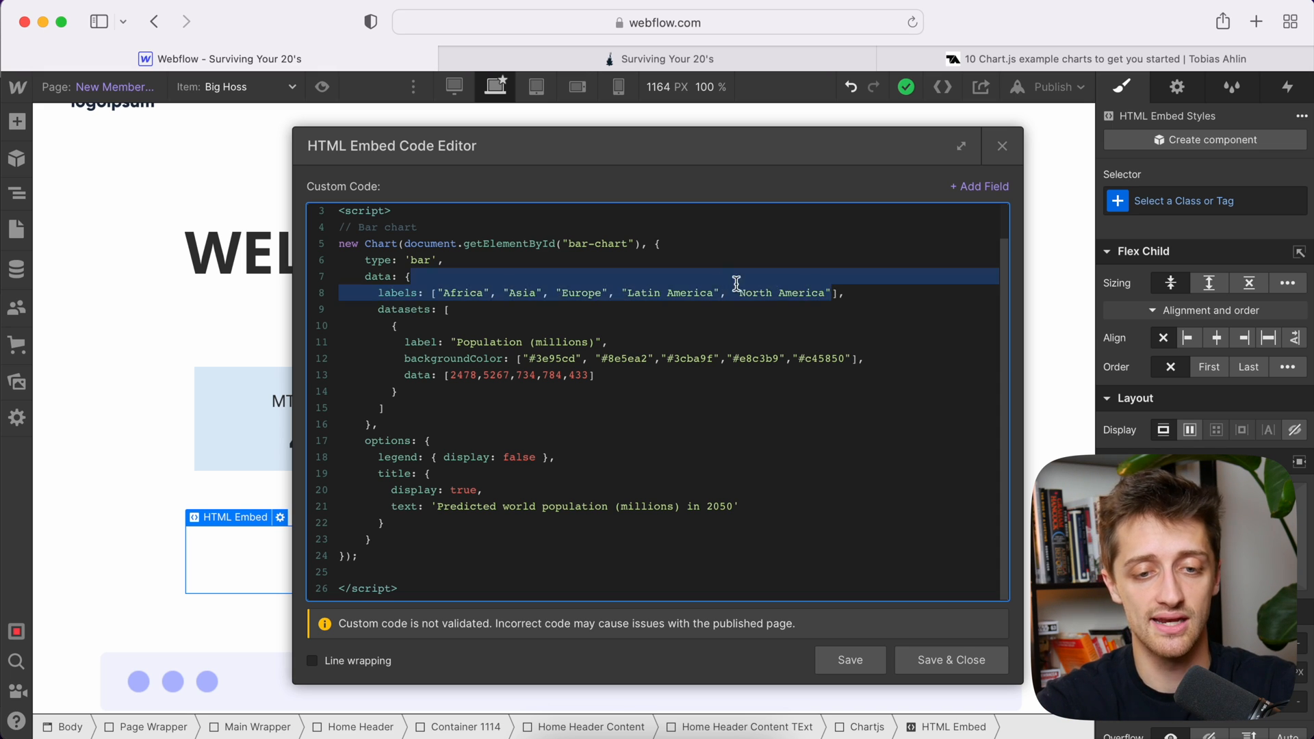
# Step: Replace the five continent labels in the chart code with MTD, YTD and PY
pyautogui.press('Delete')
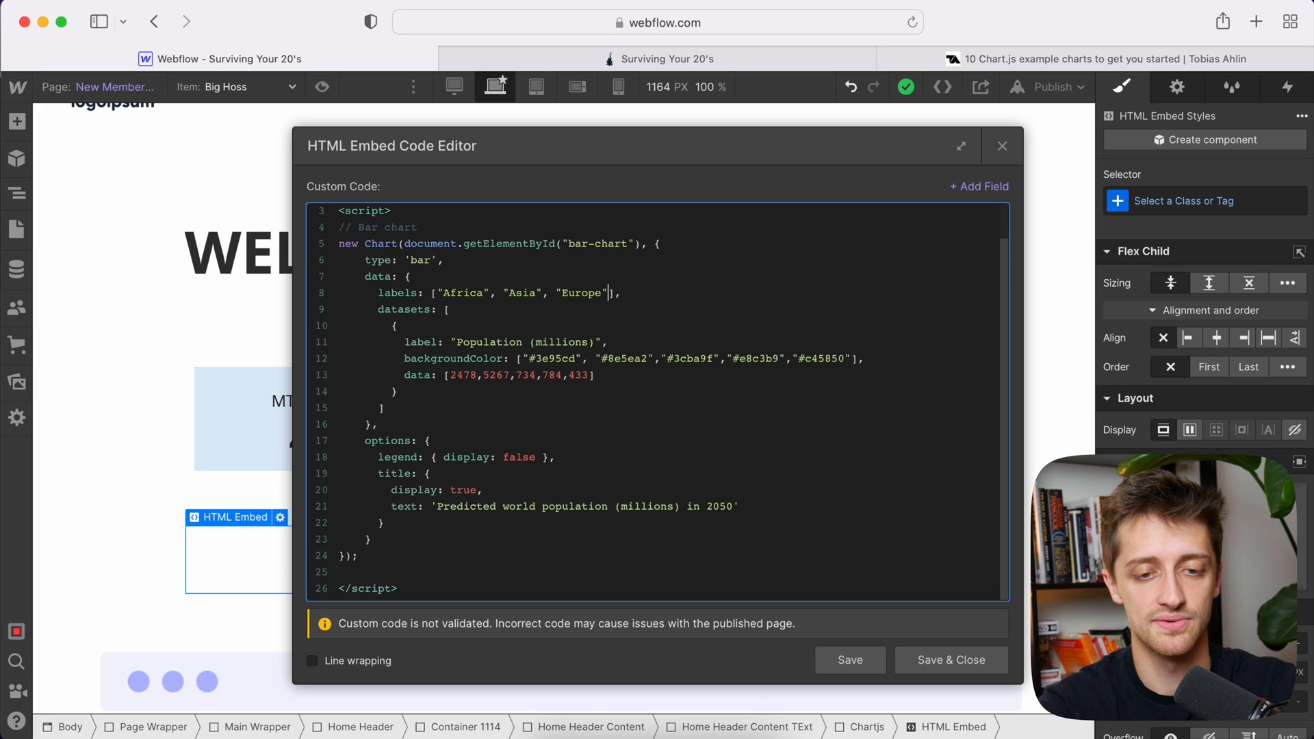
pyautogui.press('Backspace')
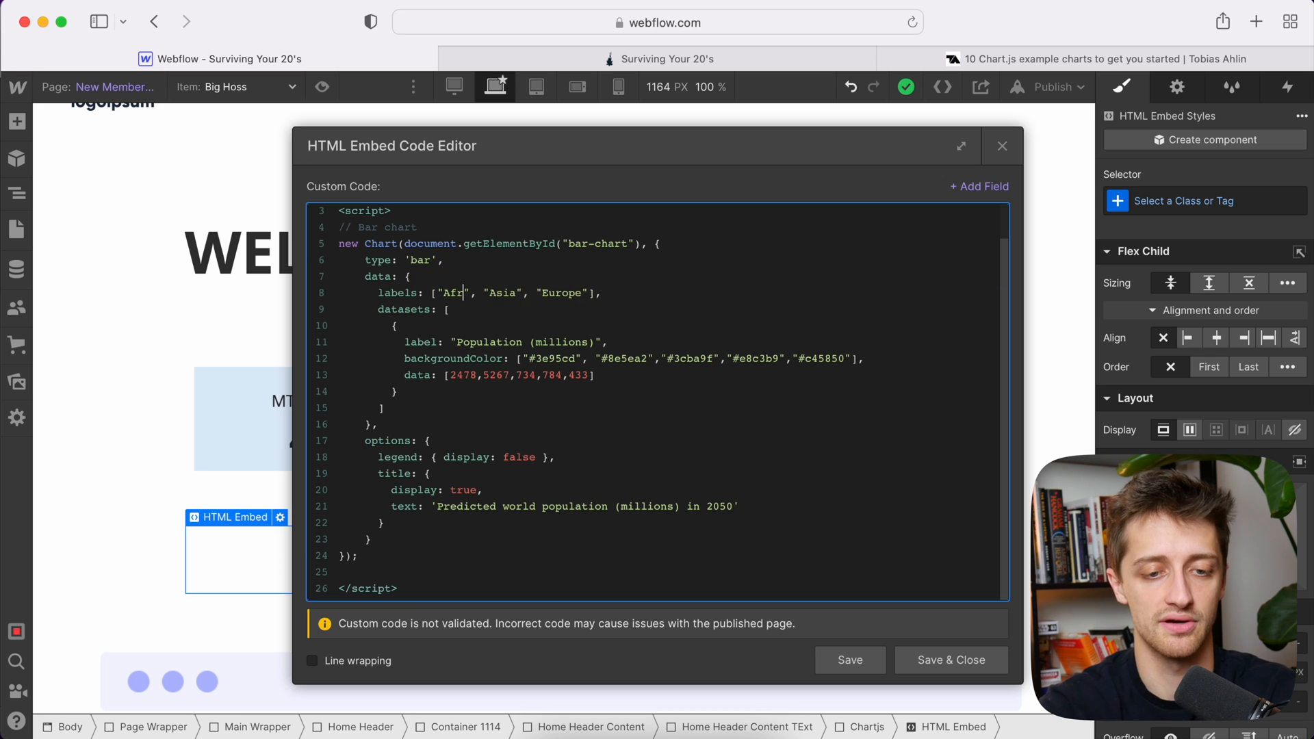
pyautogui.write('MTD')
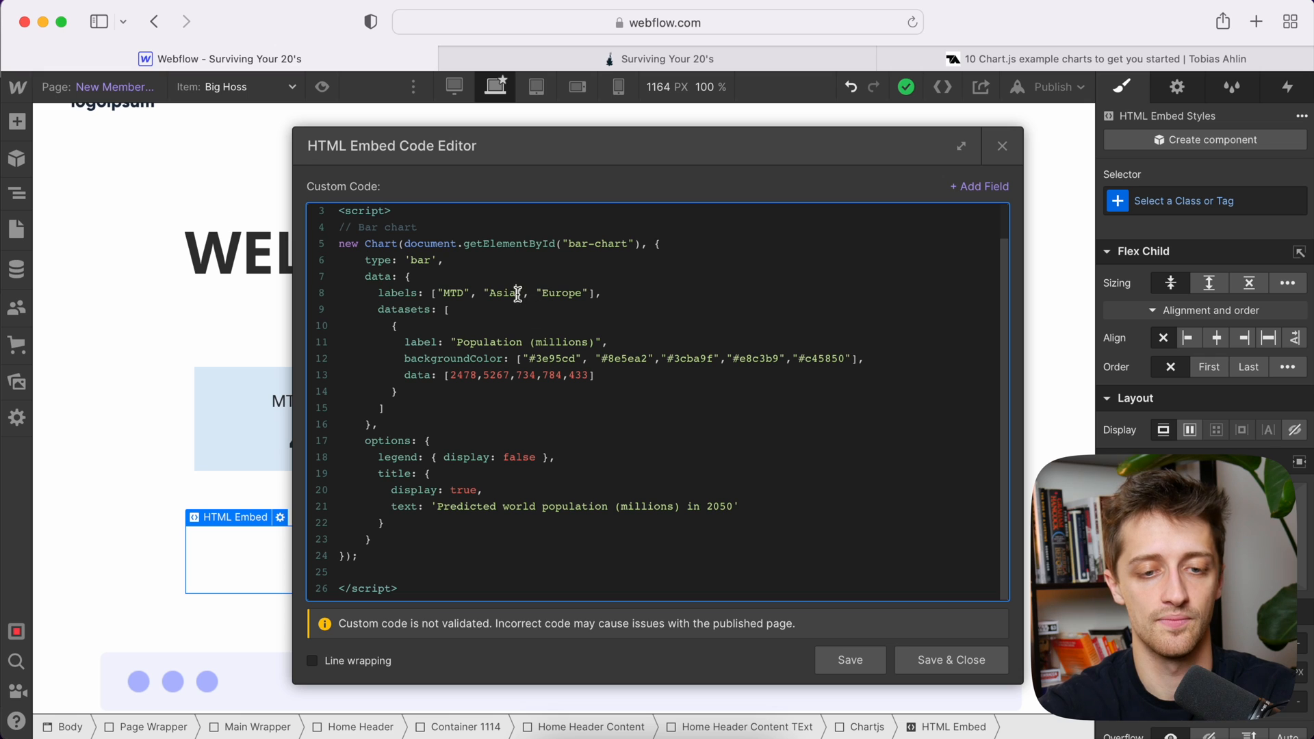
pyautogui.write('YTD')
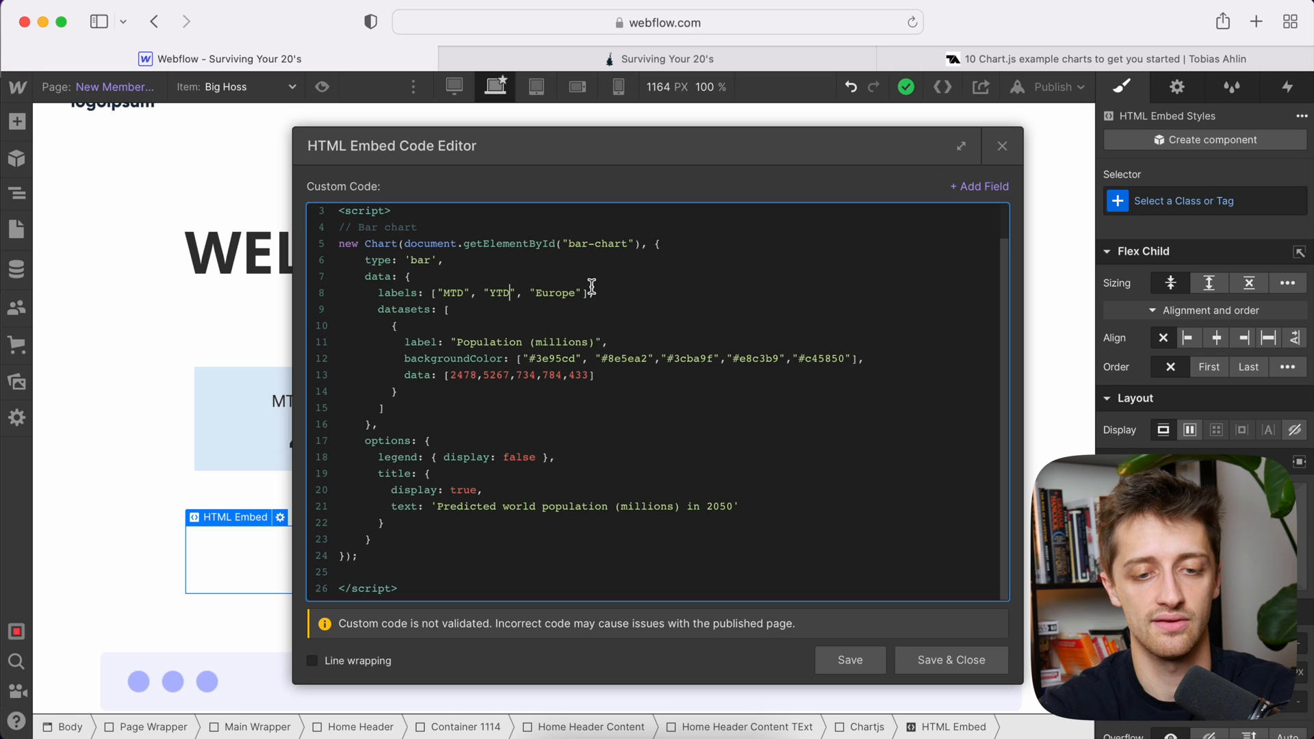
pyautogui.press('Backspace')
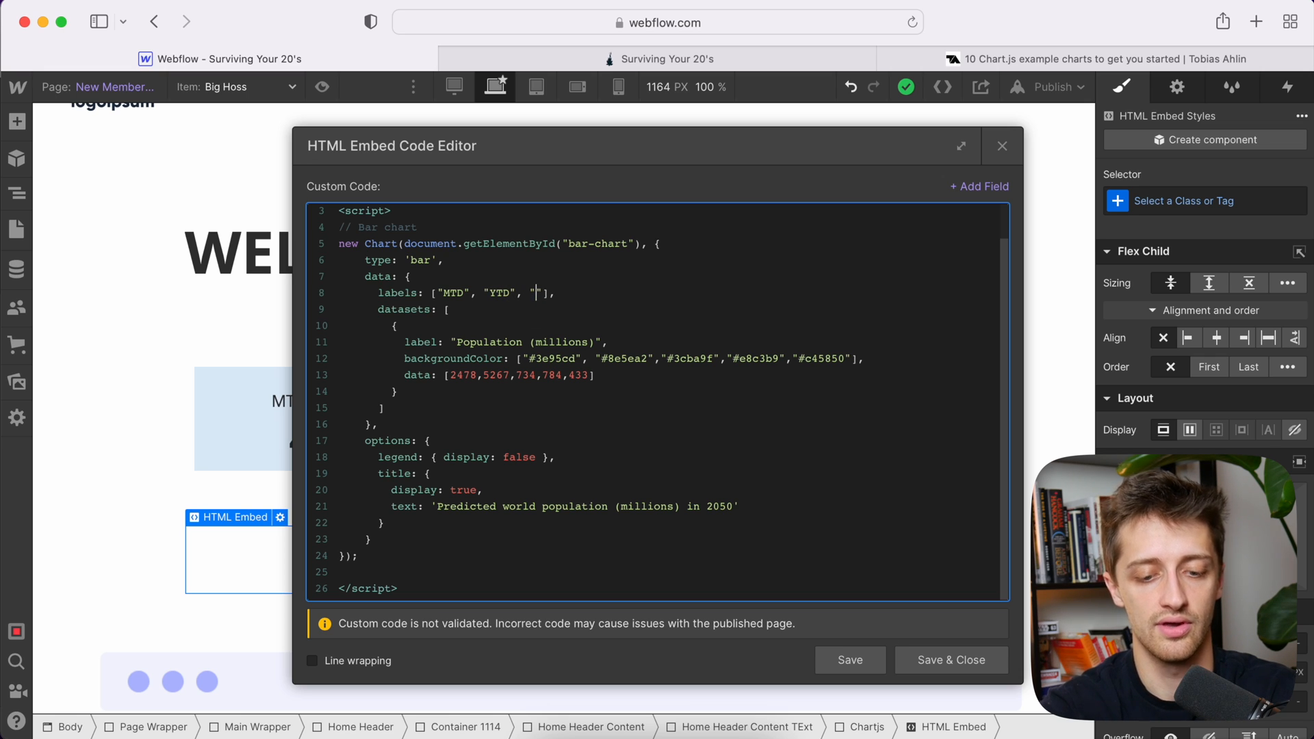
pyautogui.write('PY')
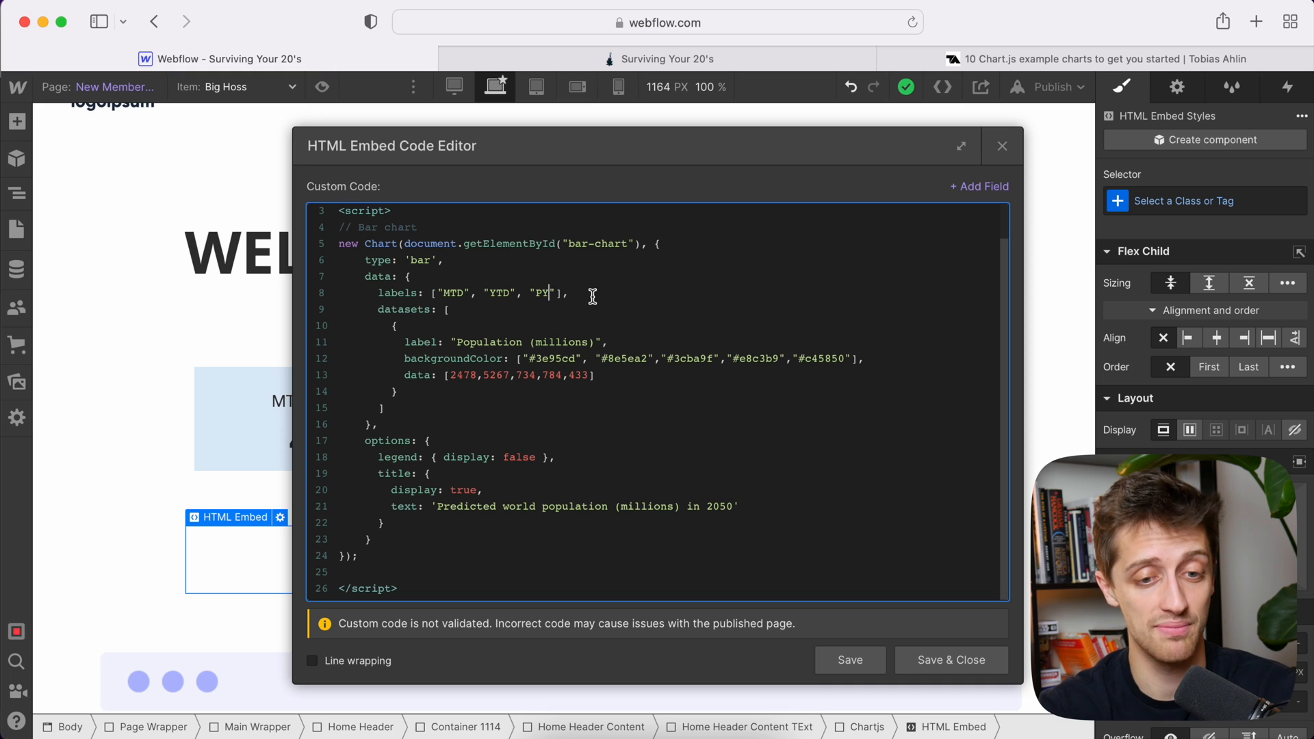
pyautogui.moveTo(452, 294)
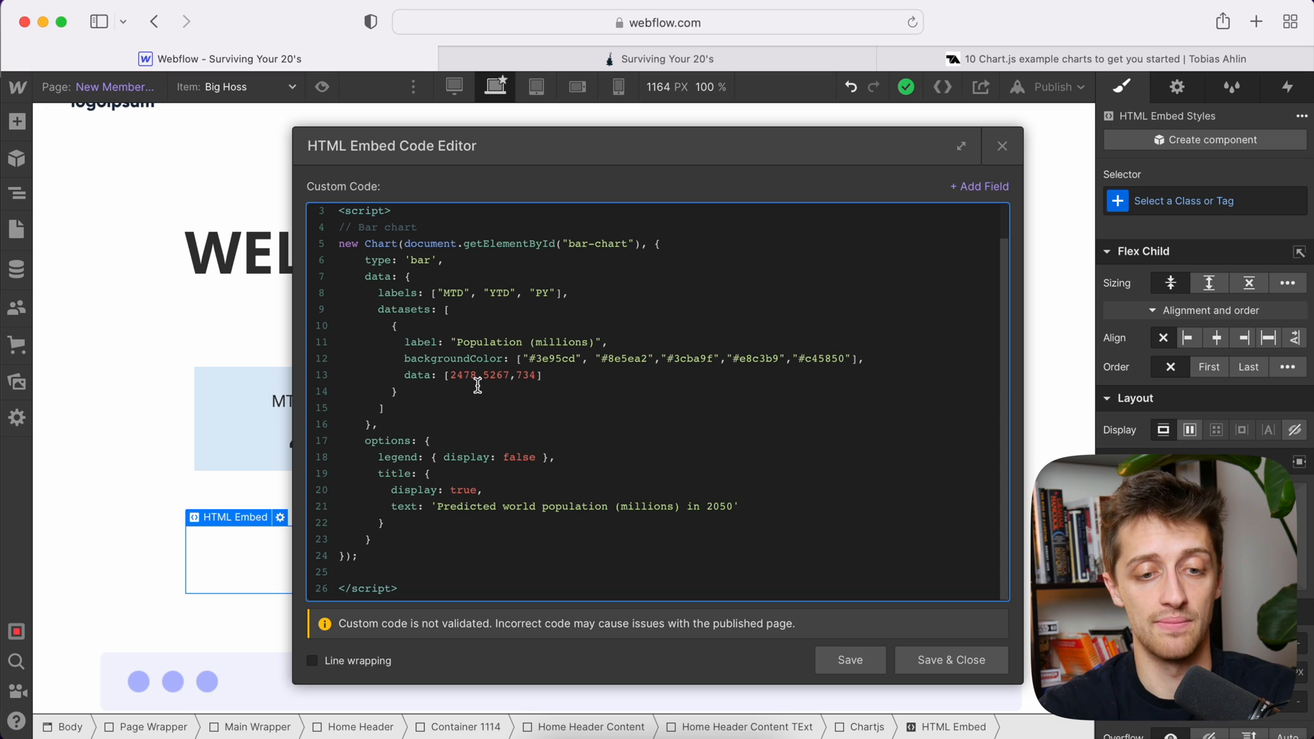
# Step: Replace the sample data values with the MTD Sales and PY Sales CMS fields
pyautogui.press('Backspace')
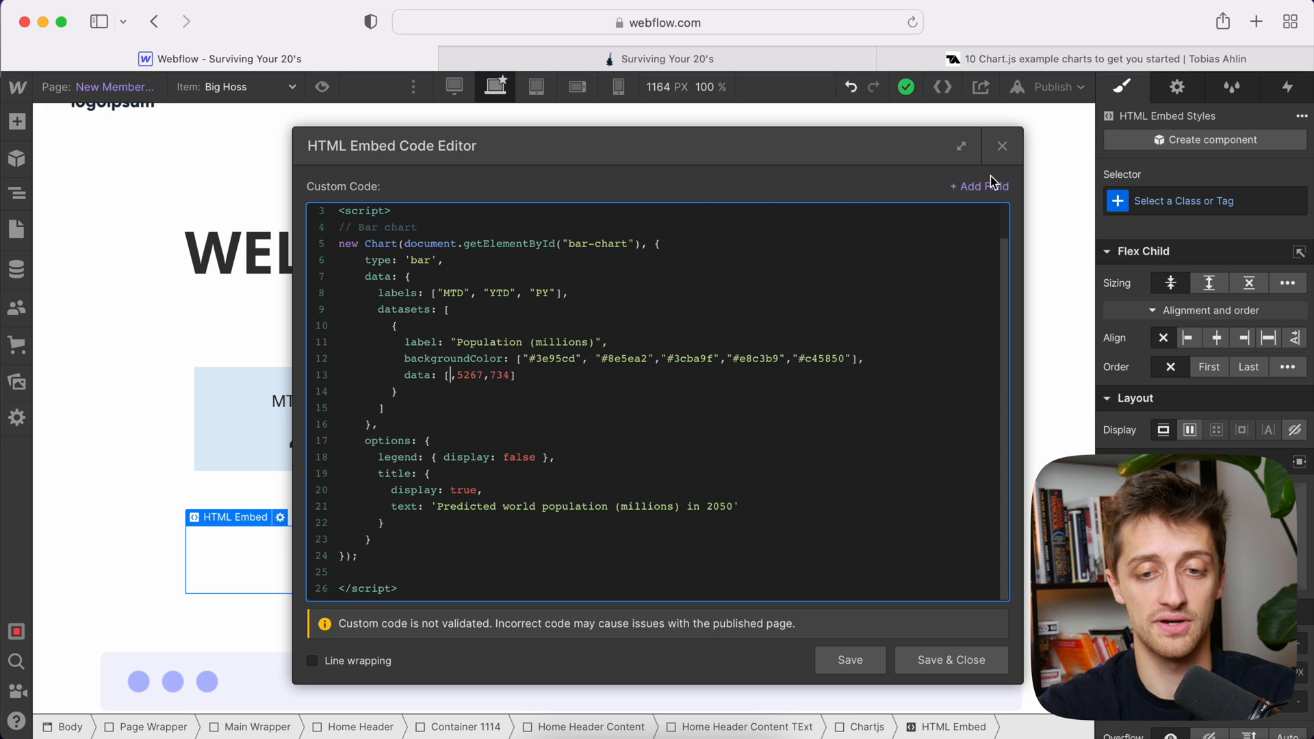
pyautogui.click(978, 186)
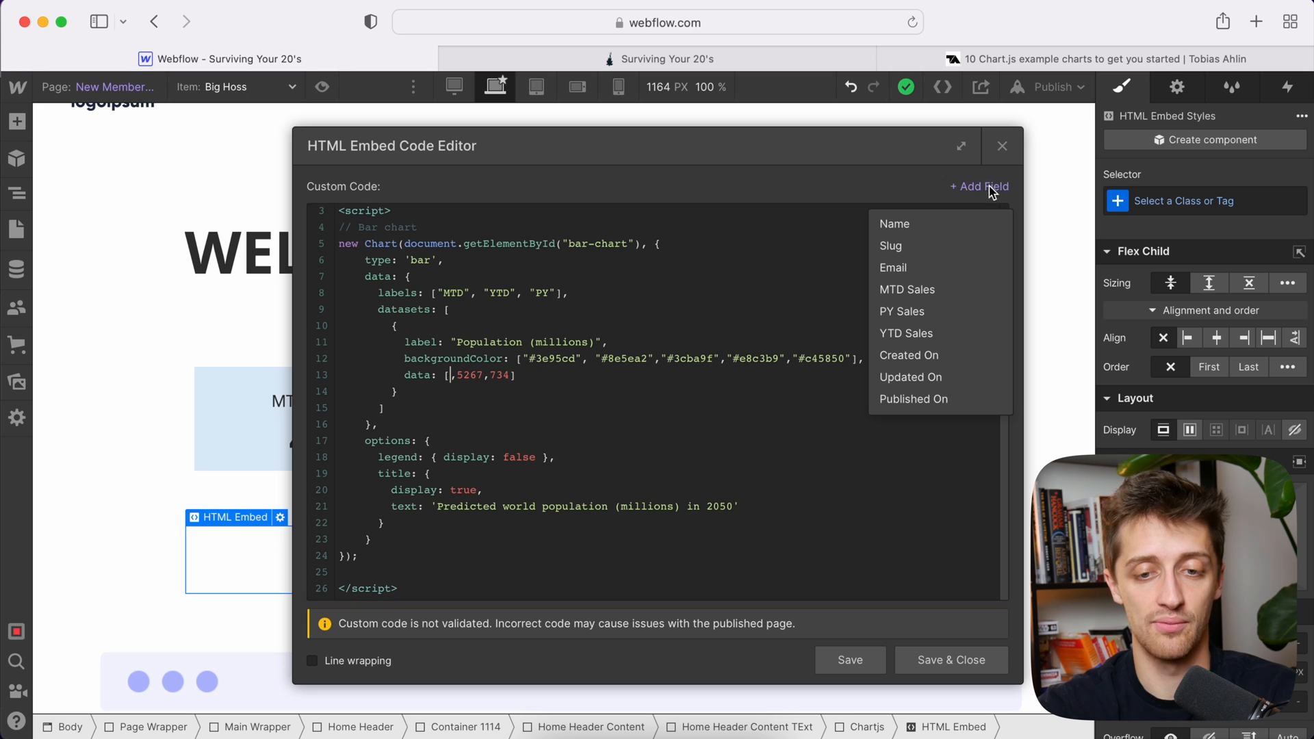
pyautogui.moveTo(951, 312)
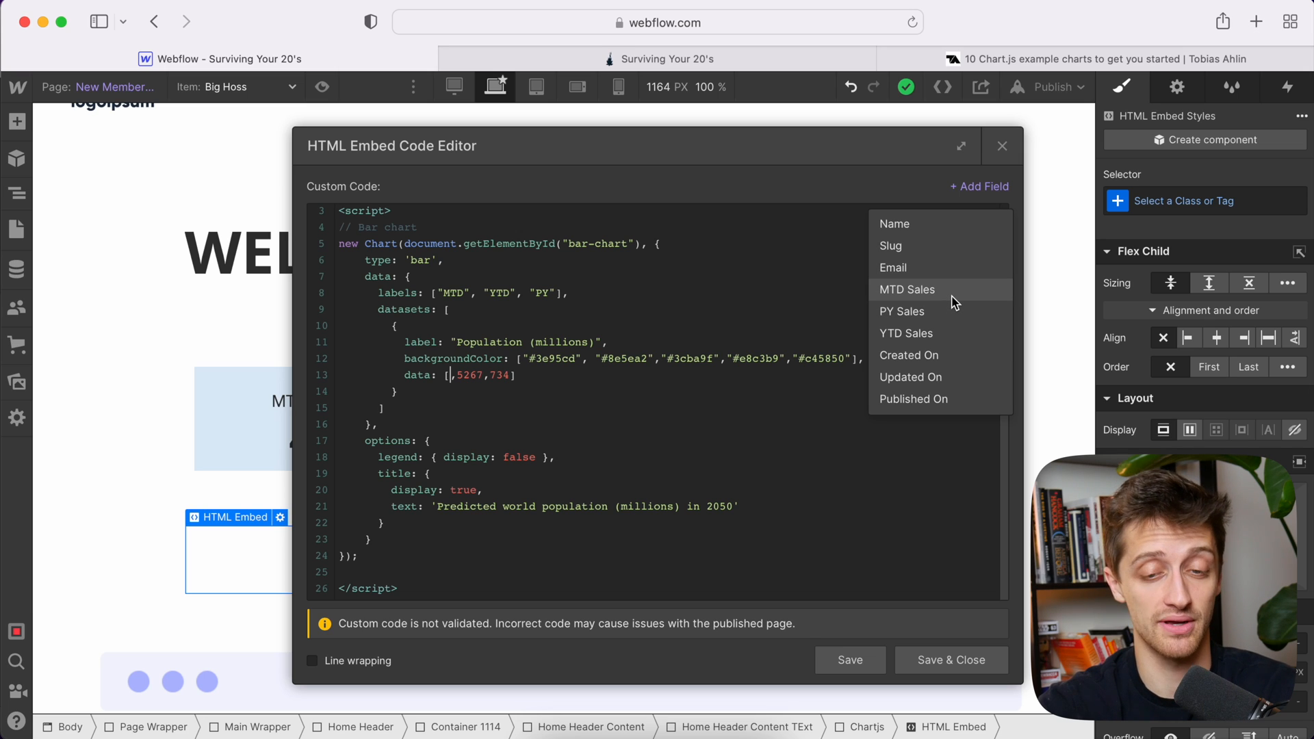
pyautogui.click(906, 289)
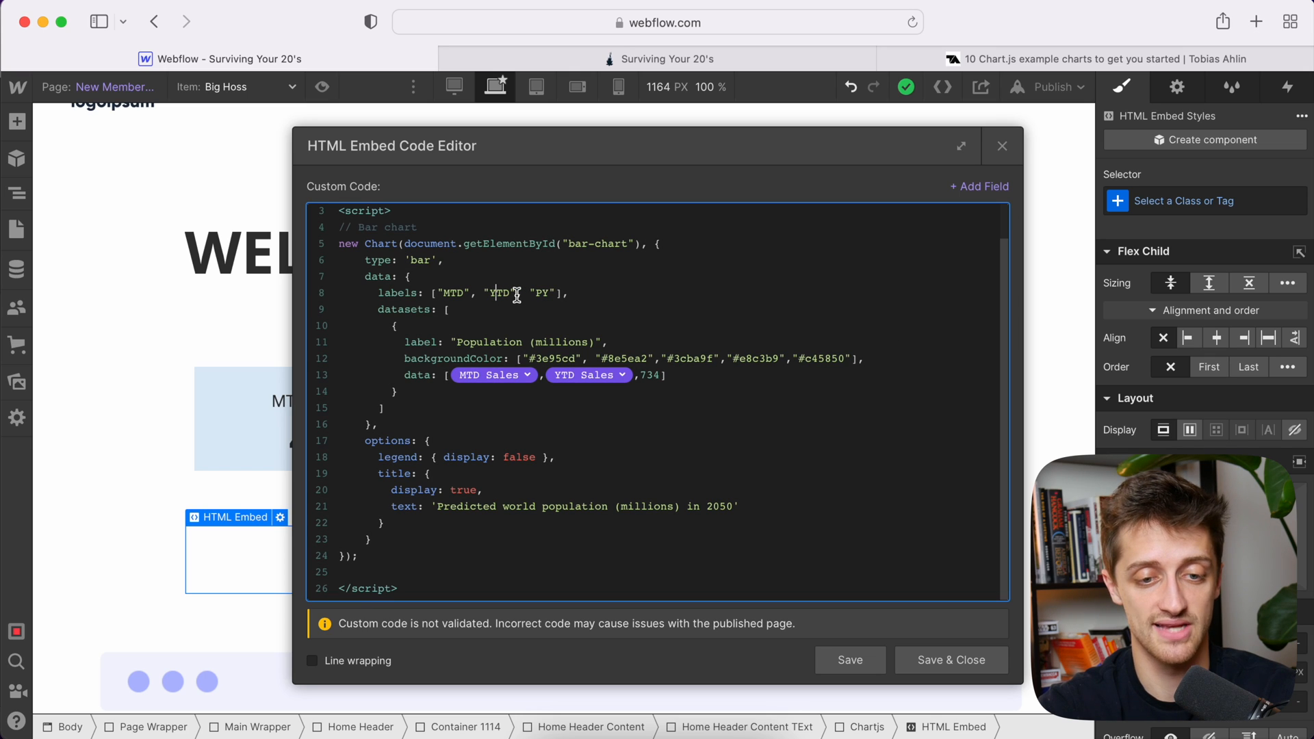
pyautogui.press('Backspace')
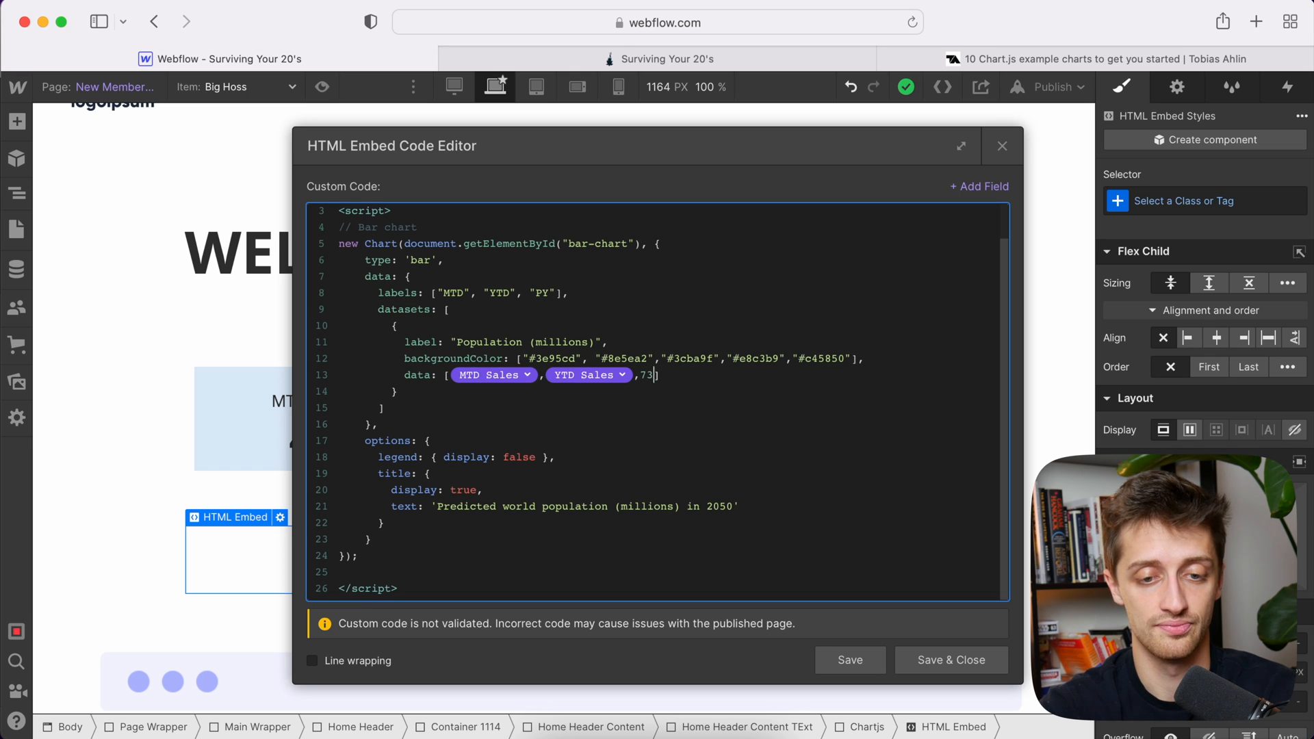
pyautogui.click(978, 186)
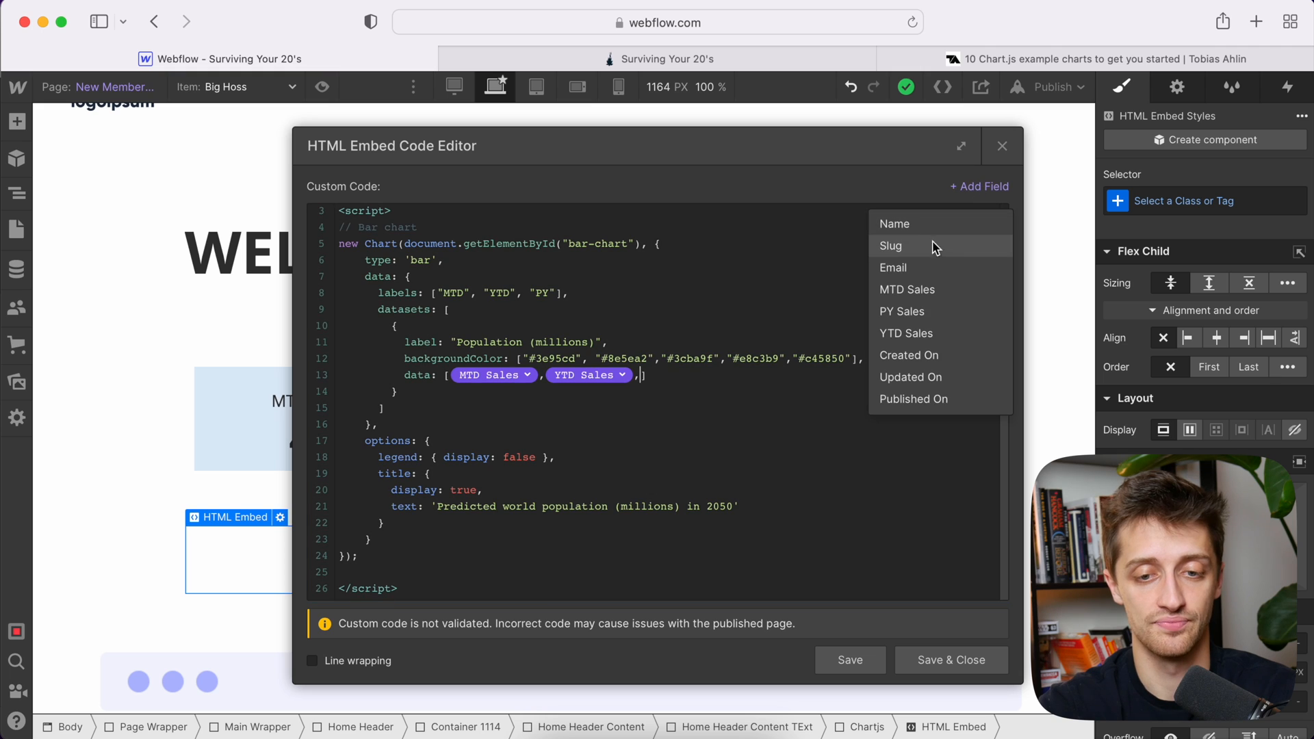
pyautogui.click(902, 310)
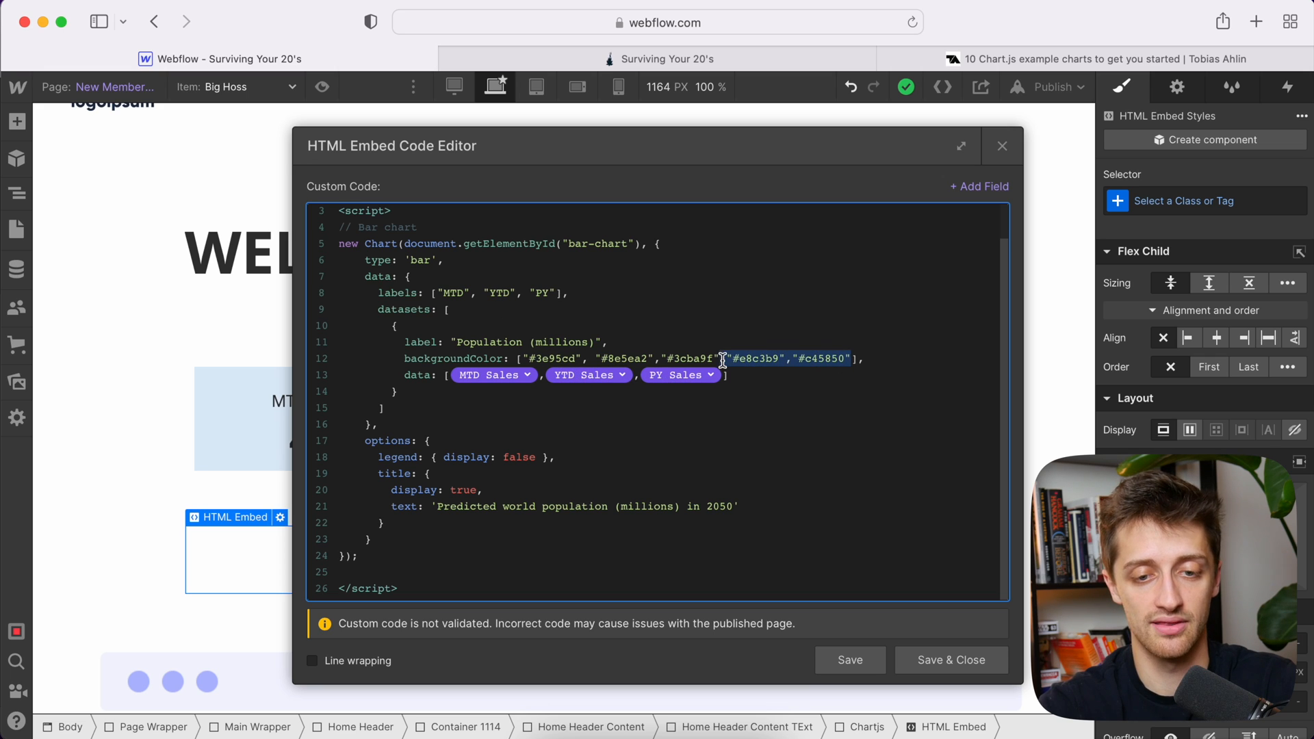
# Step: Delete the two extra bar colours and save the embed code
pyautogui.press('Backspace')
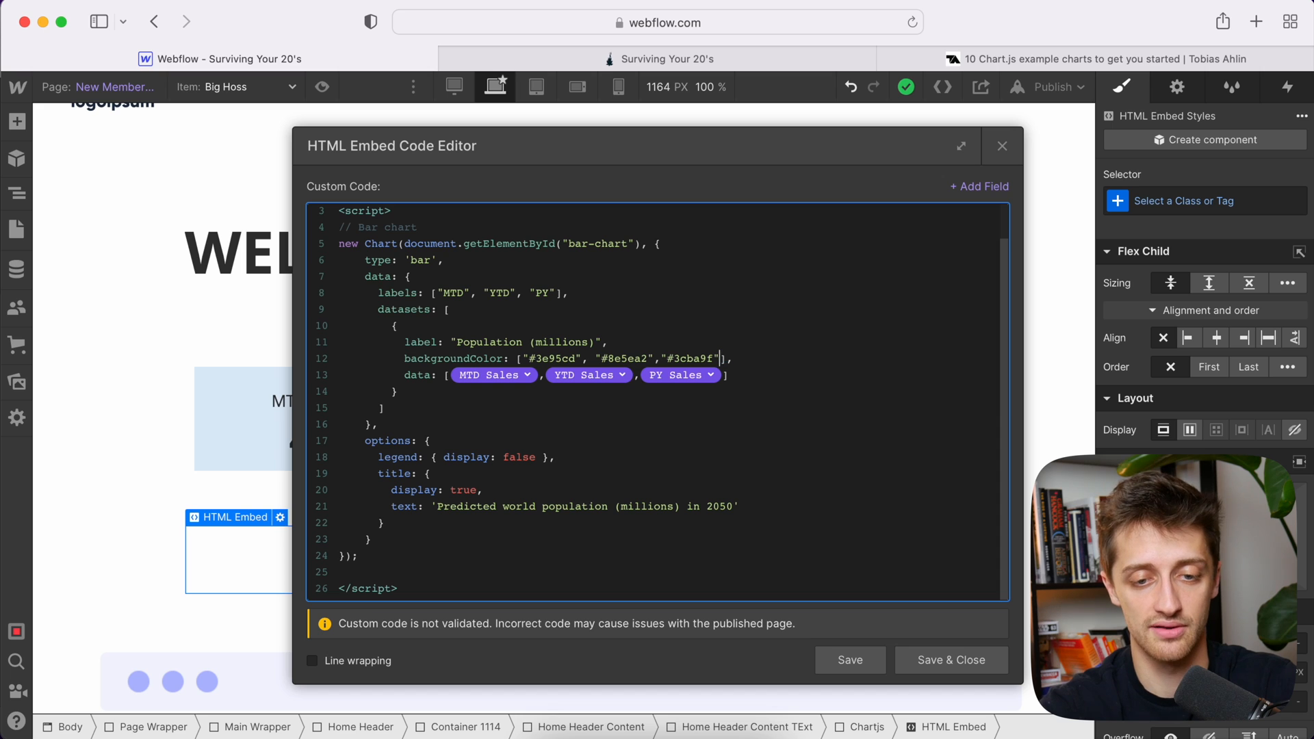
pyautogui.click(617, 358)
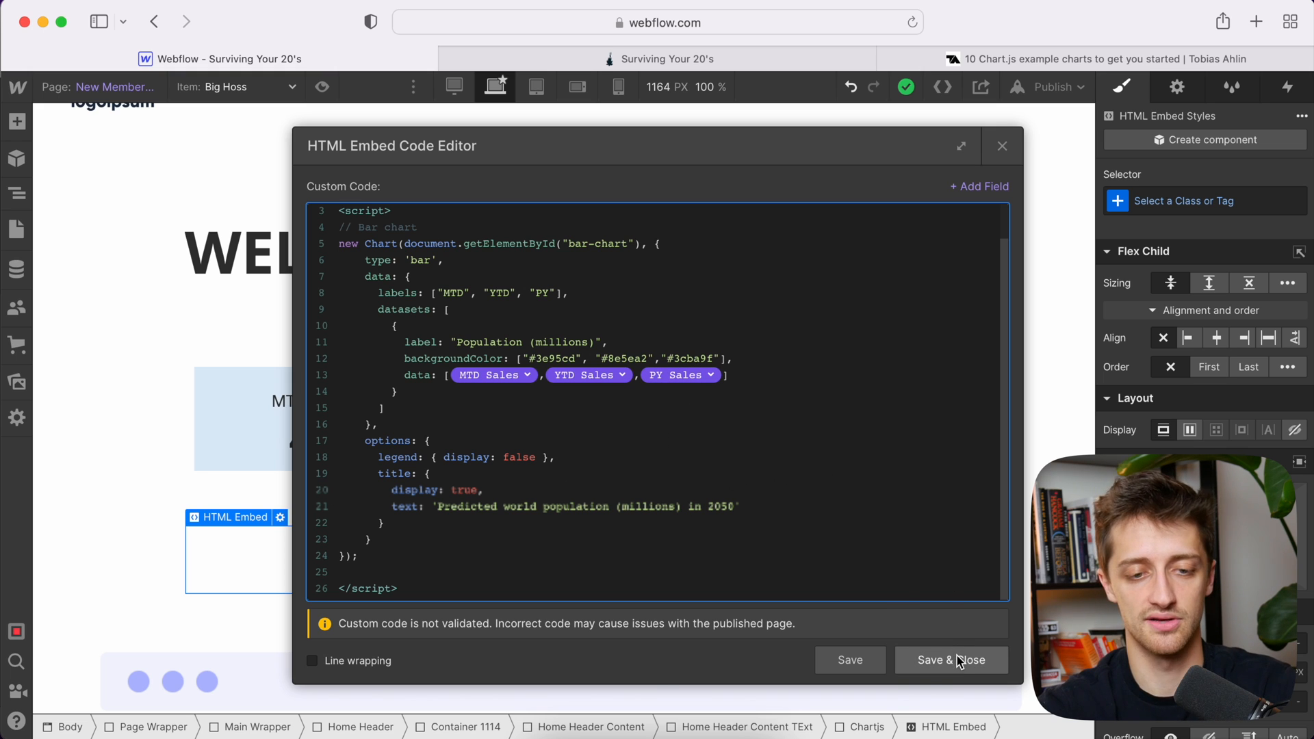
pyautogui.click(950, 659)
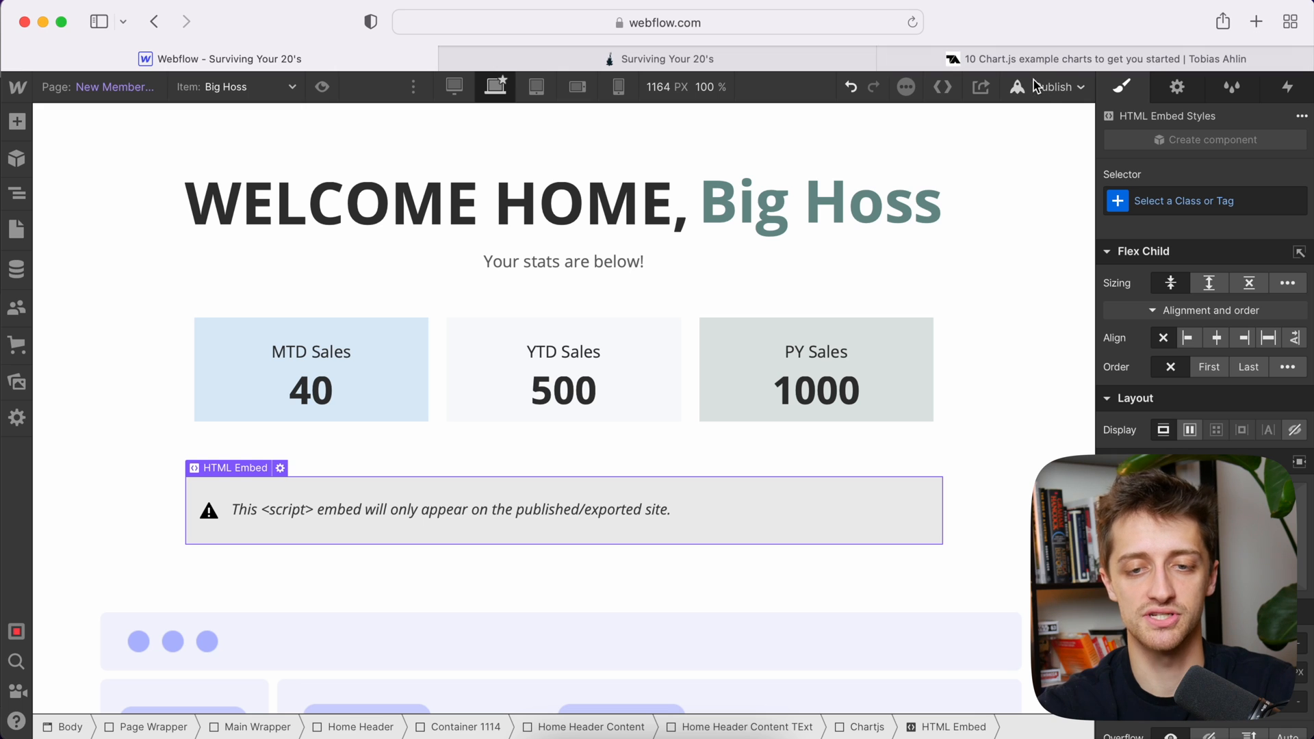
# Step: Publish the site to the selected domain and view the live dashboard
pyautogui.click(1052, 86)
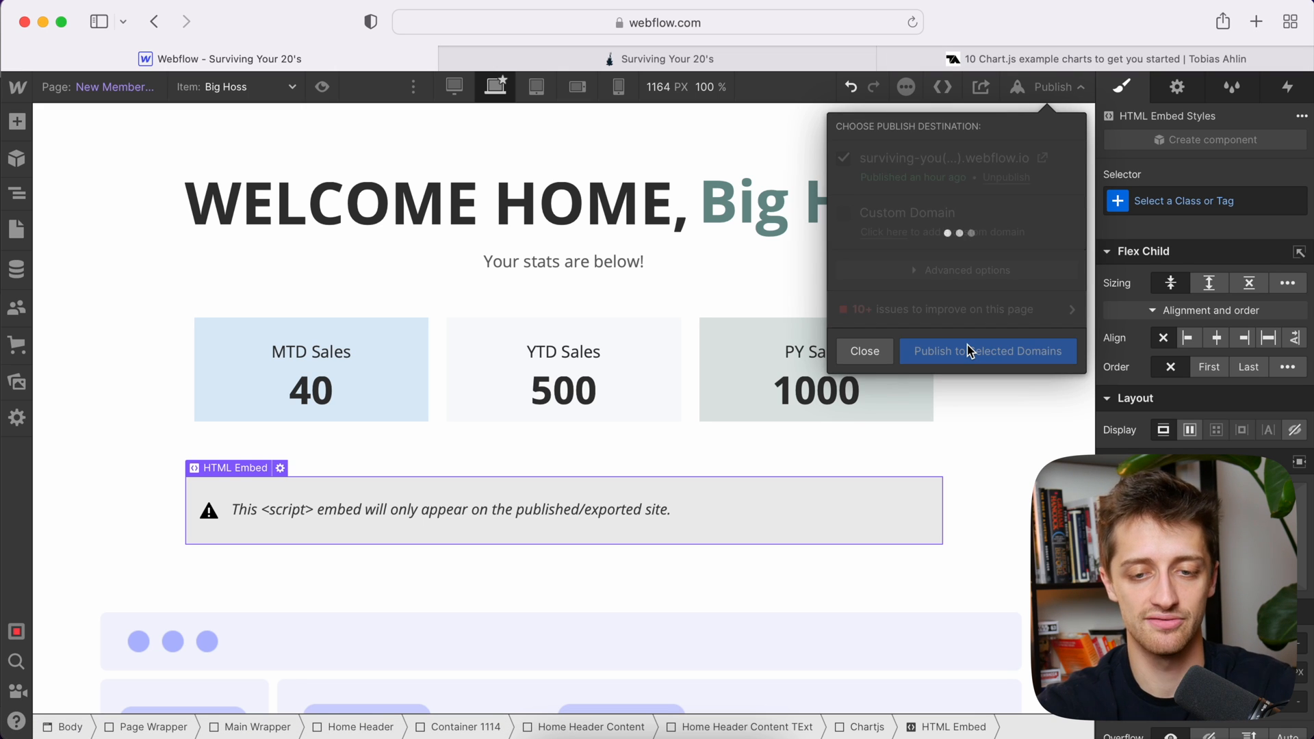
pyautogui.click(987, 351)
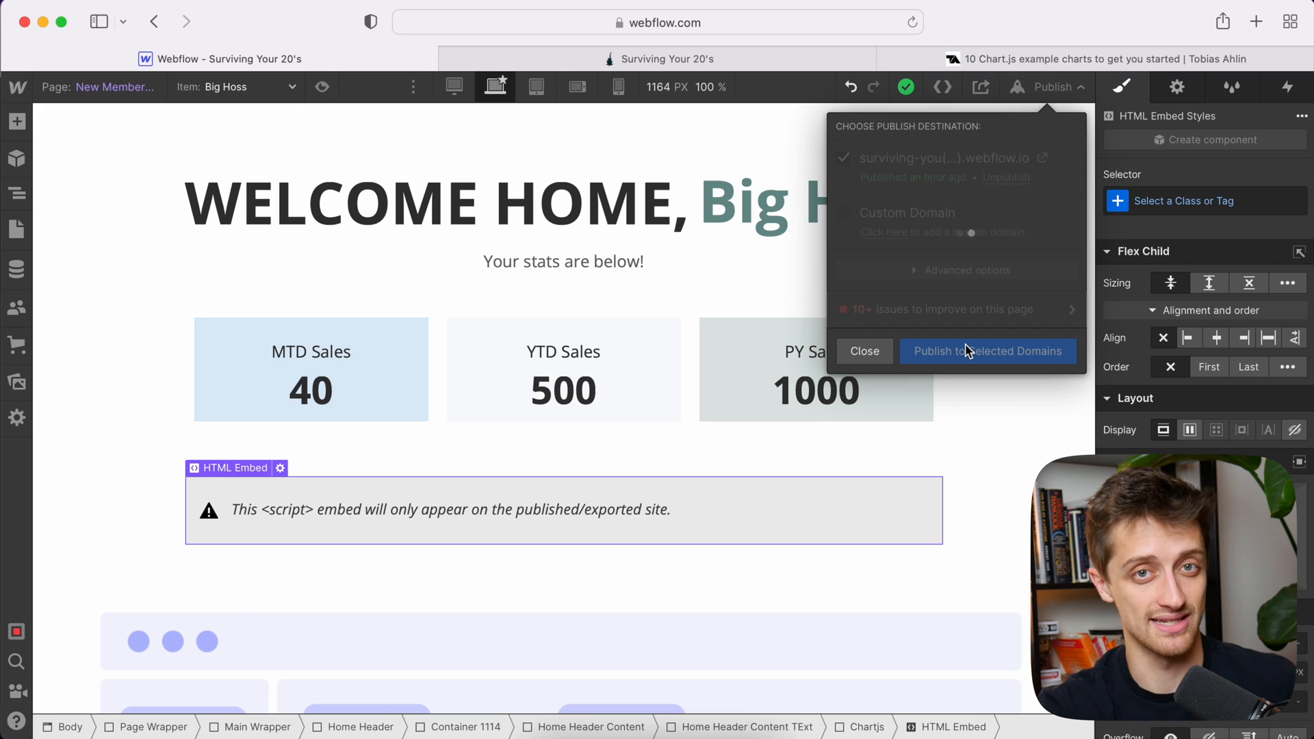
pyautogui.click(987, 351)
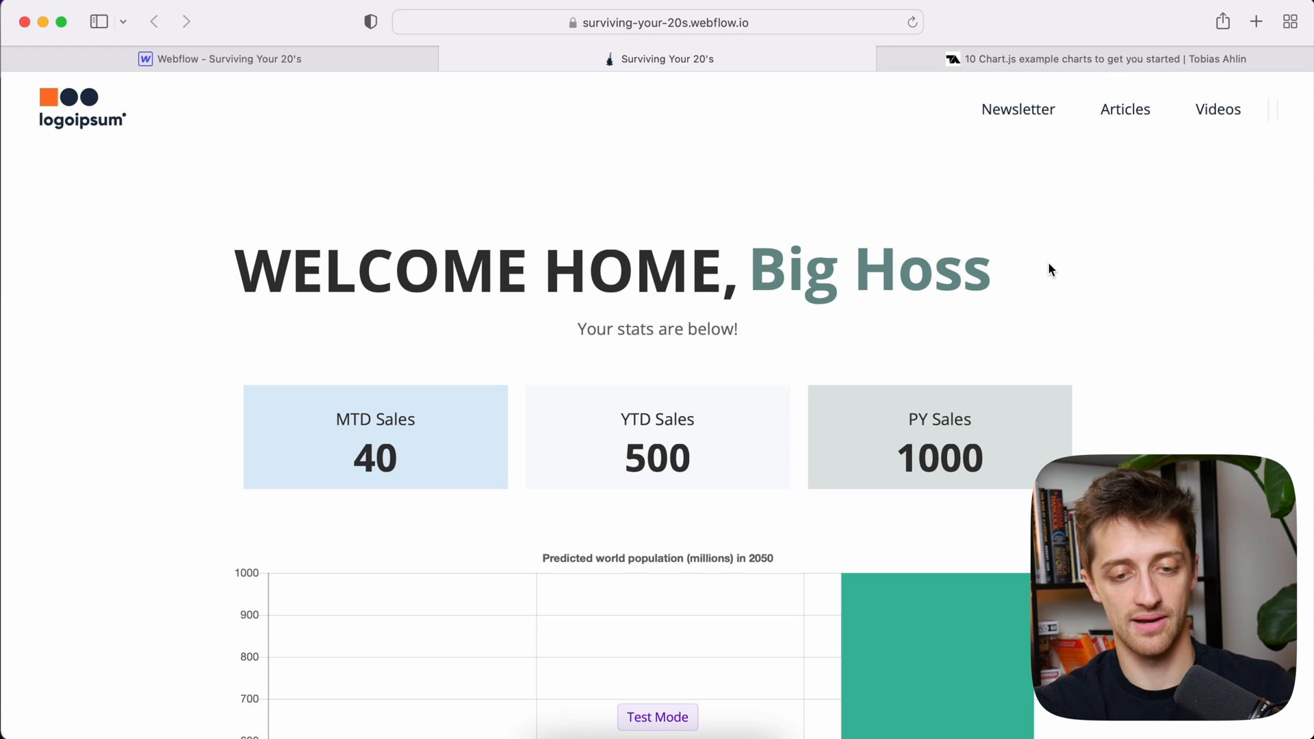
pyautogui.scroll(-3)
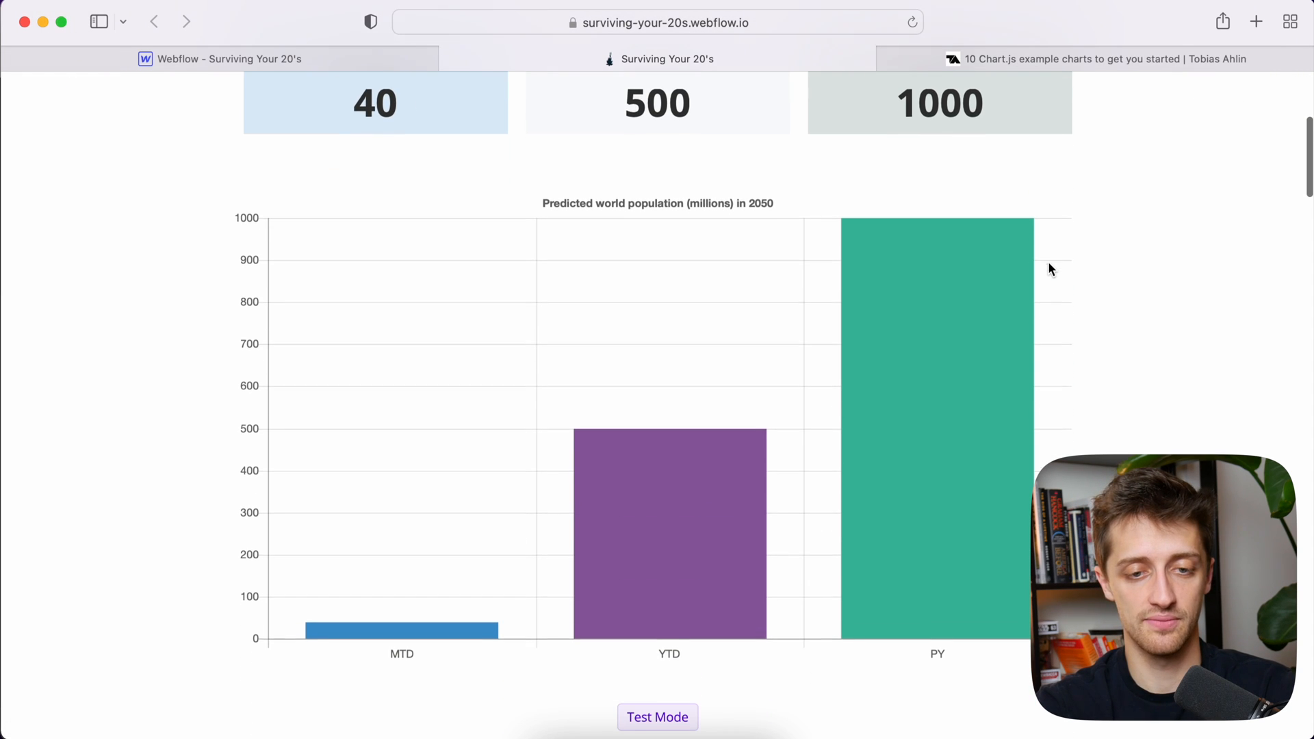
pyautogui.moveTo(725, 488)
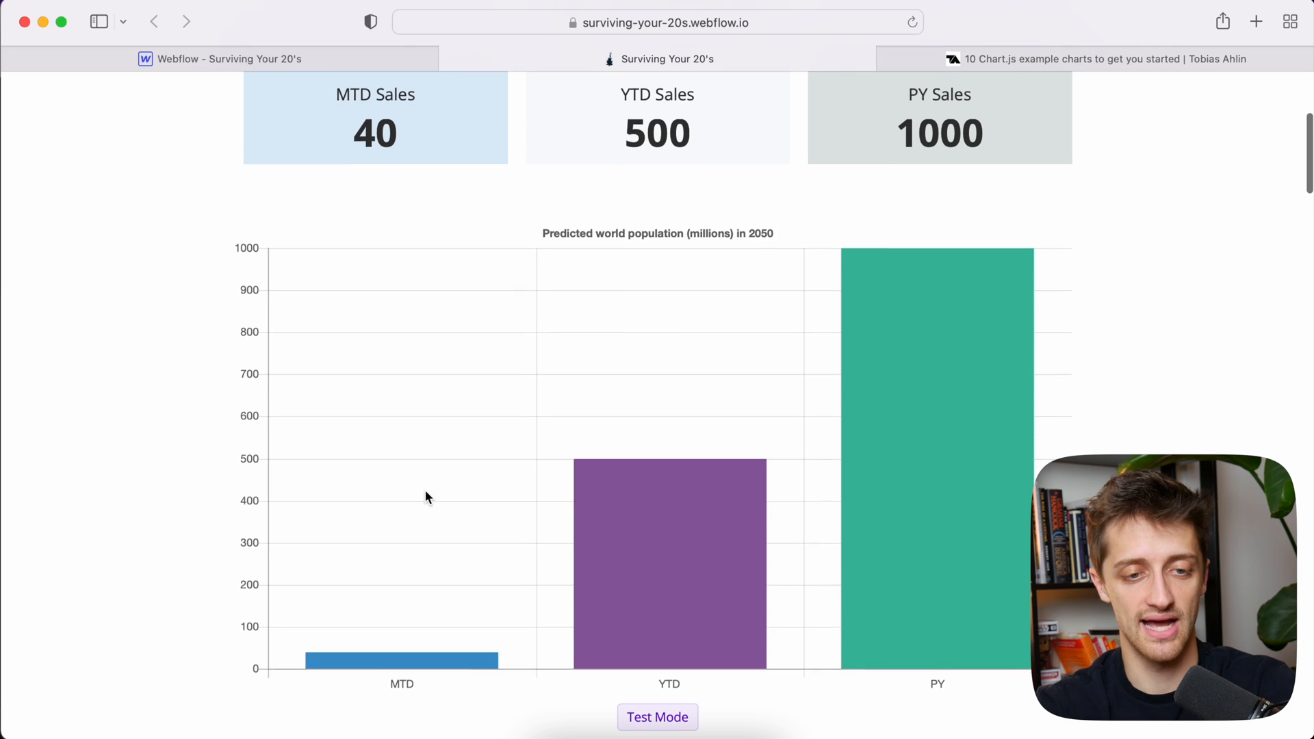
pyautogui.moveTo(657, 556)
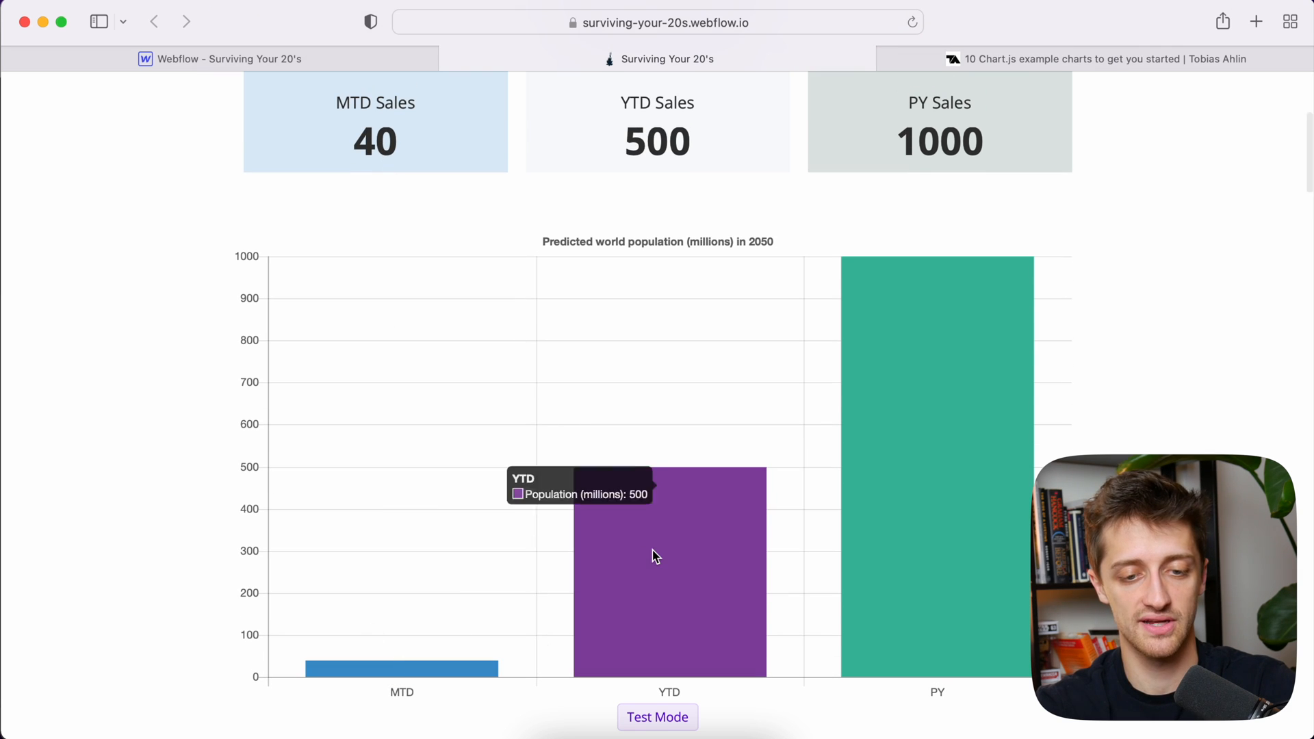
pyautogui.moveTo(937, 459)
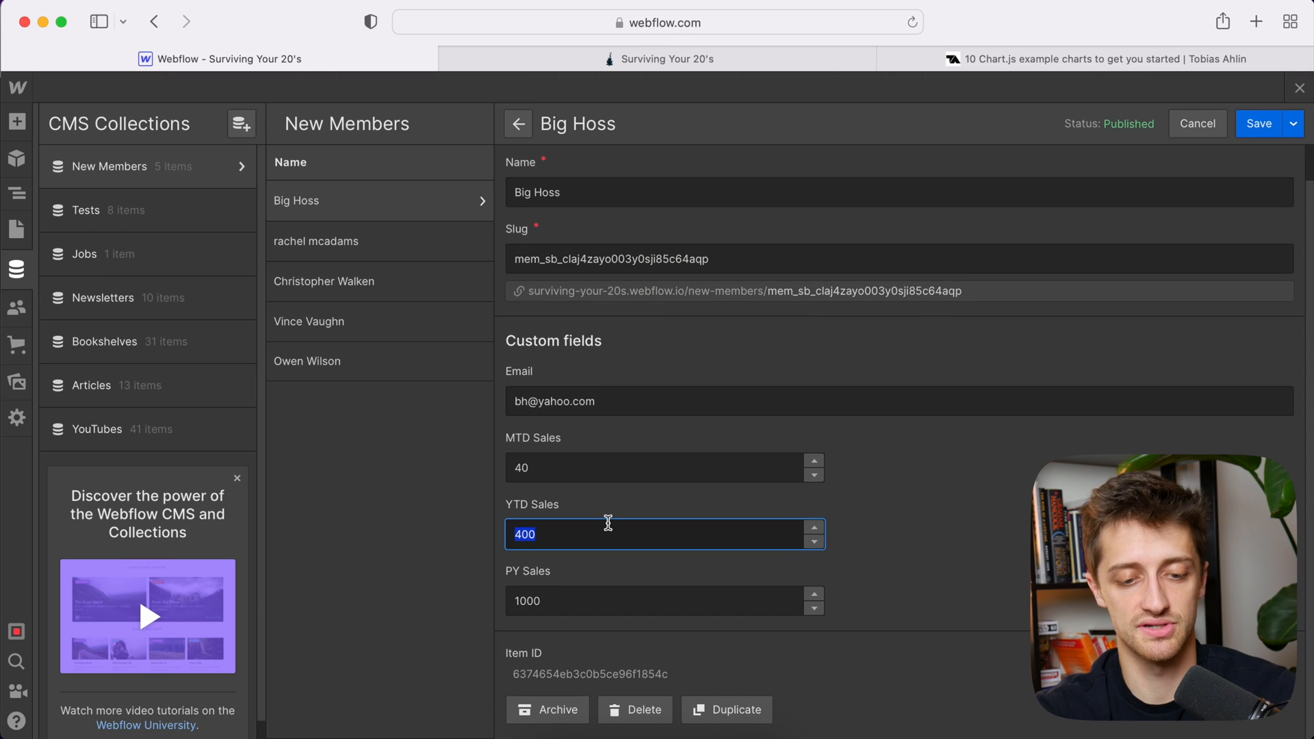
# Step: Enter 550 as Big Hoss's YTD Sales, close the CMS panel, and republish
pyautogui.write('550')
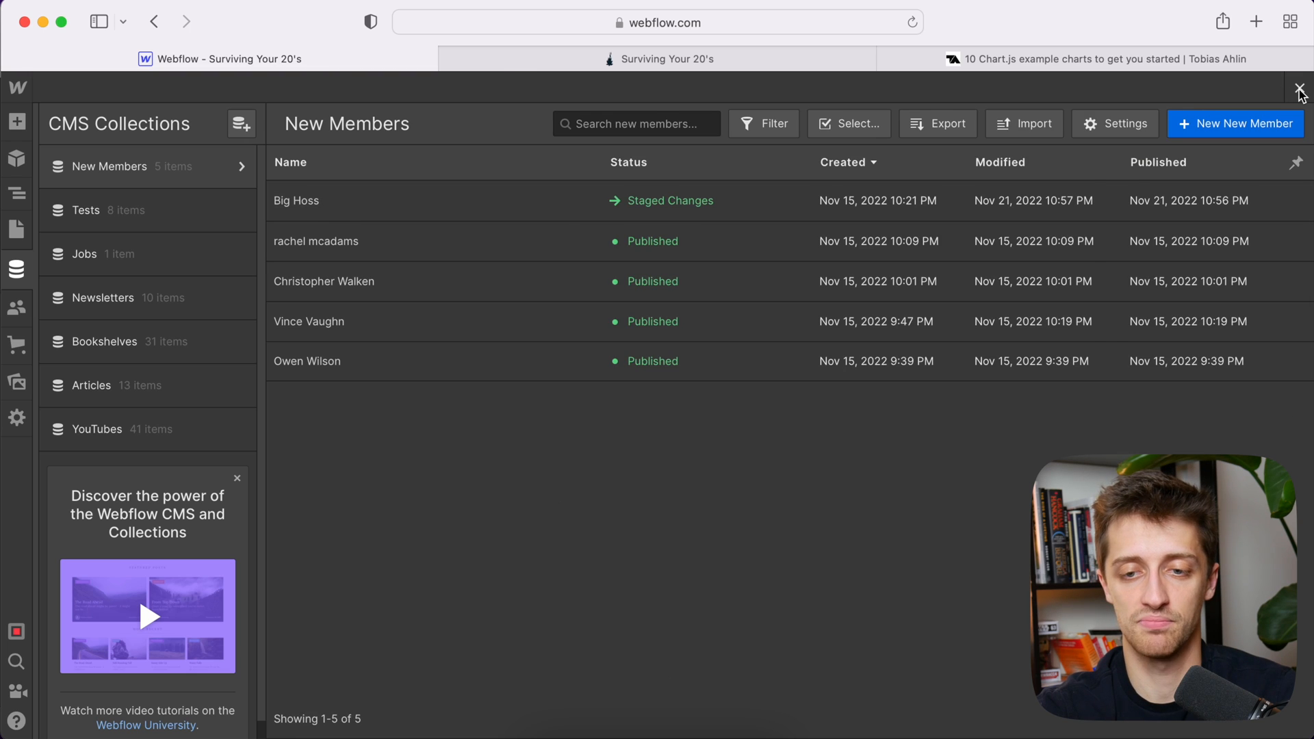
pyautogui.click(1300, 89)
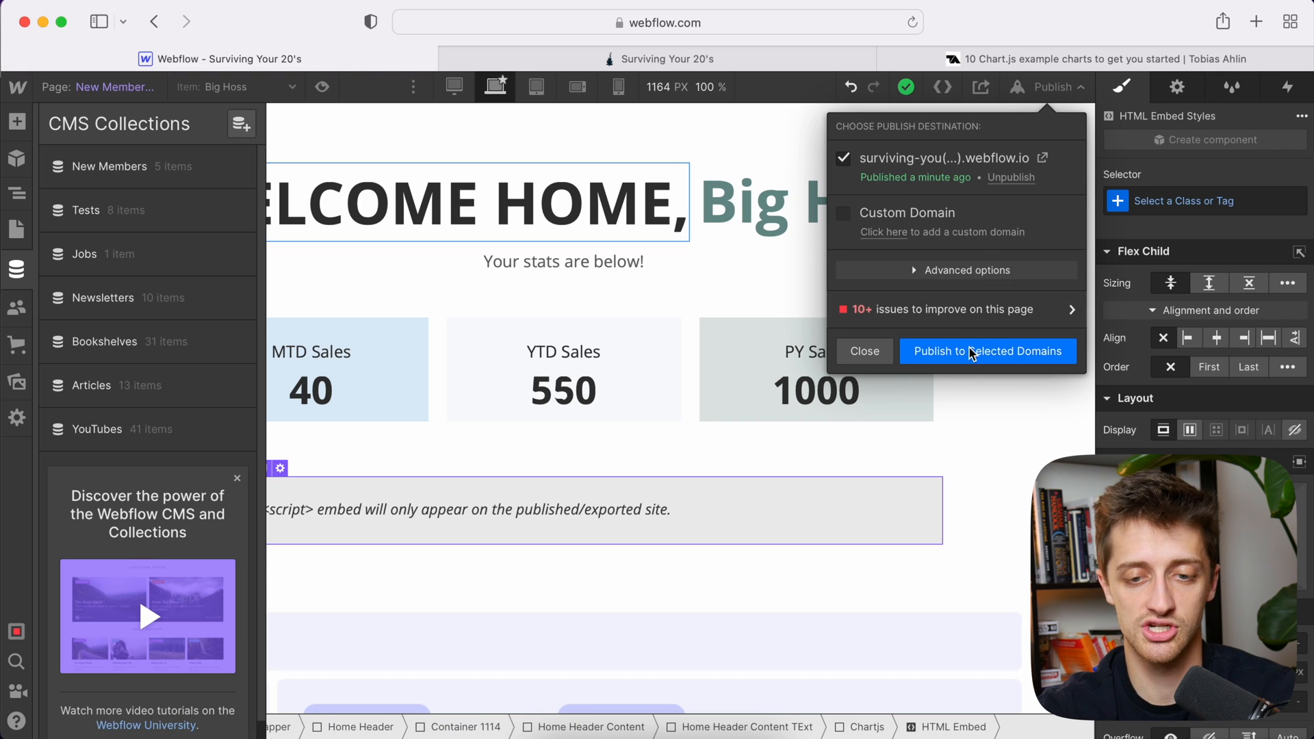
pyautogui.click(987, 351)
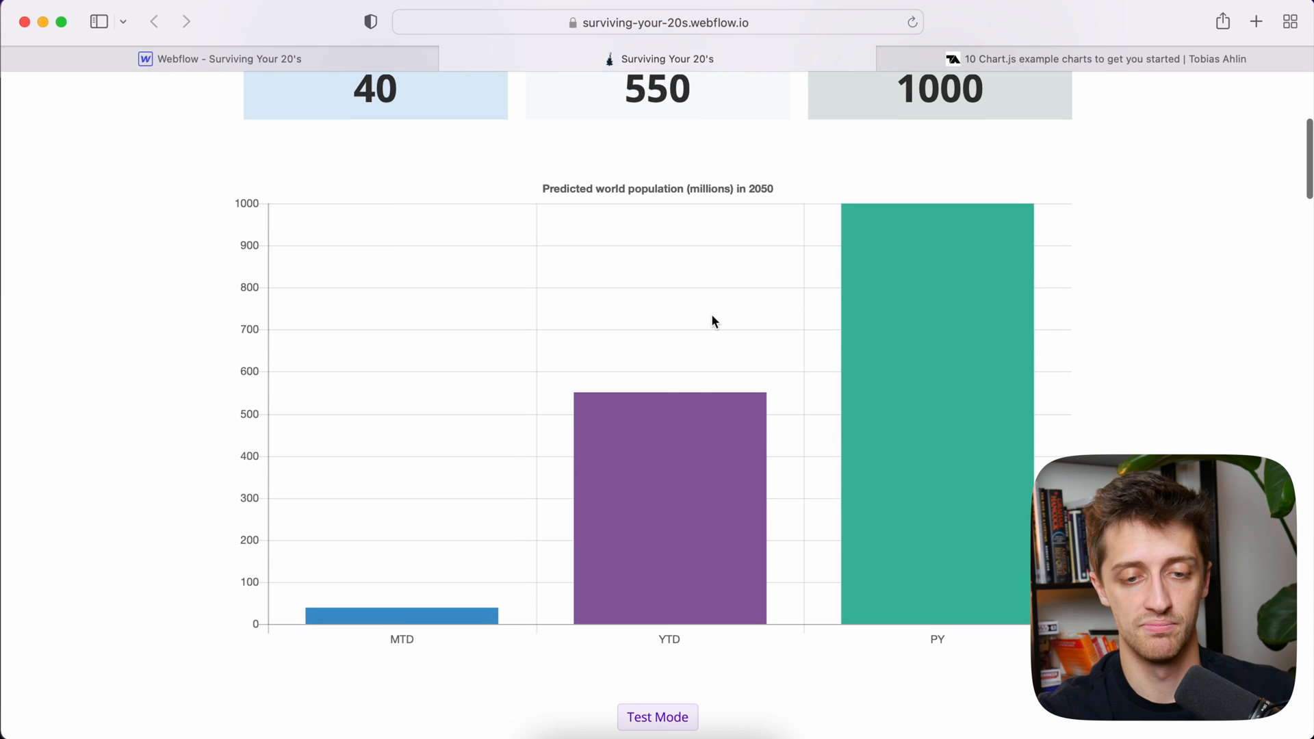
pyautogui.moveTo(888, 421)
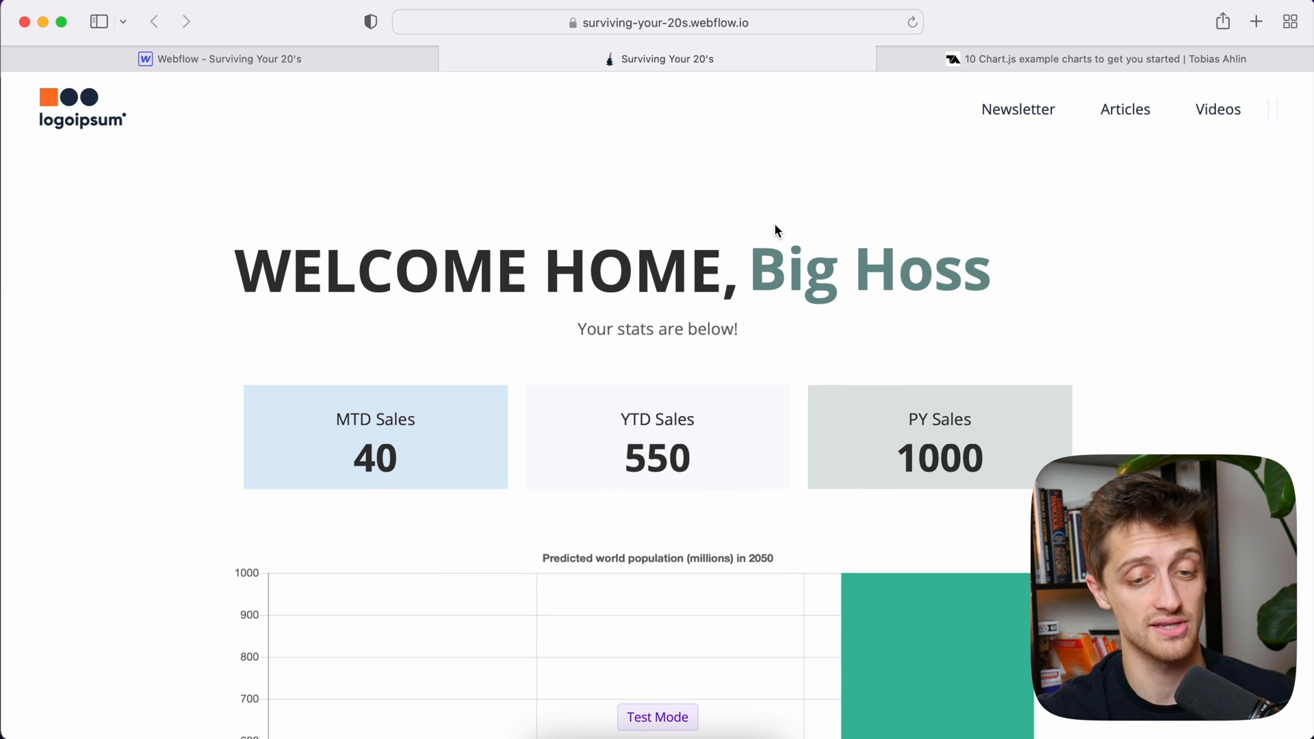
pyautogui.click(1094, 59)
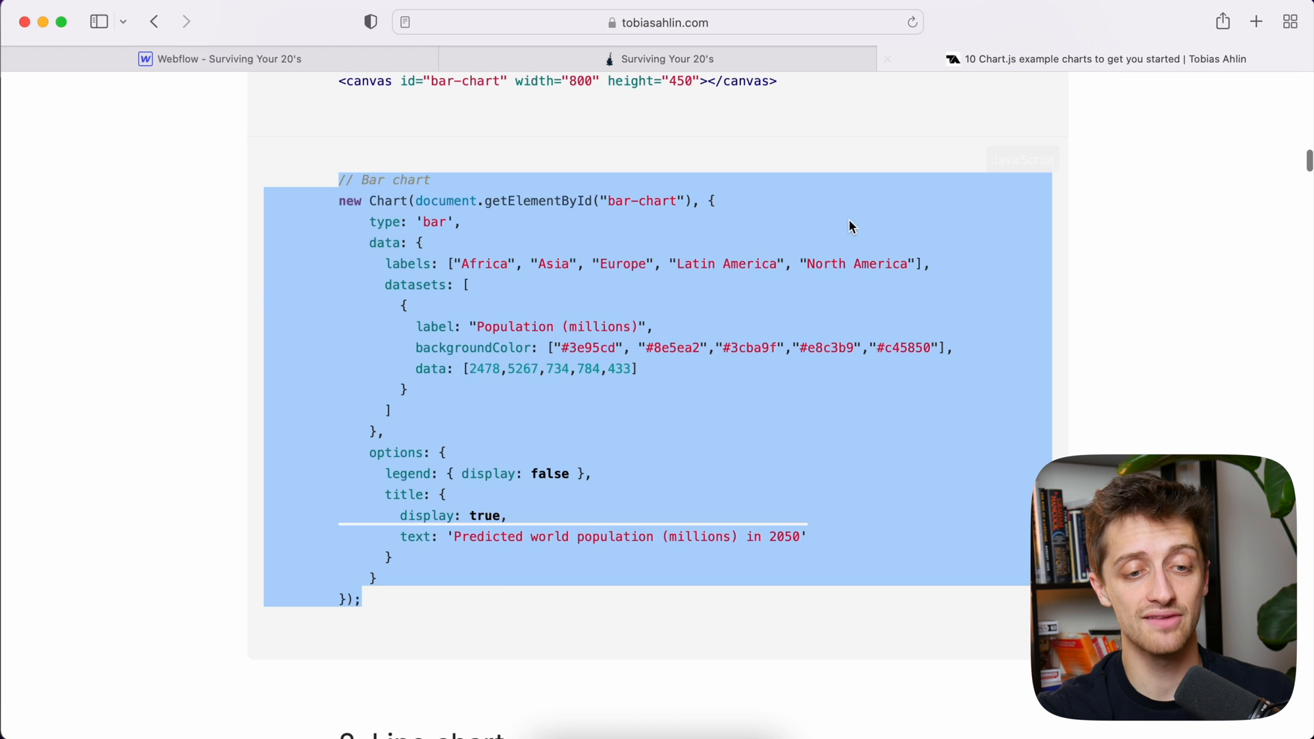
pyautogui.scroll(-3)
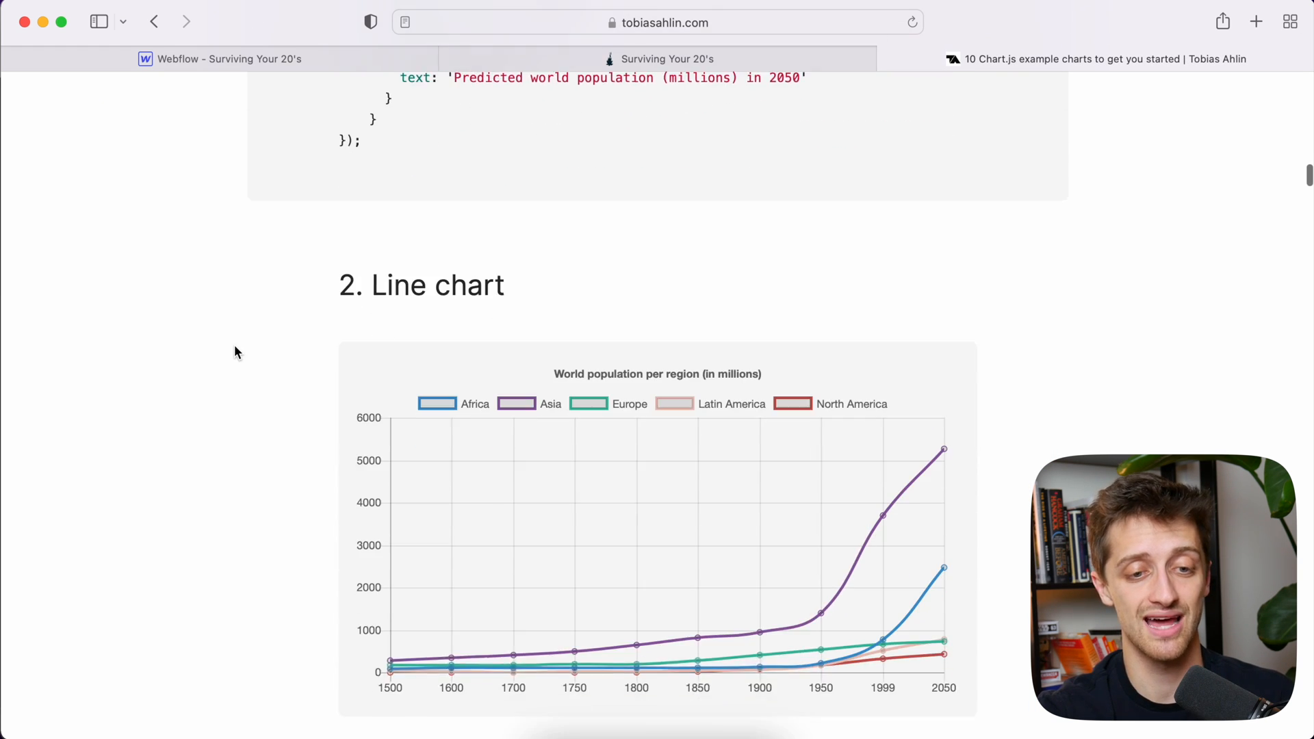
pyautogui.scroll(-3)
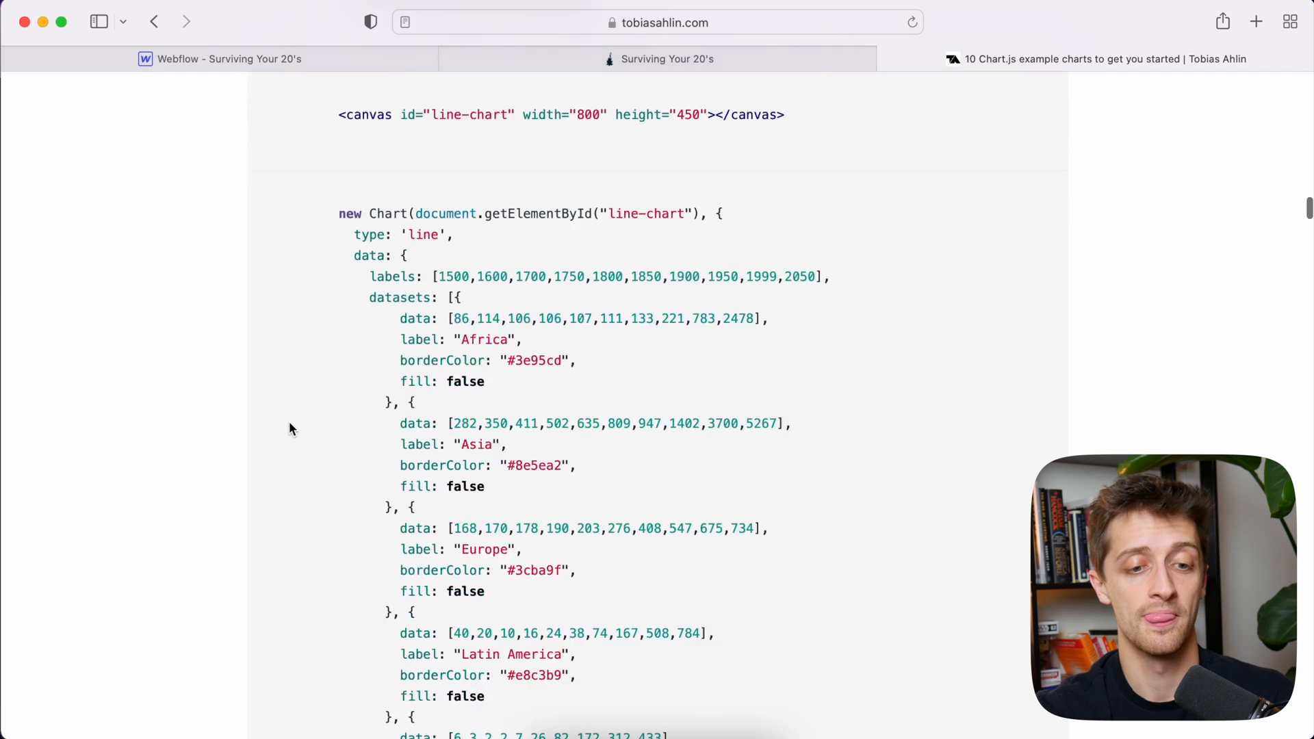
pyautogui.scroll(-3)
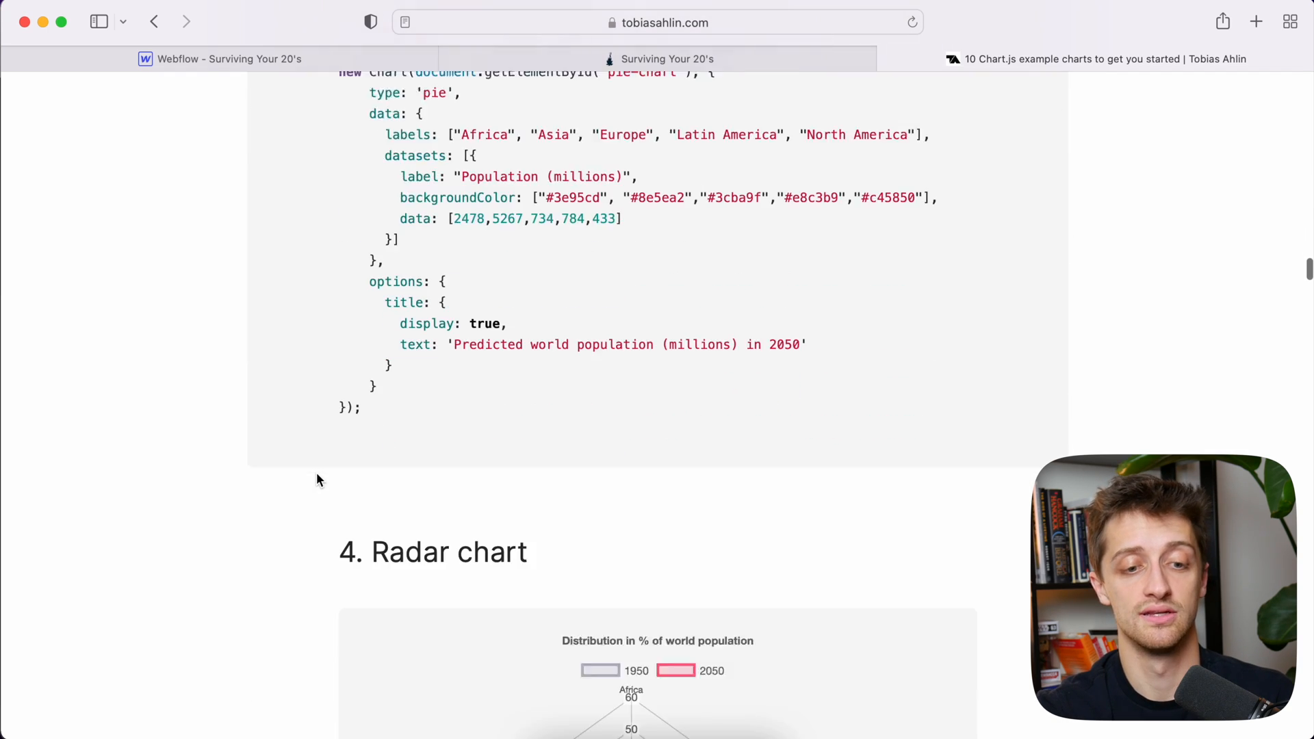
pyautogui.scroll(-3)
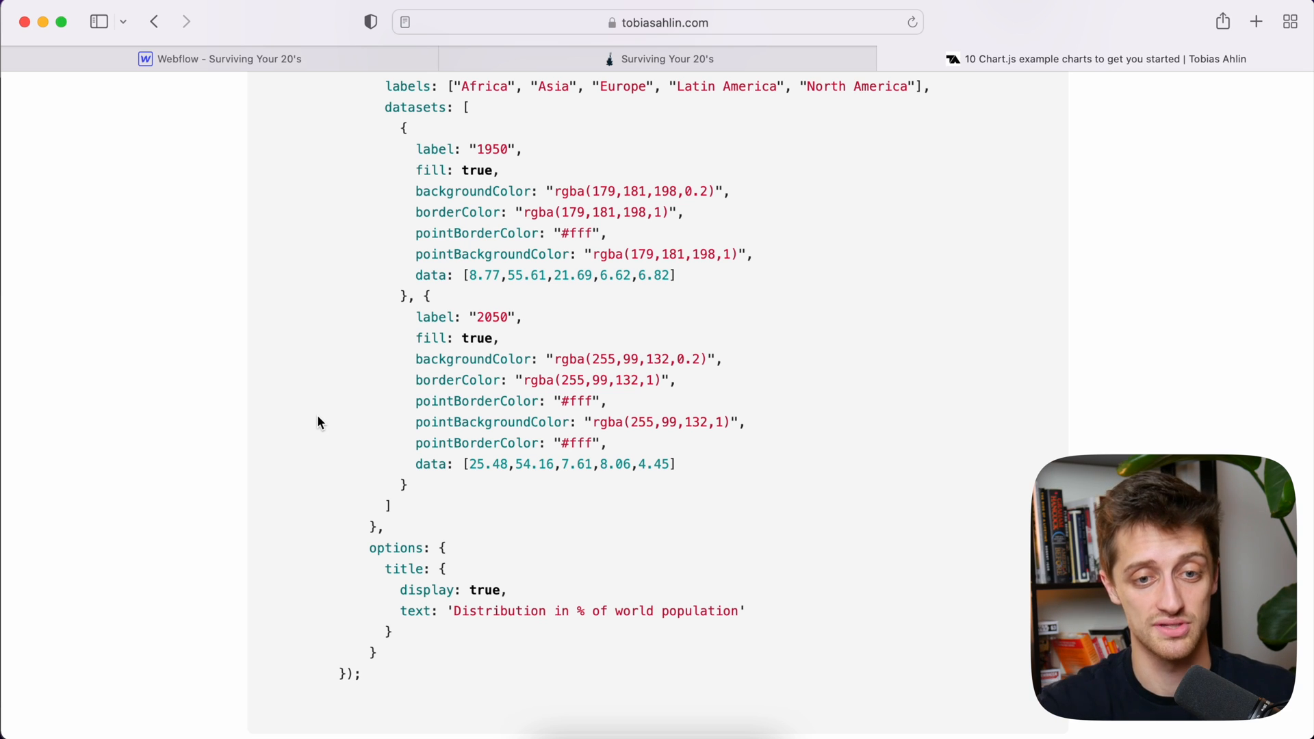
pyautogui.click(666, 59)
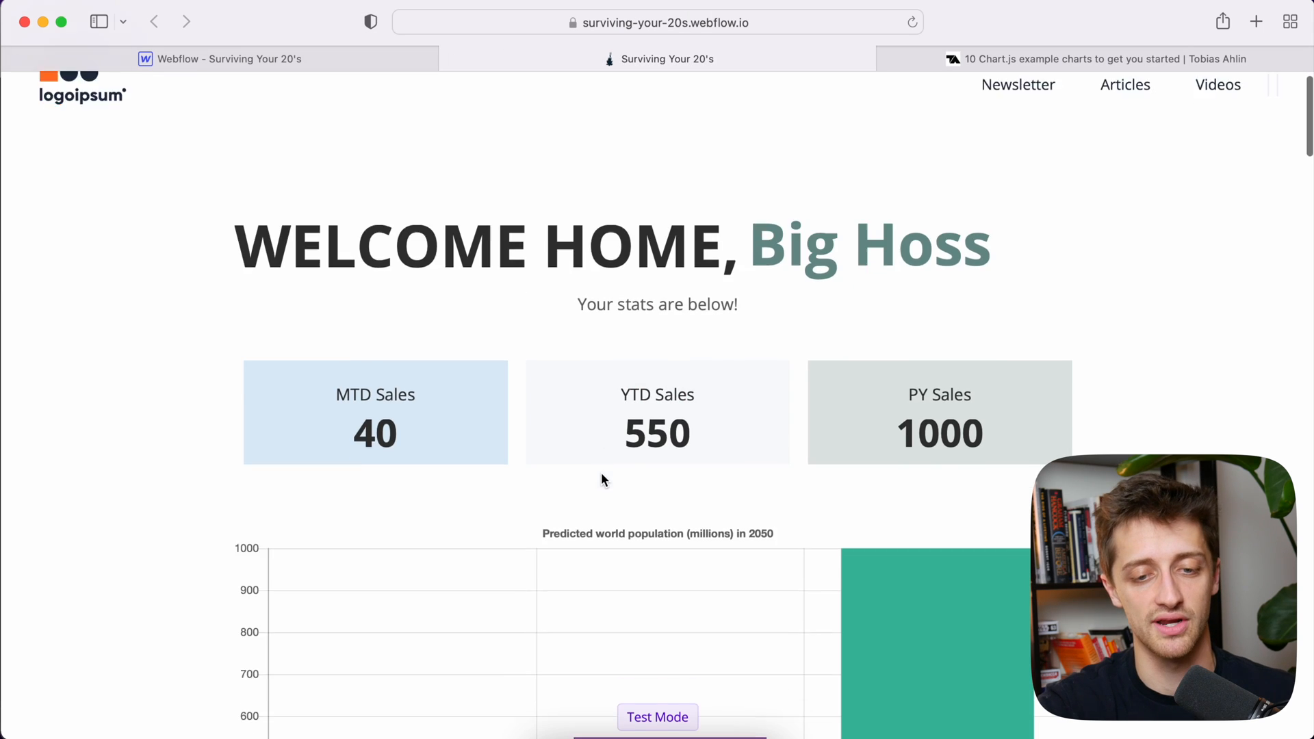
pyautogui.scroll(-3)
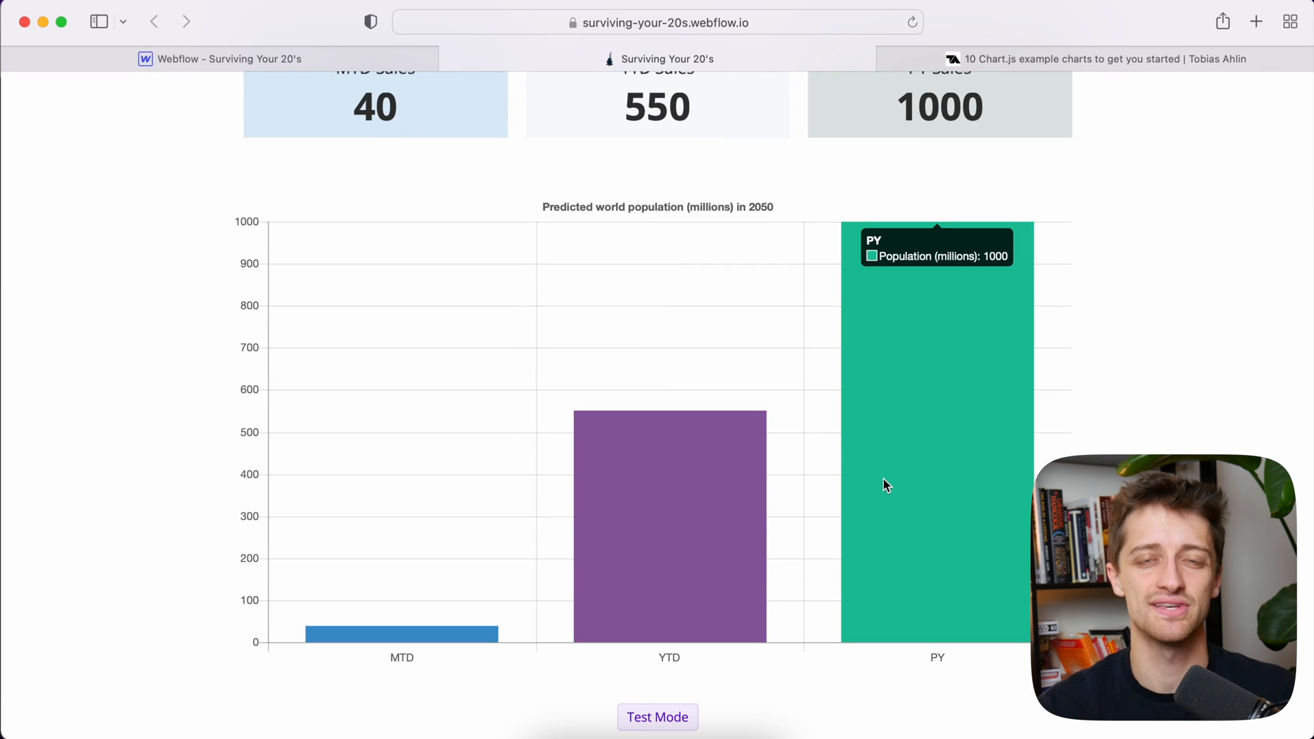